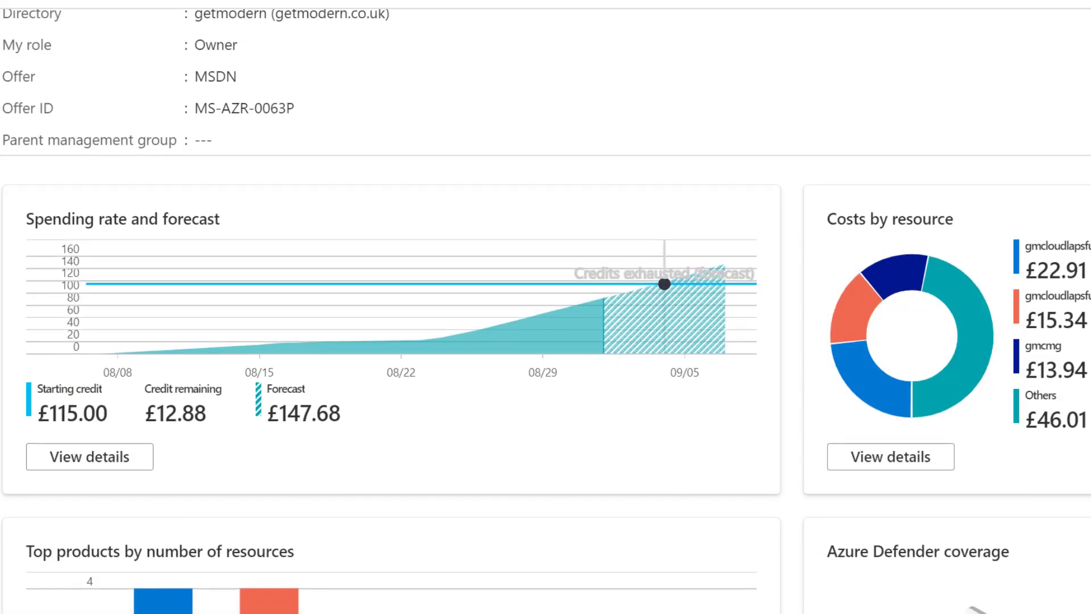
- Browse Cloud Services to the Cloud Management Gateway and Cloud Distribution Points lists, both empty
{"action": "scroll", "scroll_direction": "down", "scroll_amount": 3}
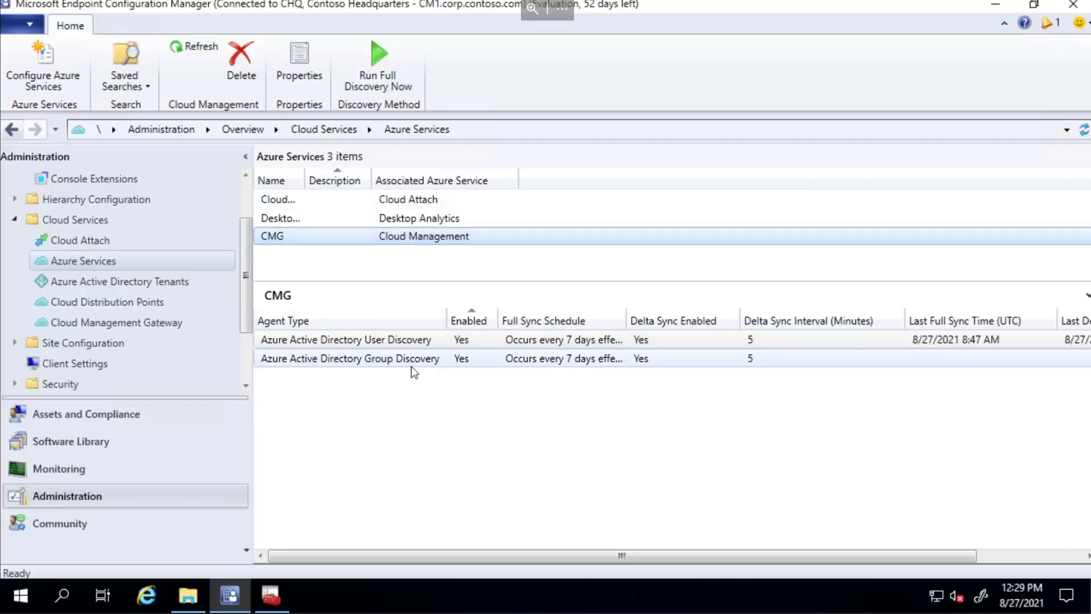
{"action": "mouse_move", "coordinate": [438, 363]}
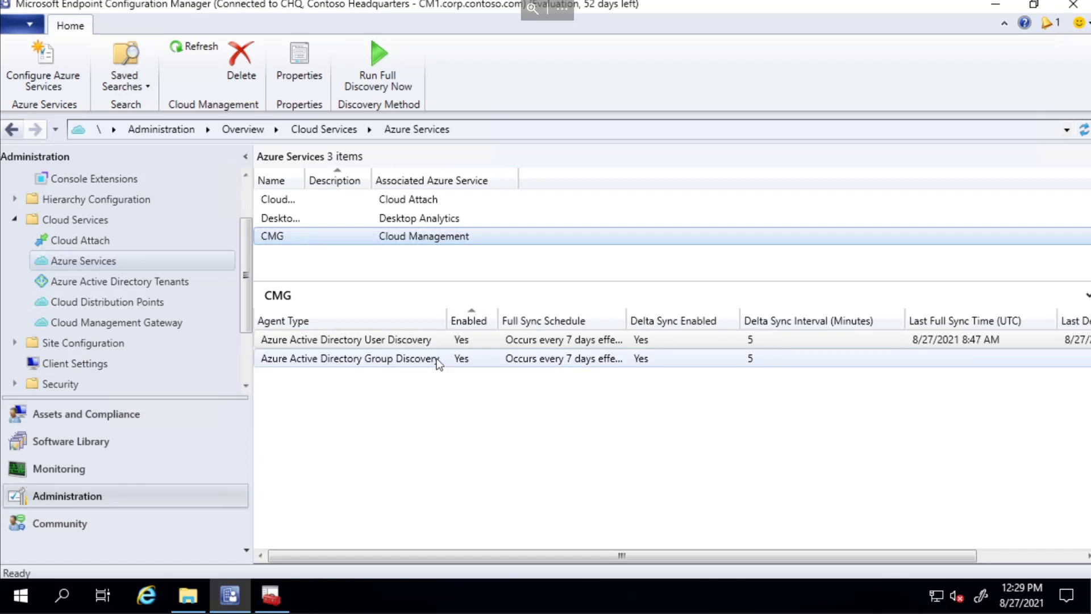
{"action": "left_click", "coordinate": [346, 340]}
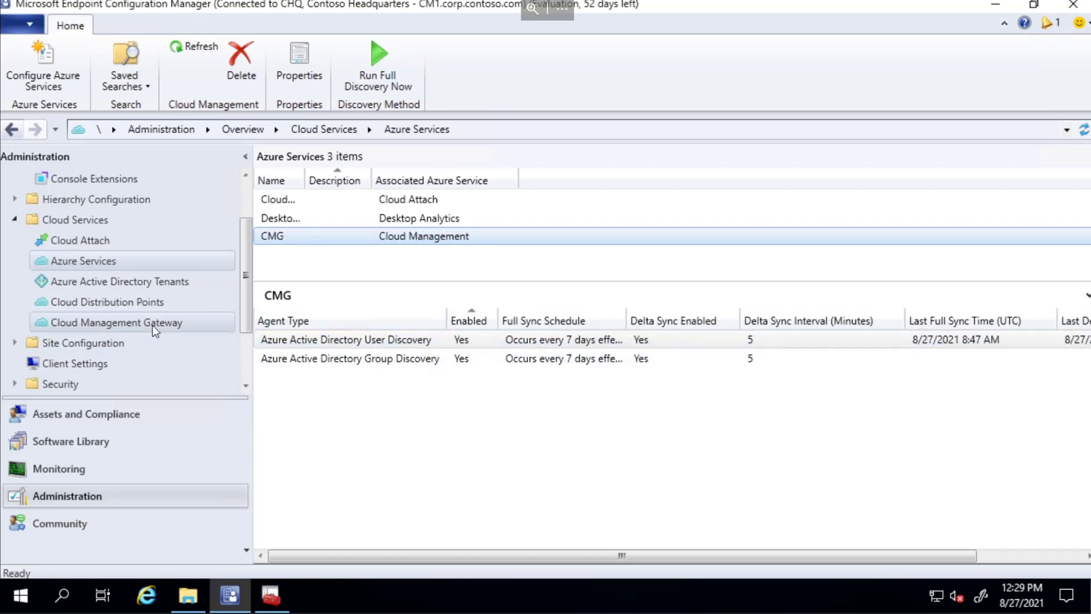
{"action": "left_click", "coordinate": [116, 322]}
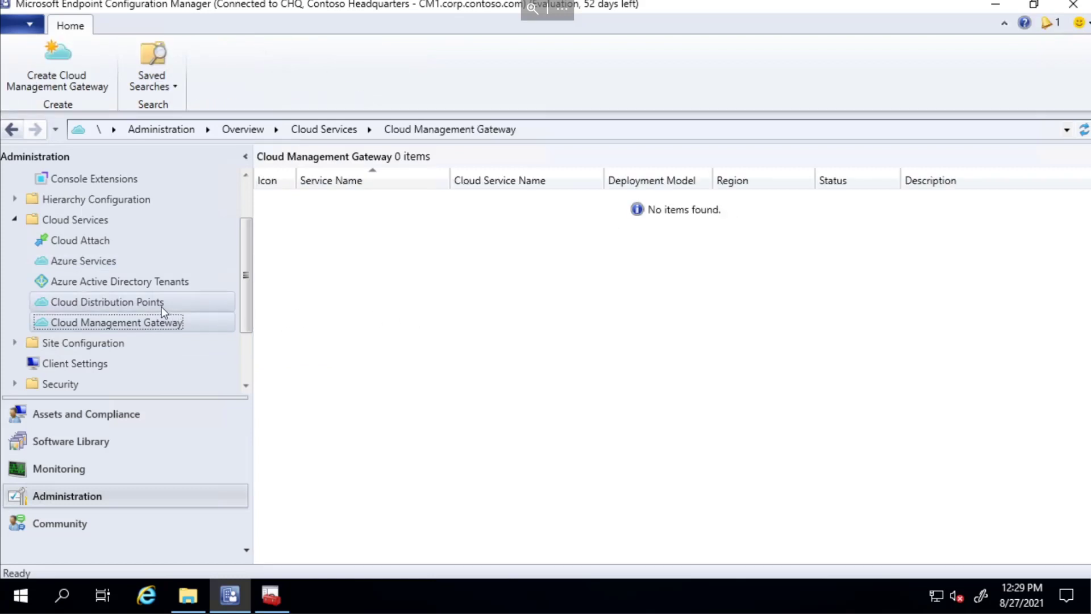
{"action": "left_click", "coordinate": [106, 301]}
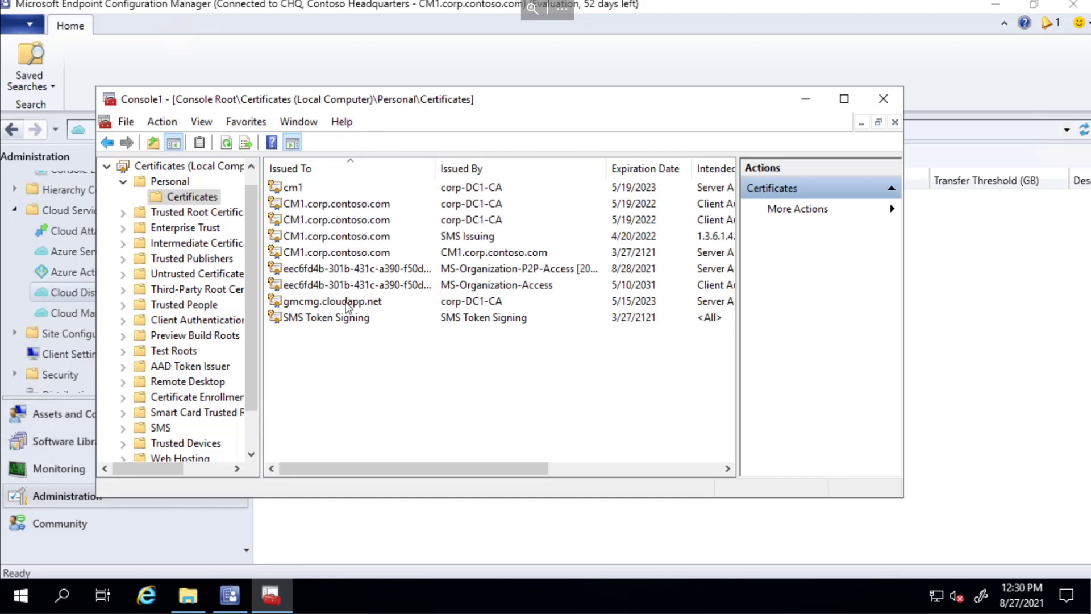
- Select the gmcmg.cloudapp.net certificate in the local computer's Personal store
{"action": "left_click", "coordinate": [333, 300]}
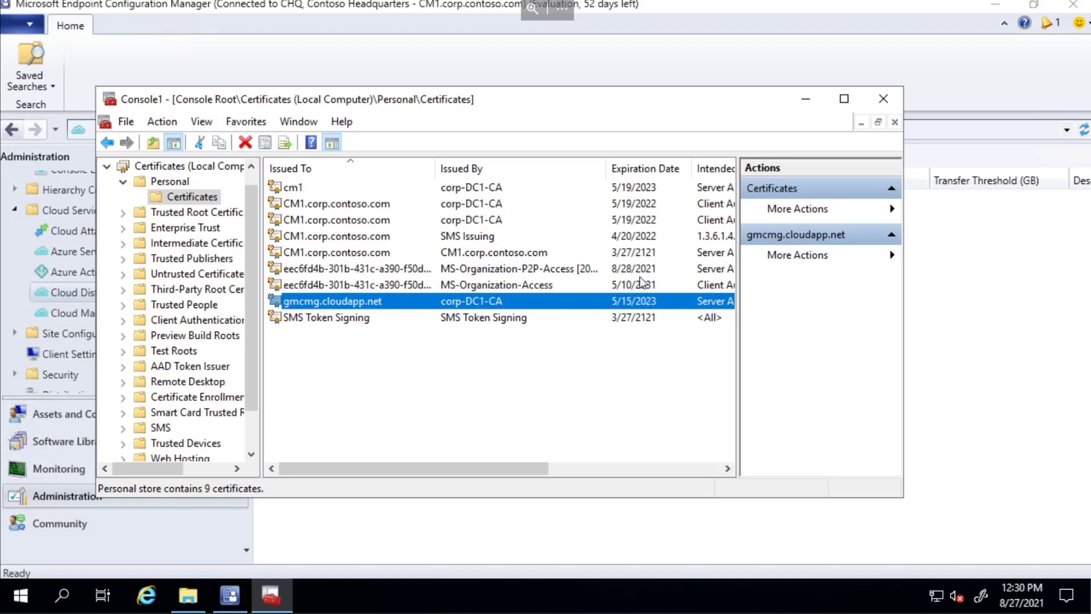
{"action": "mouse_move", "coordinate": [453, 318]}
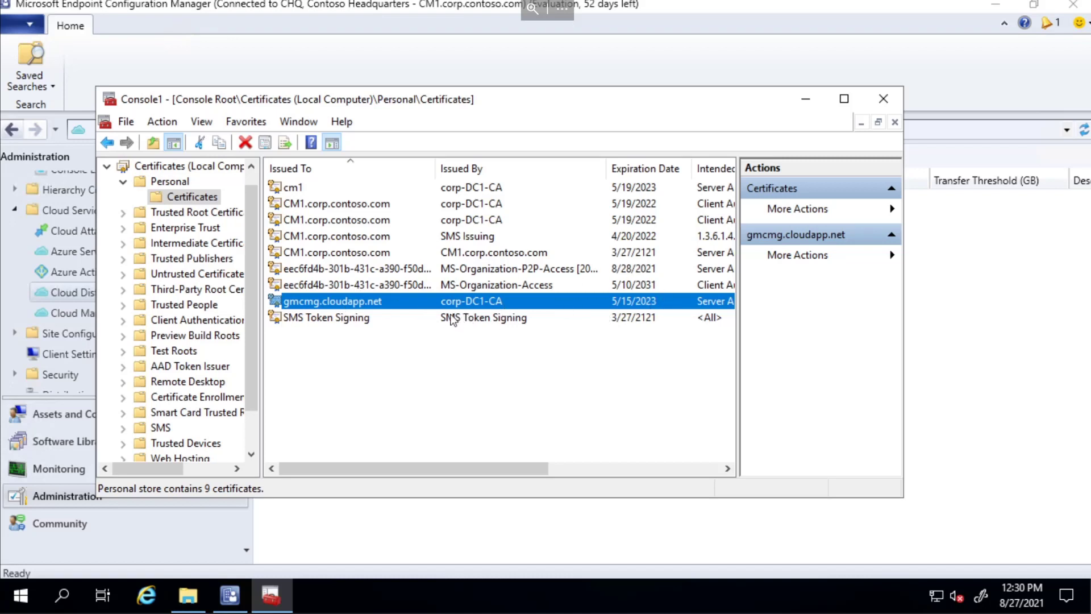
{"action": "mouse_move", "coordinate": [406, 314]}
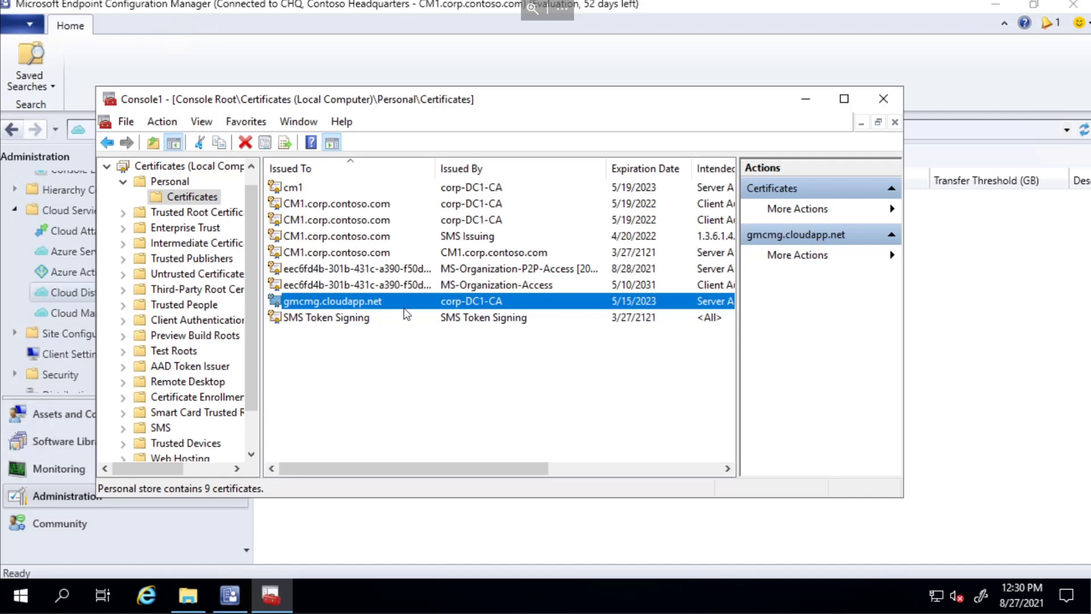
{"action": "mouse_move", "coordinate": [473, 383]}
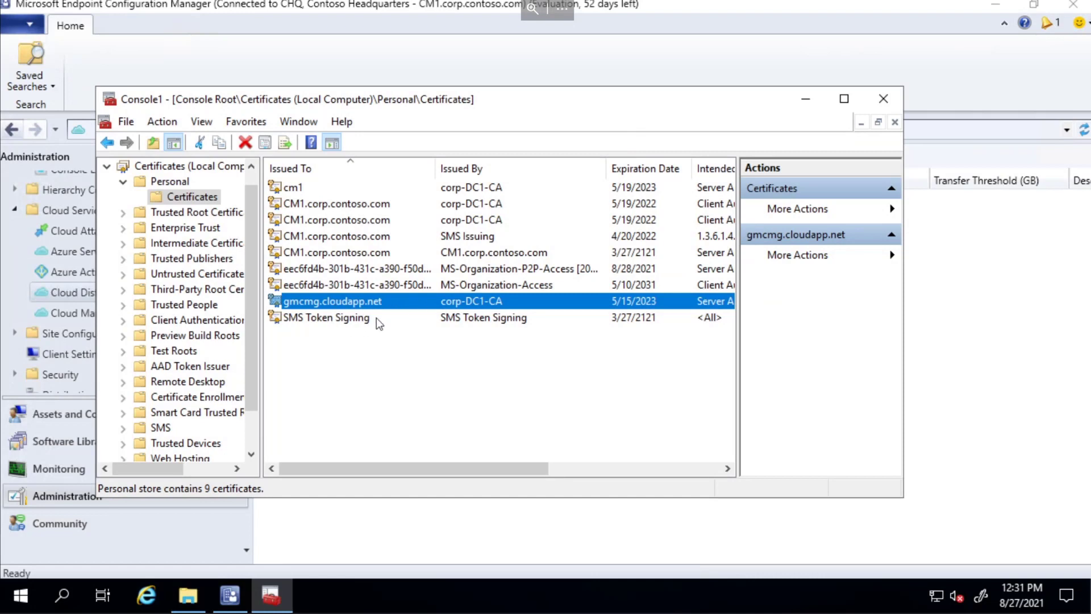
- Start exporting gmcmg.cloudapp.net with its private key as password-protected PFX including the certification path
{"action": "right_click", "coordinate": [333, 300]}
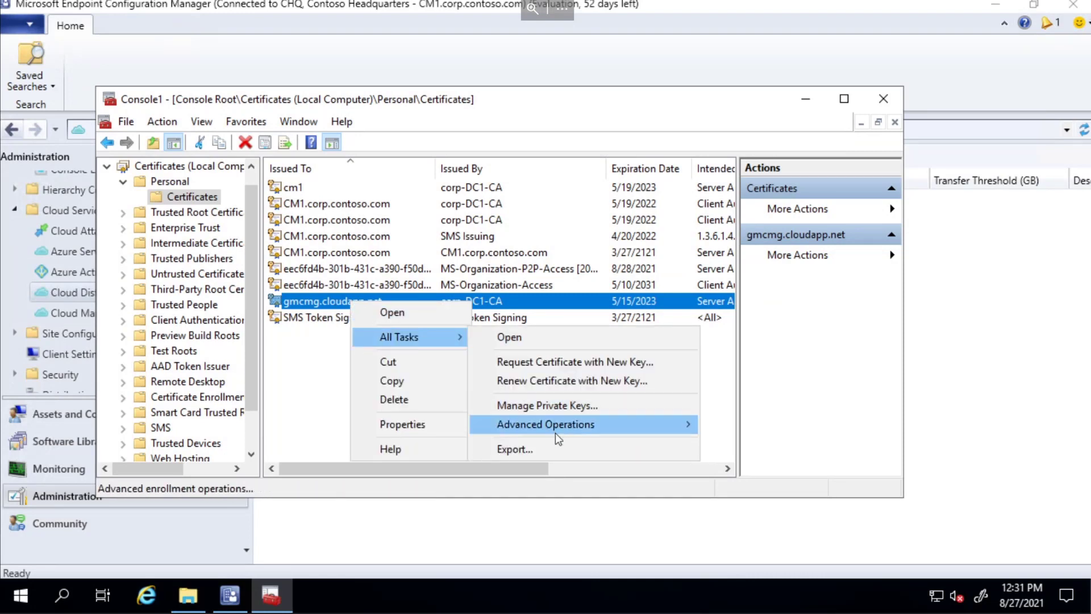
{"action": "left_click", "coordinate": [514, 449]}
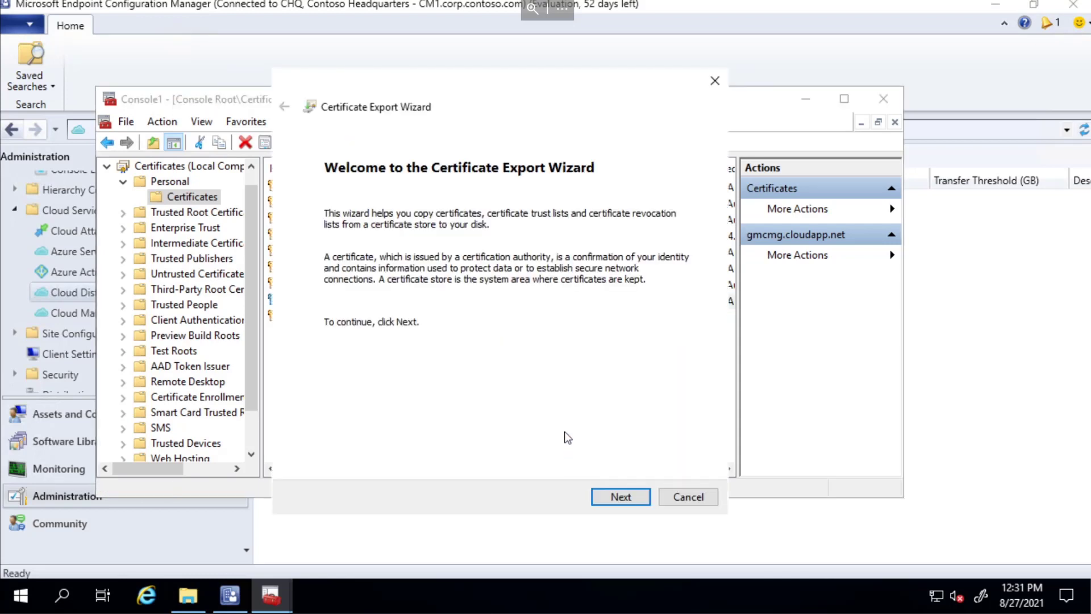
{"action": "left_click", "coordinate": [618, 496]}
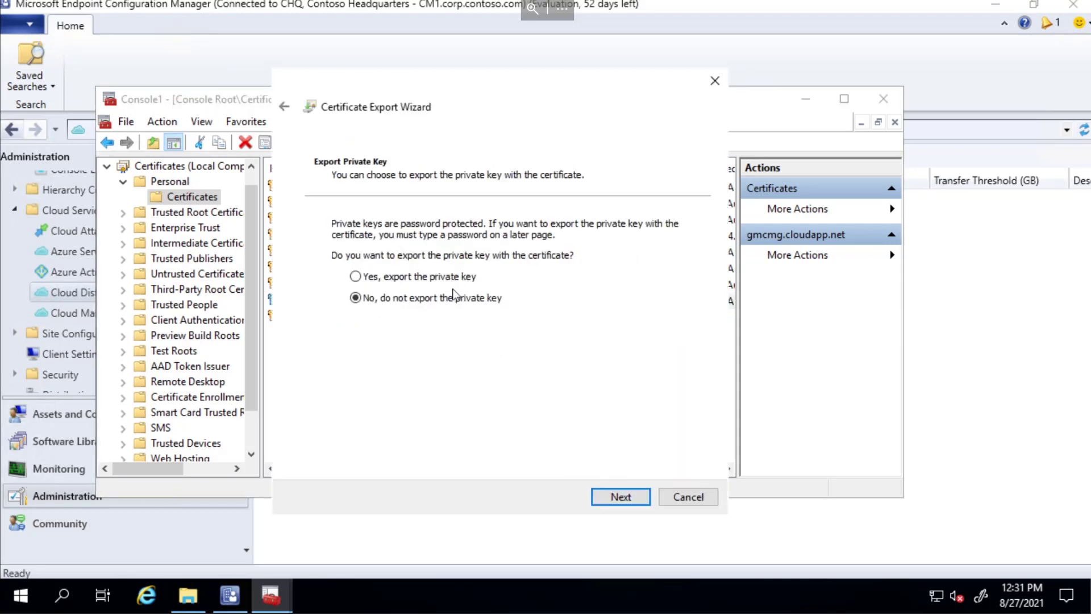
{"action": "left_click", "coordinate": [618, 496]}
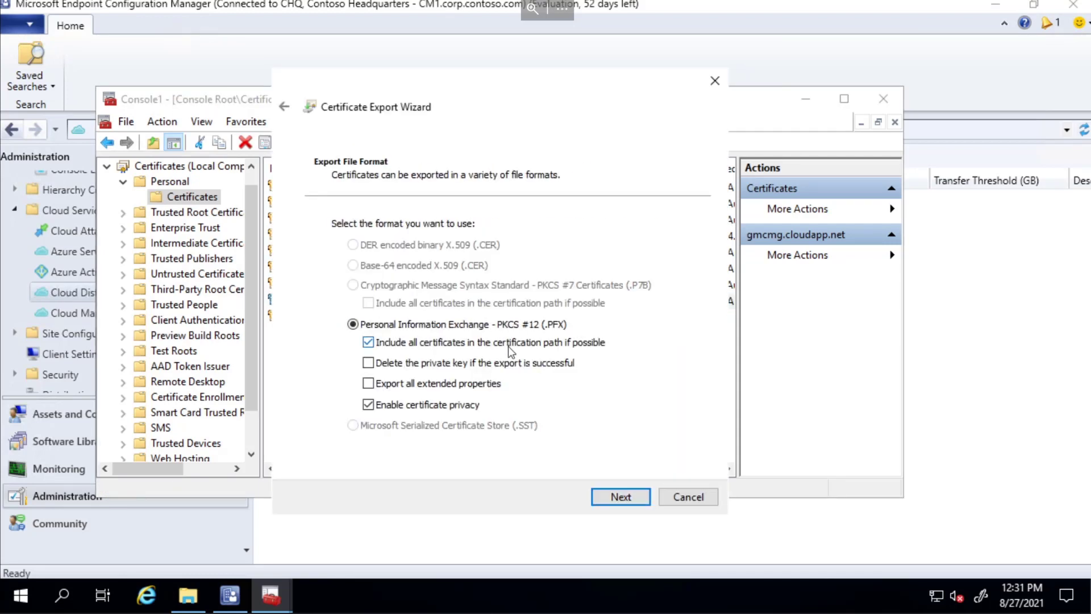
{"action": "left_click", "coordinate": [619, 497]}
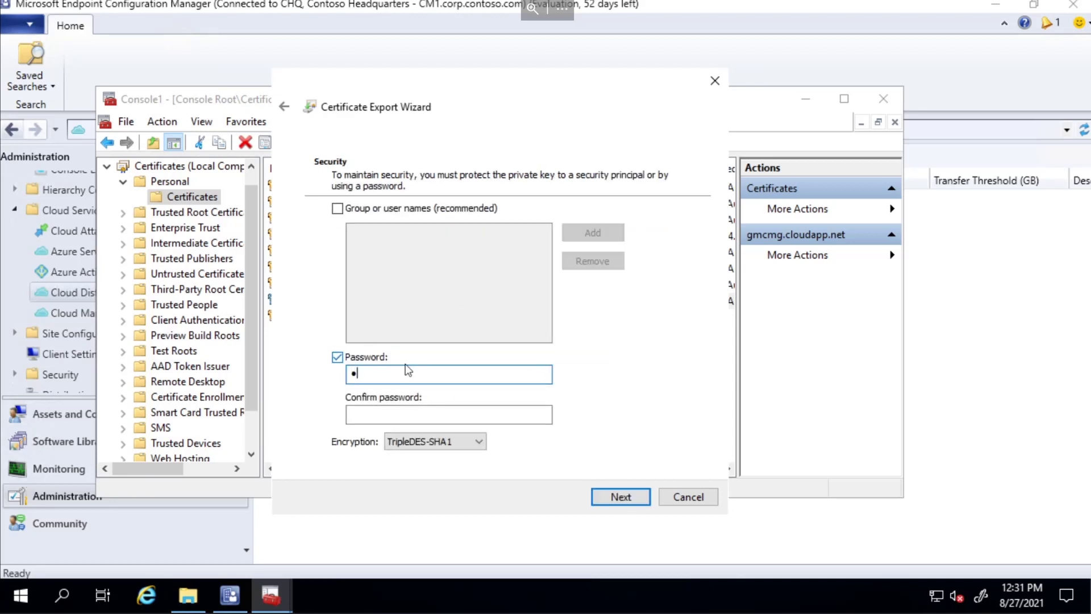
{"action": "type", "text": "••••••••••"}
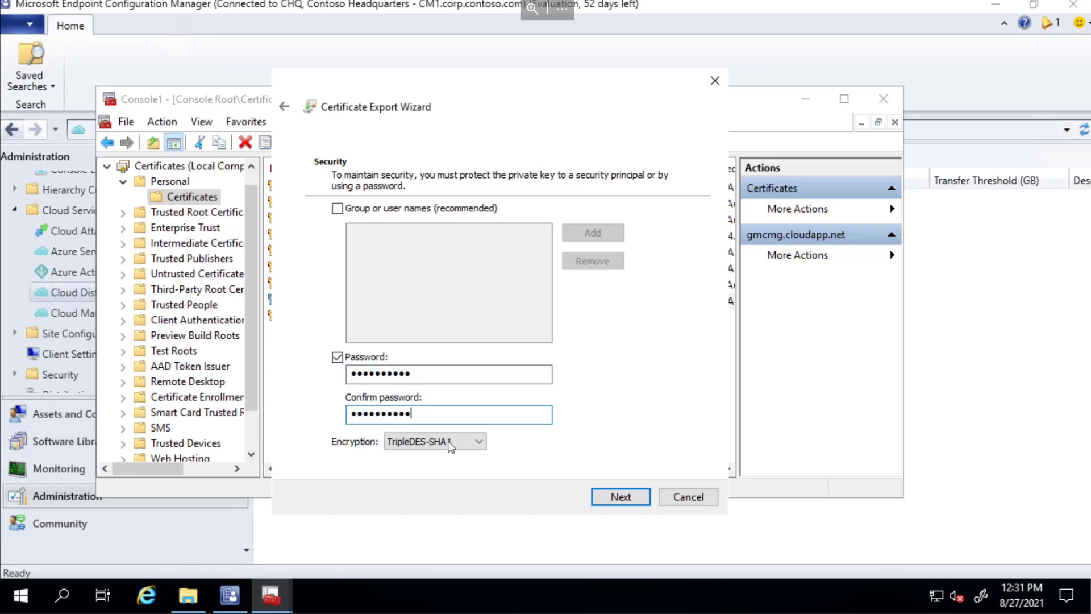
{"action": "left_click", "coordinate": [618, 496]}
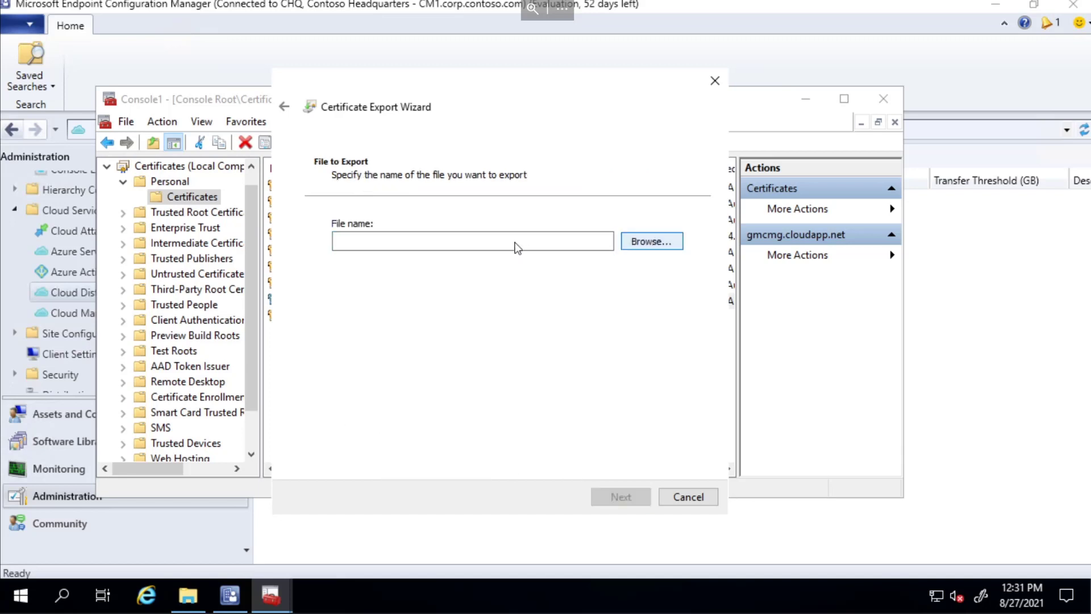
- Save the export as C:\gmcmg-1.pfx and finish the wizard
{"action": "left_click", "coordinate": [651, 241]}
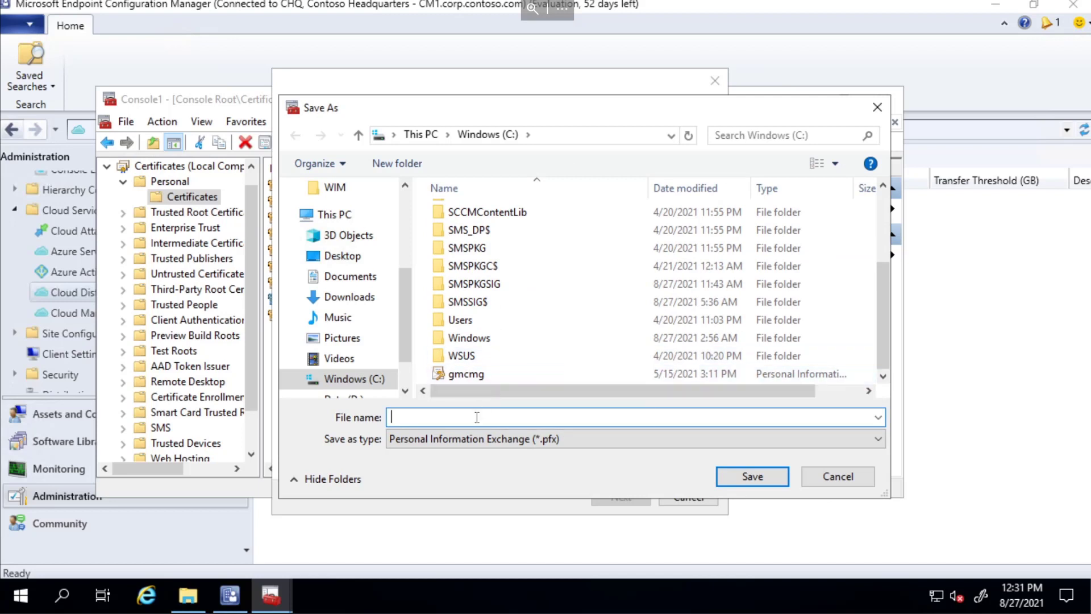
{"action": "type", "text": "gmcmg-1"}
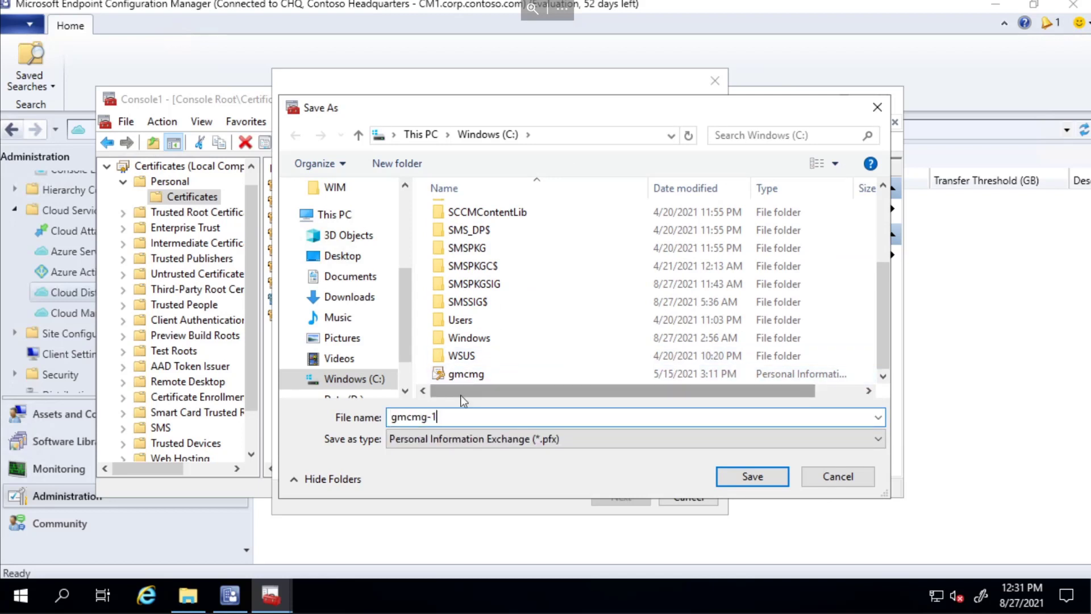
{"action": "left_click", "coordinate": [752, 476]}
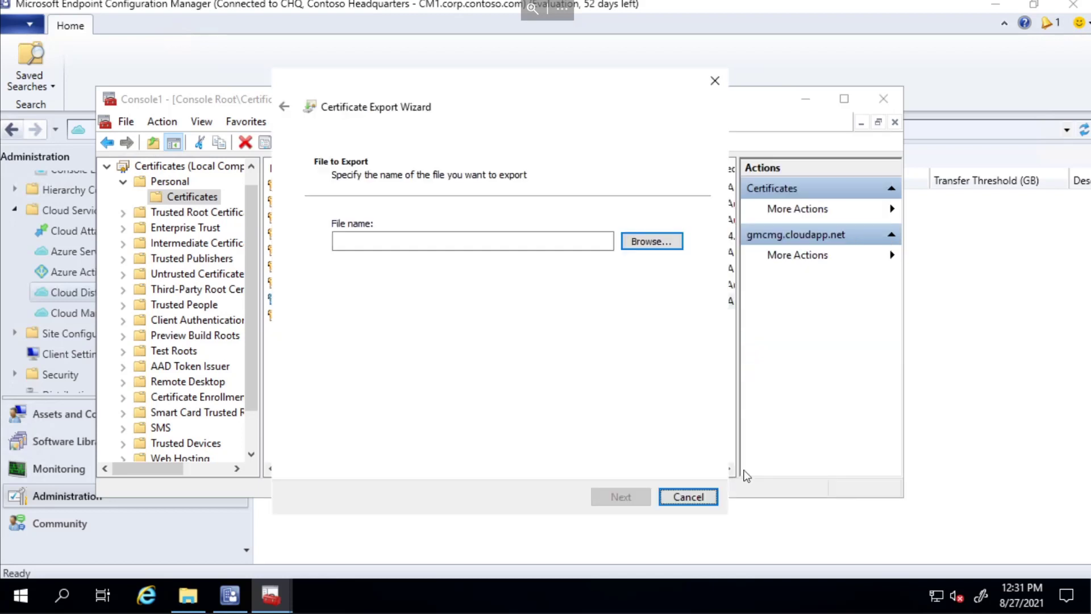
{"action": "left_click", "coordinate": [618, 496]}
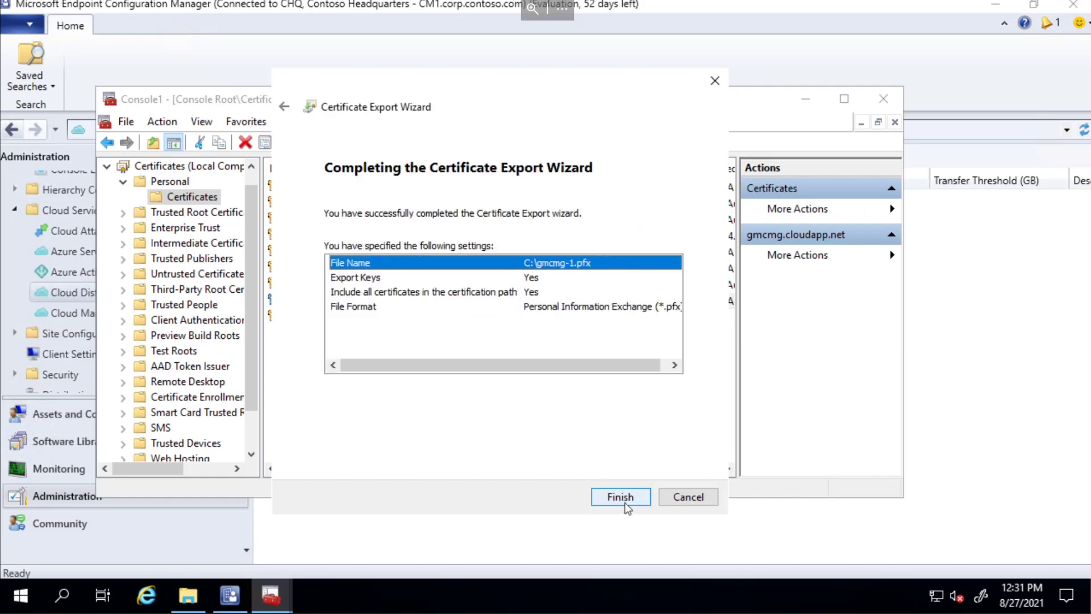
{"action": "left_click", "coordinate": [619, 496]}
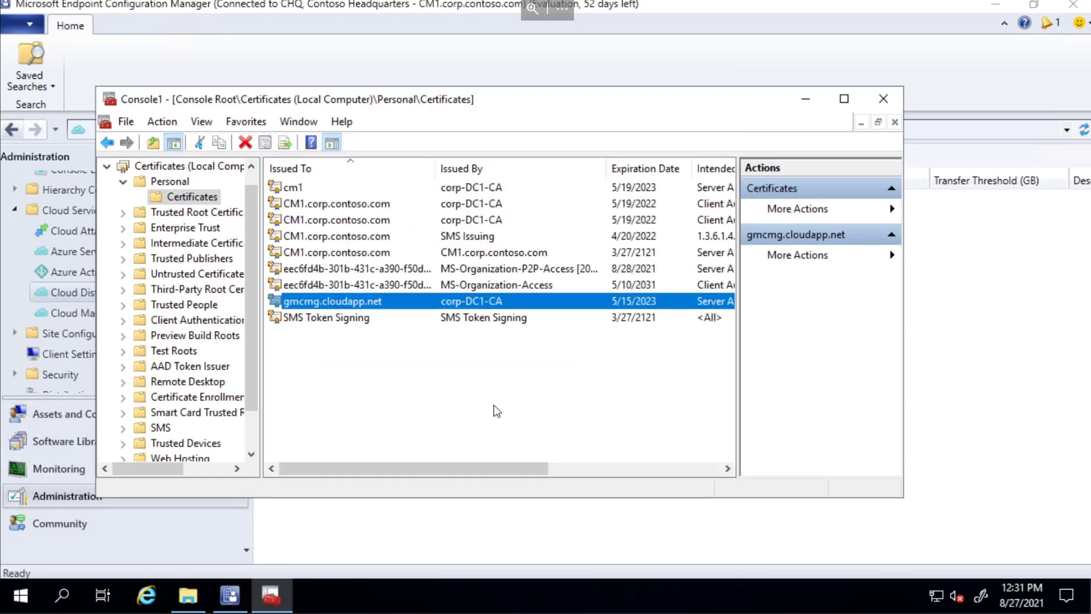
- Return to the Configuration Manager console on the empty Cloud Management Gateway list
{"action": "left_click", "coordinate": [187, 594]}
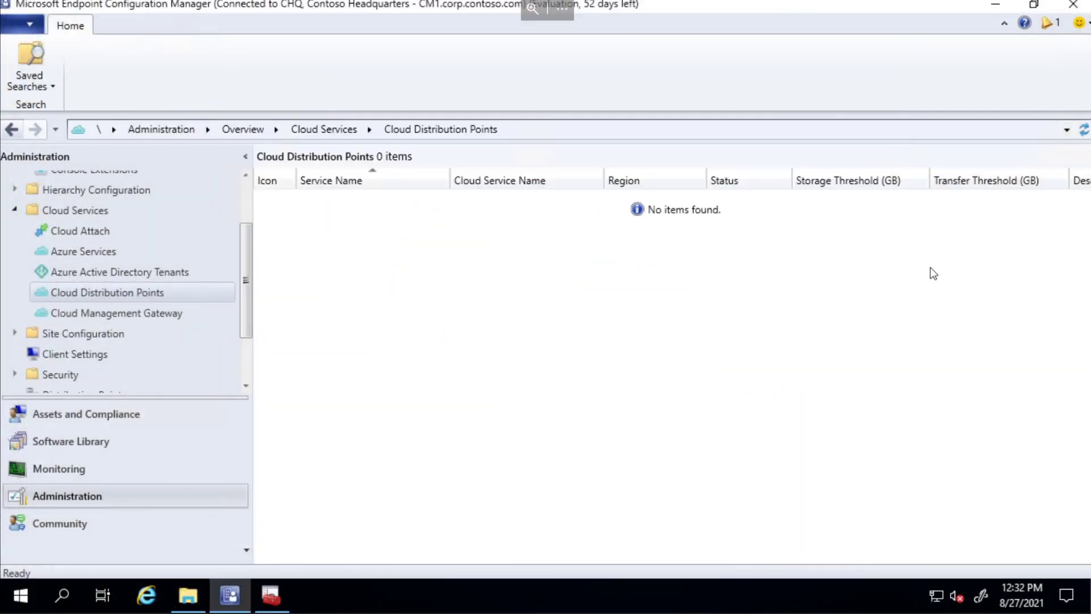
{"action": "left_click", "coordinate": [116, 312]}
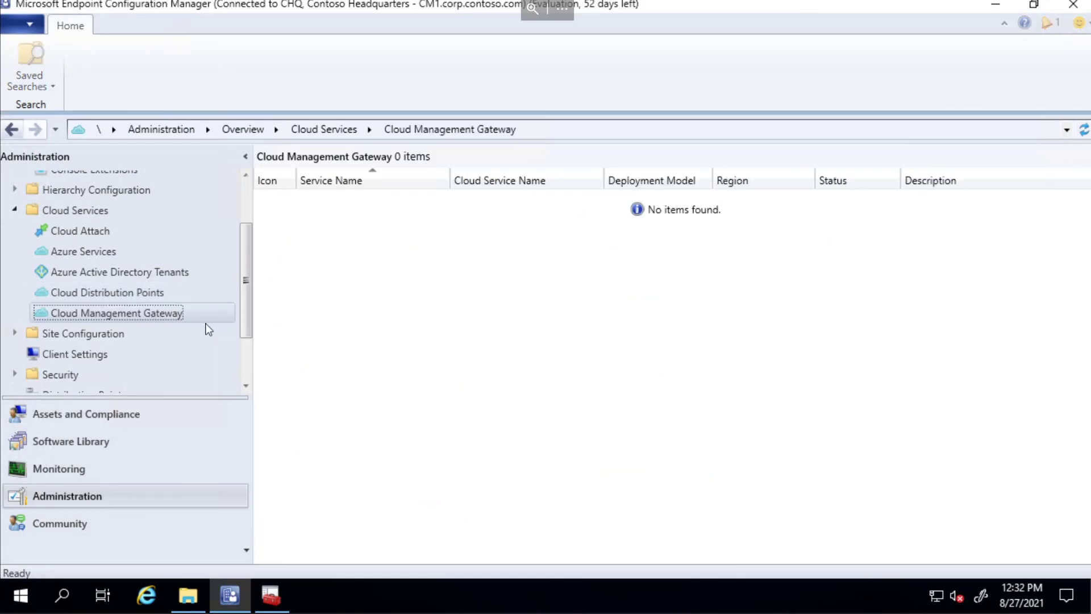
{"action": "left_click", "coordinate": [116, 313]}
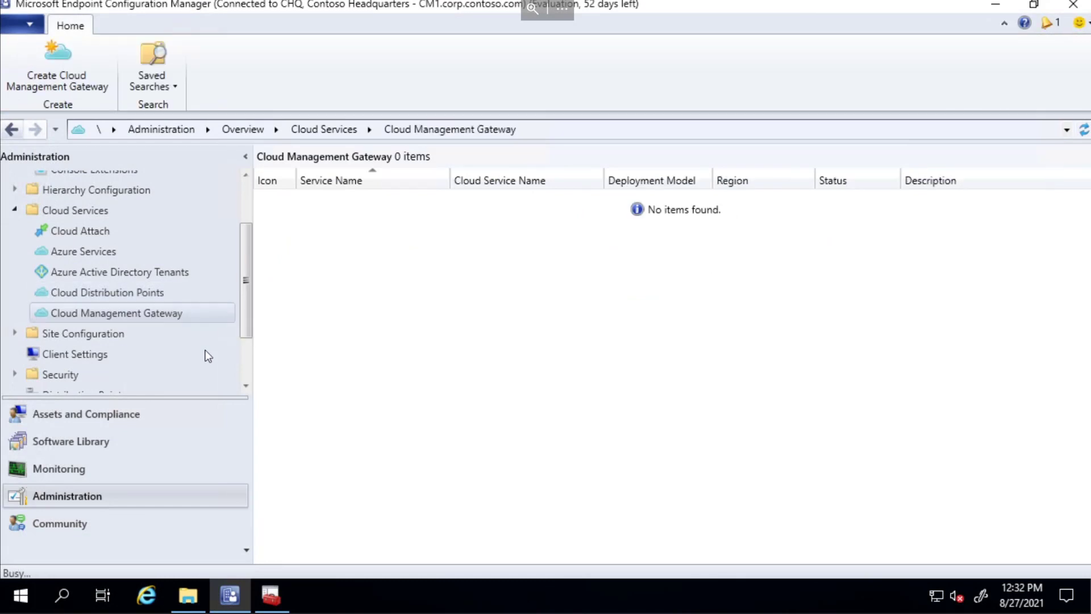
- Begin a new cloud management gateway with AzurePublicCloud and VM scale set, and sign in to Azure
{"action": "left_click", "coordinate": [57, 65]}
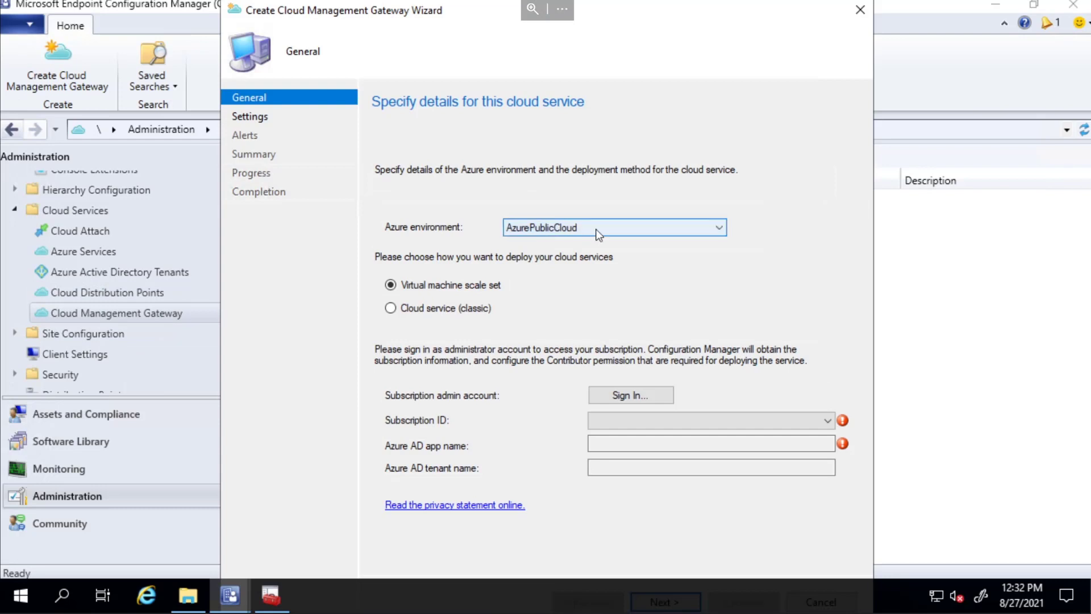
{"action": "left_click", "coordinate": [719, 227]}
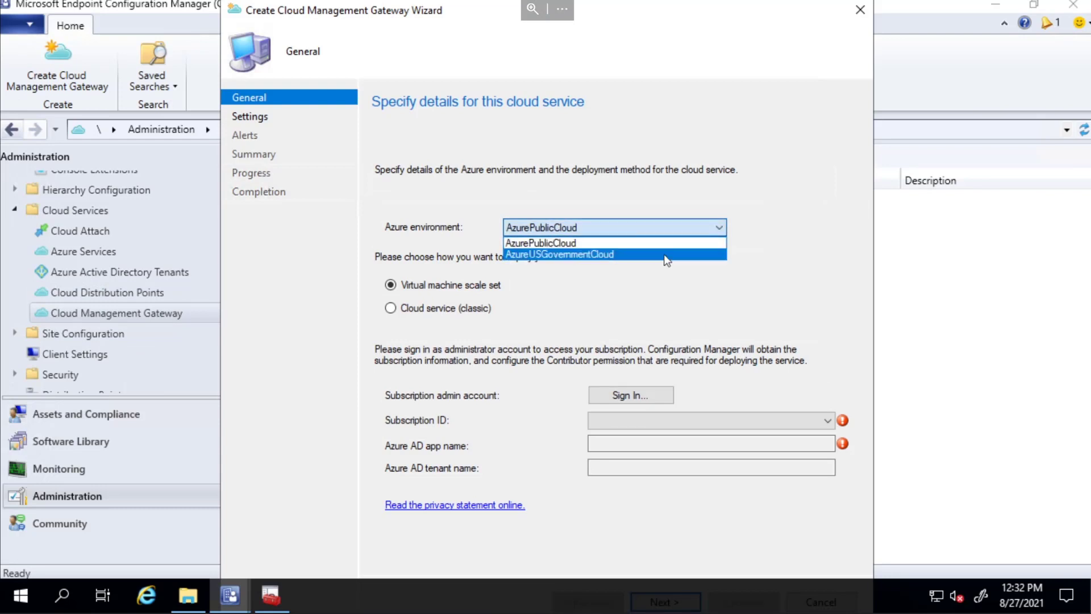
{"action": "left_click", "coordinate": [540, 242]}
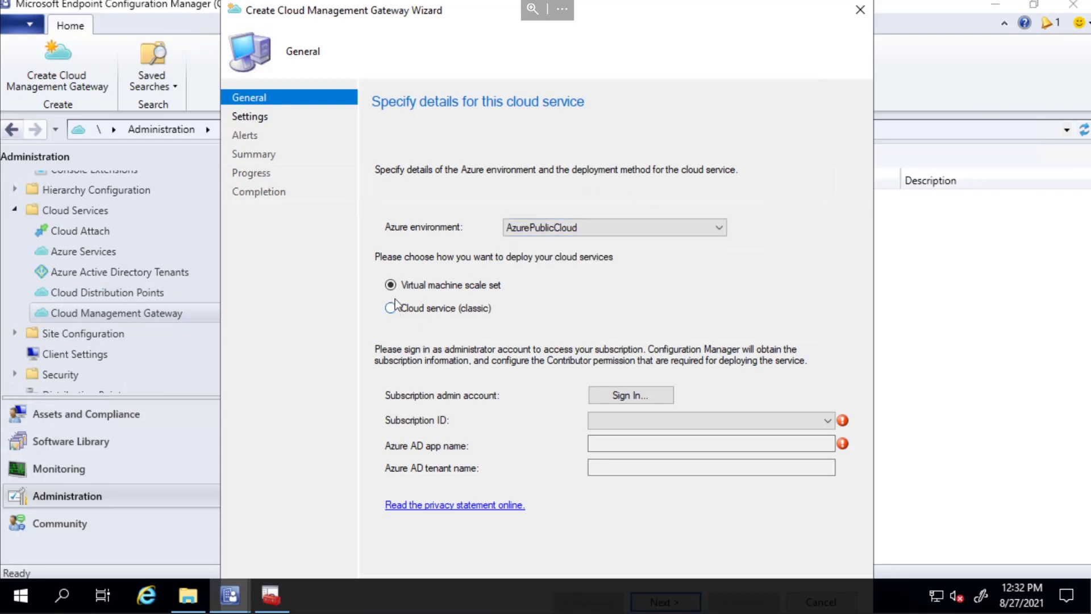
{"action": "left_click", "coordinate": [630, 394]}
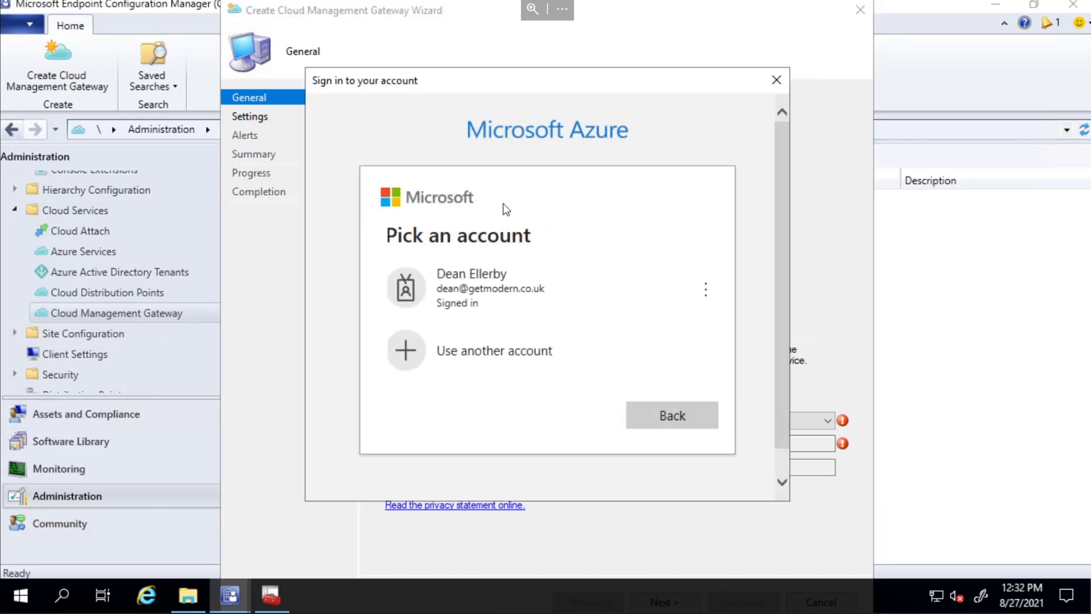
{"action": "mouse_move", "coordinate": [652, 288]}
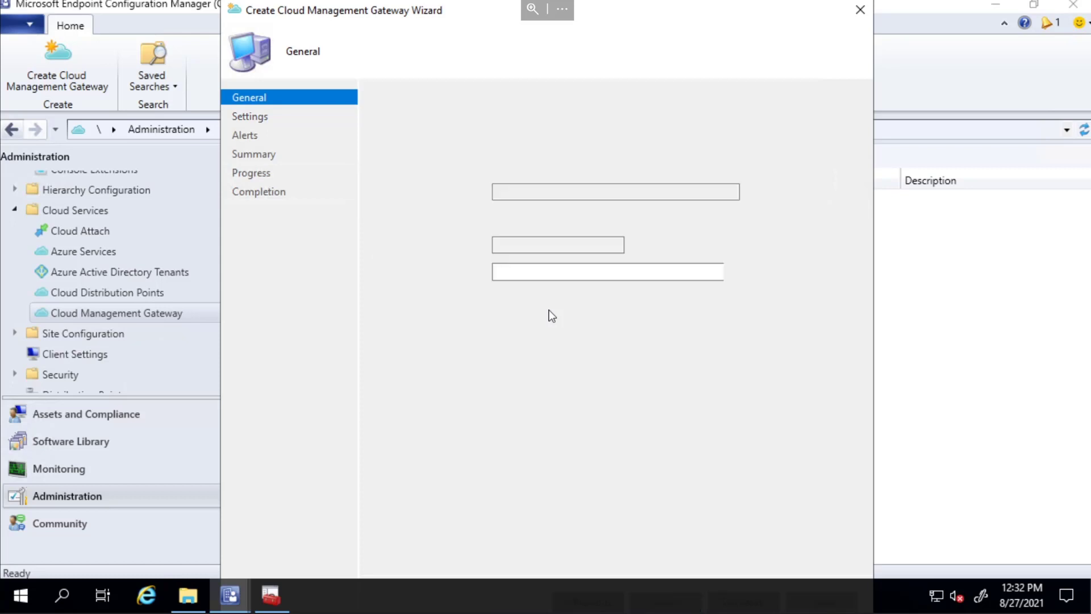
- On the Settings page load C:\gmcmg-1.pfx as the server certificate and confirm its password
{"action": "left_click", "coordinate": [250, 116]}
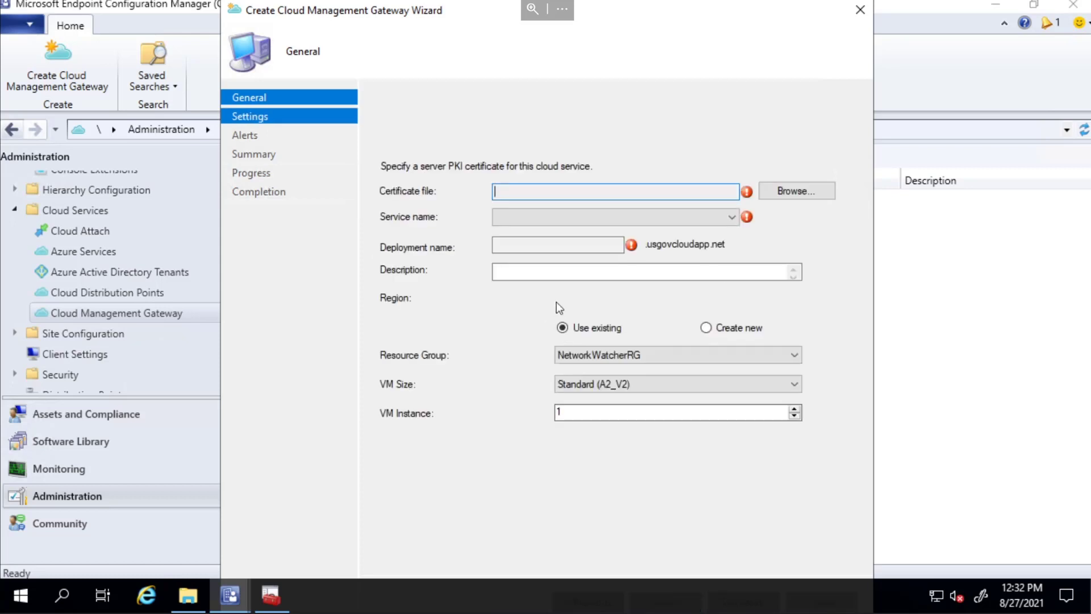
{"action": "left_click", "coordinate": [249, 116]}
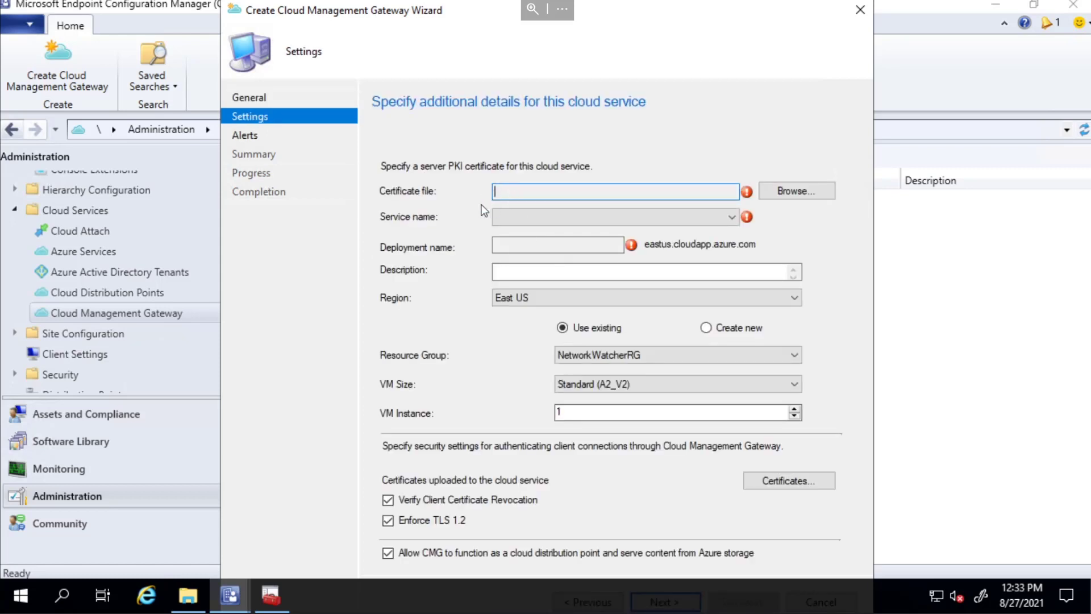
{"action": "mouse_move", "coordinate": [796, 191]}
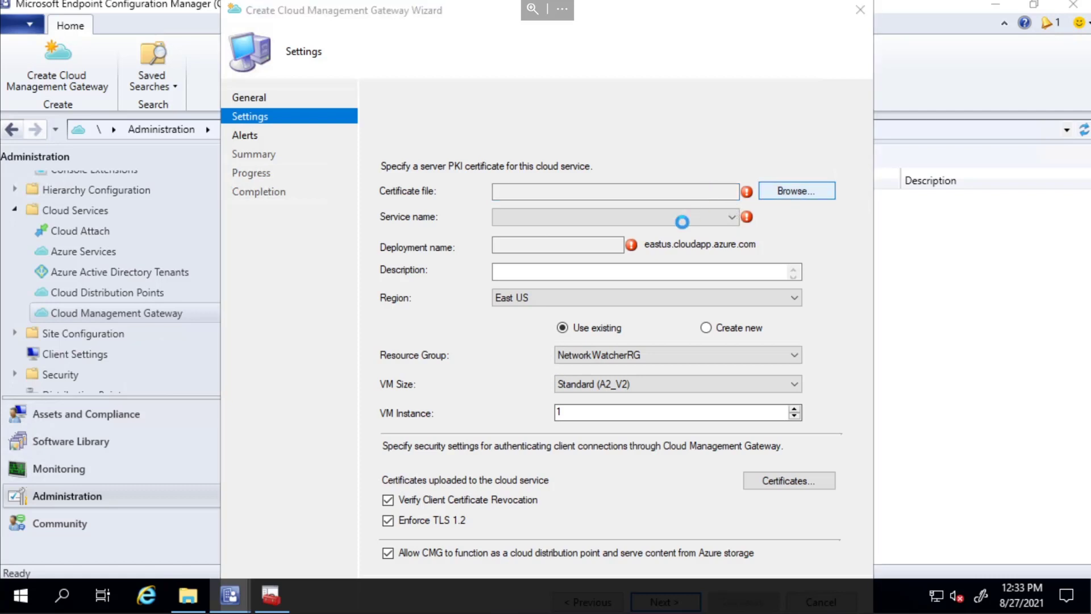
{"action": "left_click", "coordinate": [796, 190]}
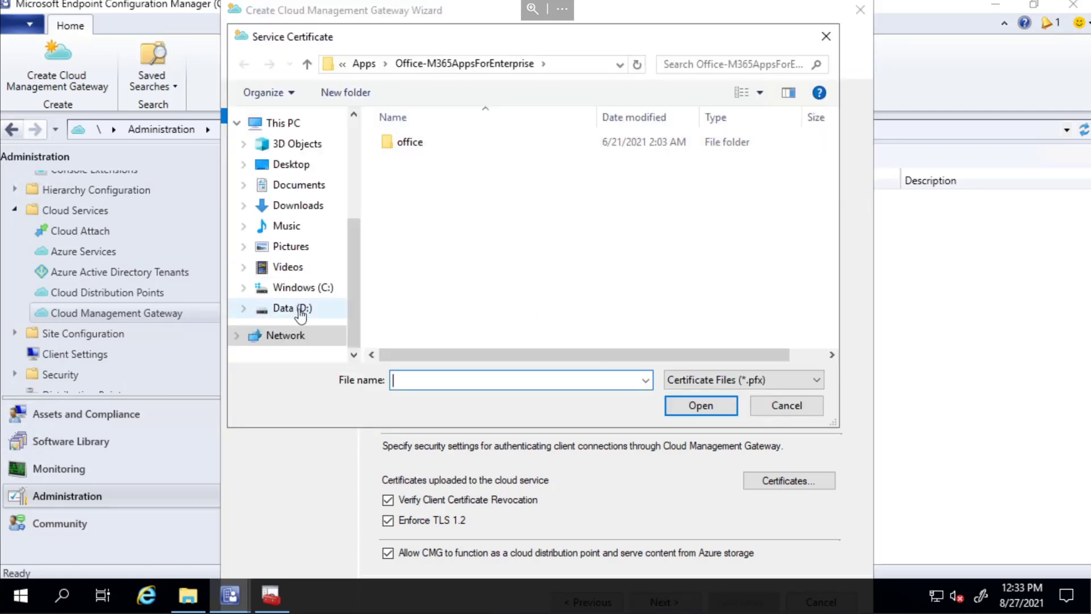
{"action": "left_click", "coordinate": [303, 287]}
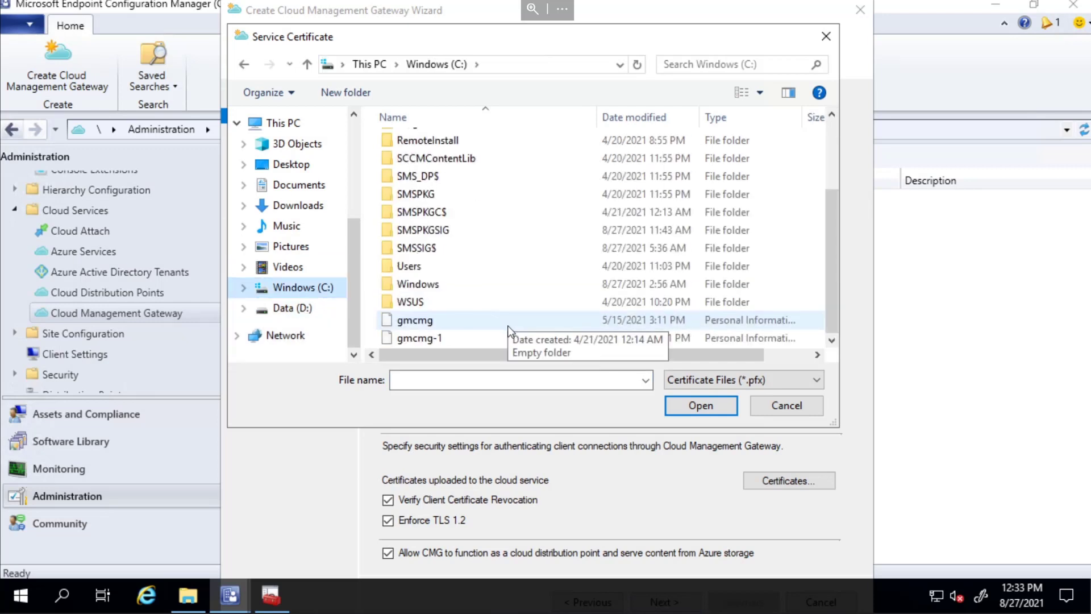
{"action": "left_click", "coordinate": [419, 338]}
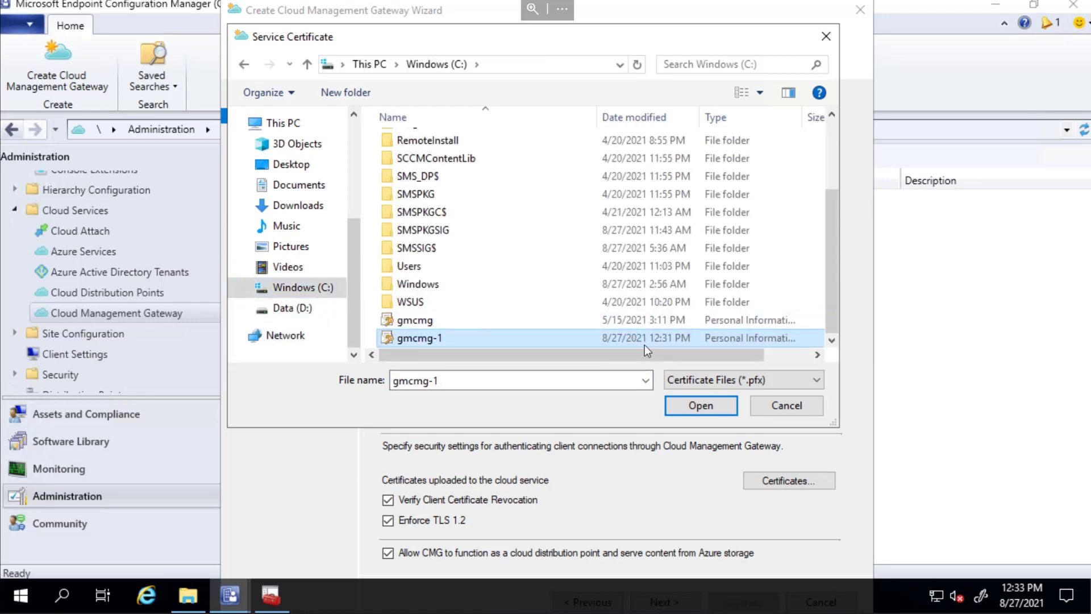
{"action": "left_click", "coordinate": [700, 405]}
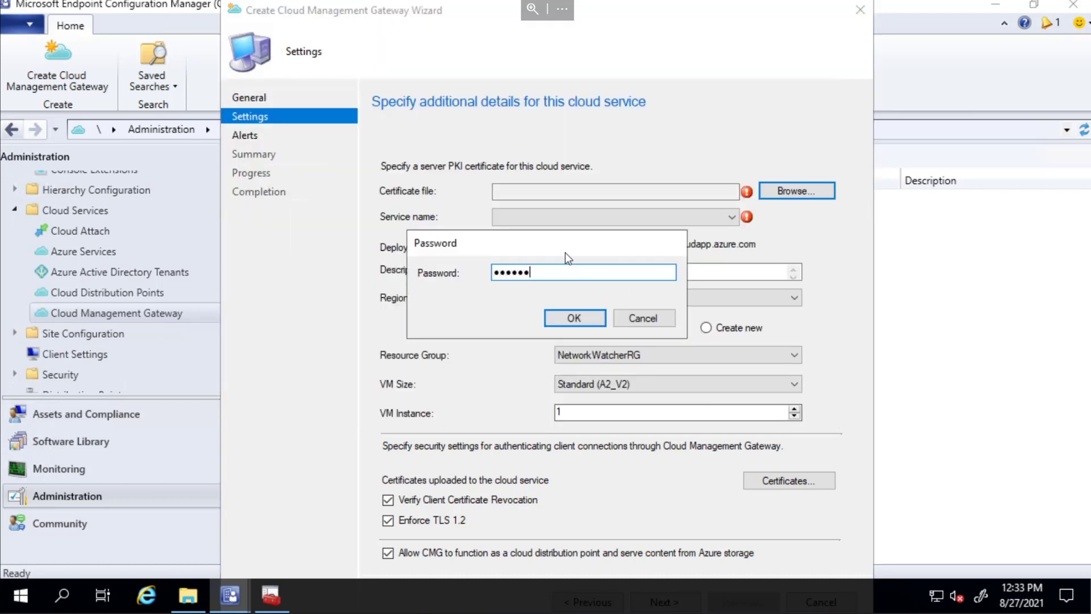
{"action": "left_click", "coordinate": [574, 317]}
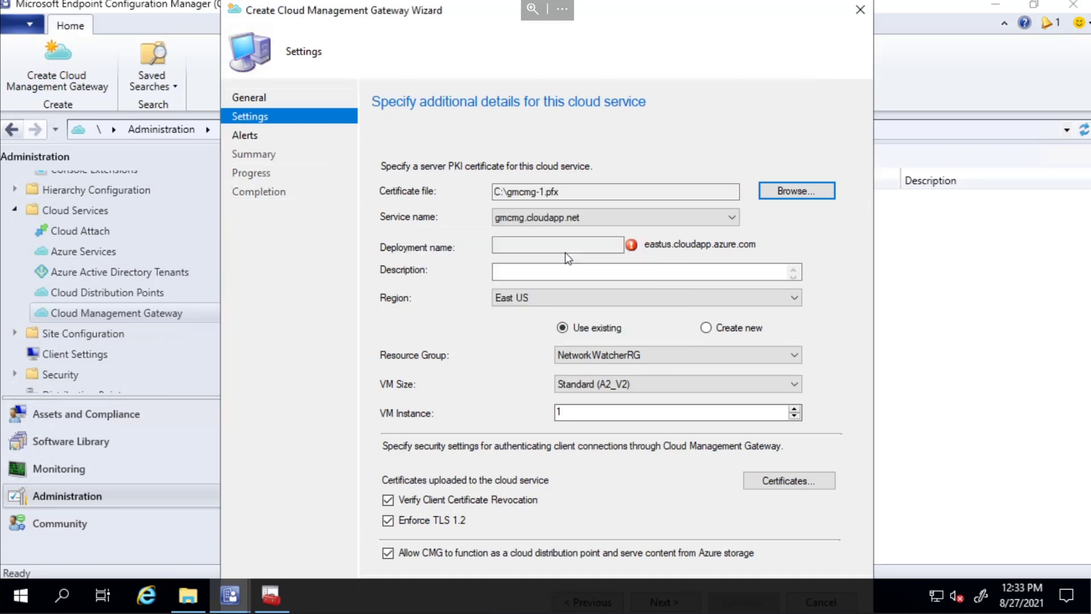
- Name the deployment gmcmg, set the region to UK South and list existing resource groups
{"action": "type", "text": "gmcmg"}
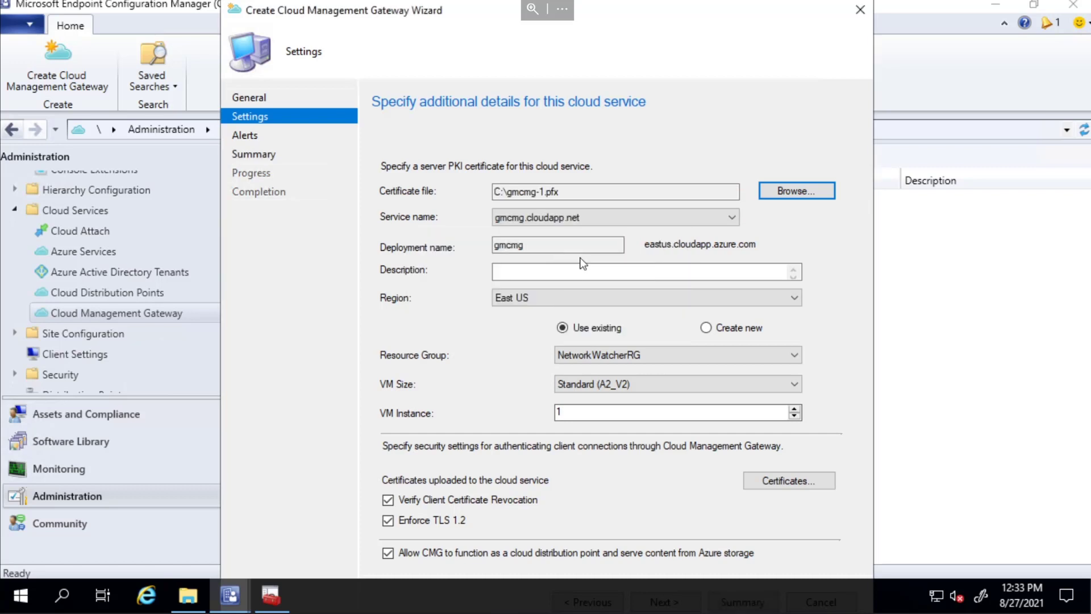
{"action": "mouse_move", "coordinate": [689, 258]}
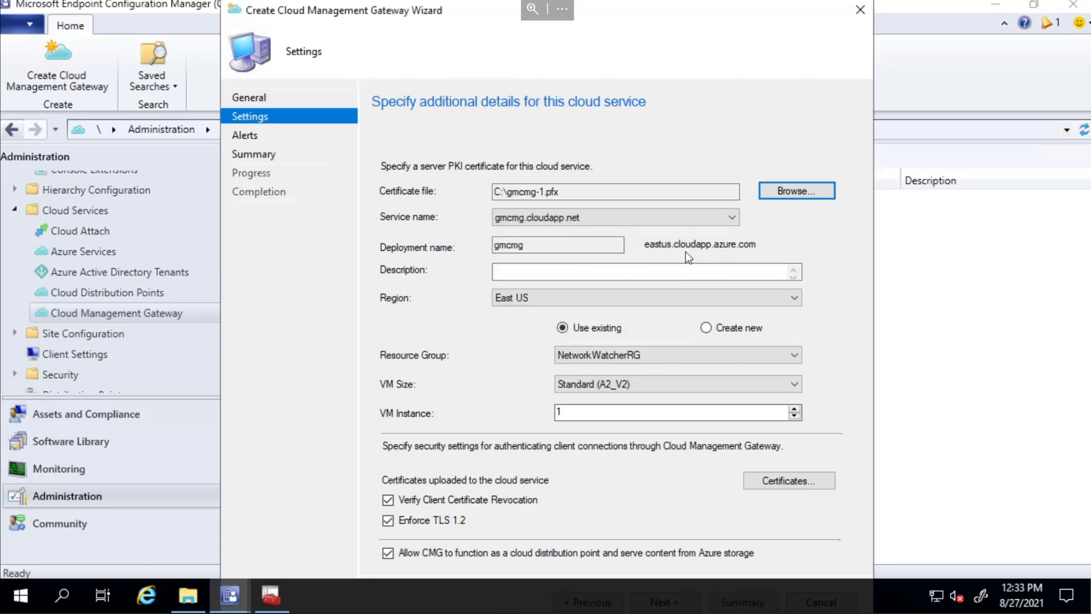
{"action": "mouse_move", "coordinate": [705, 249]}
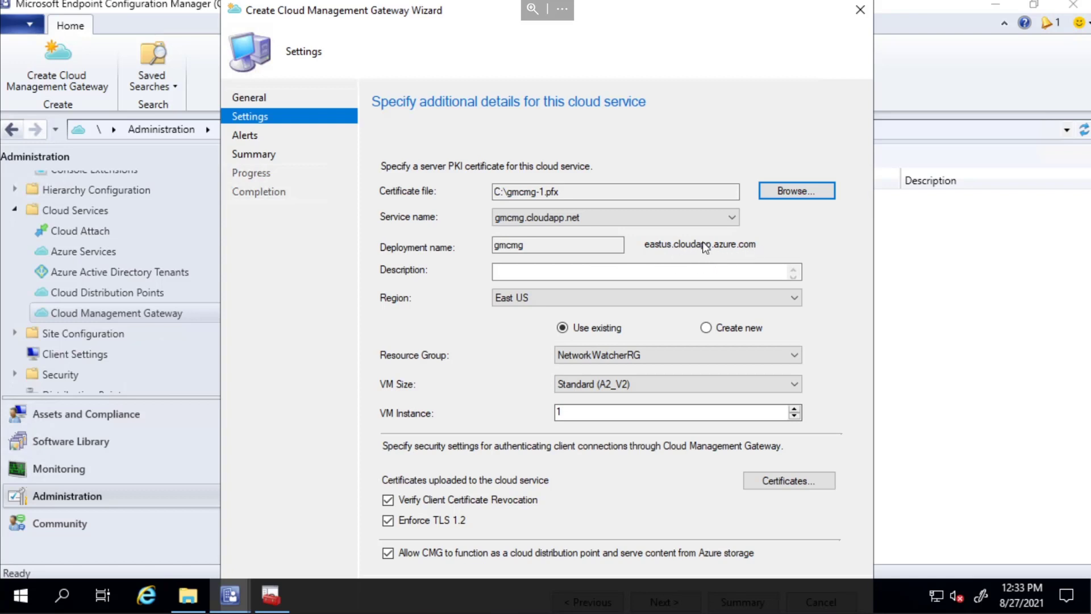
{"action": "left_click", "coordinate": [557, 244]}
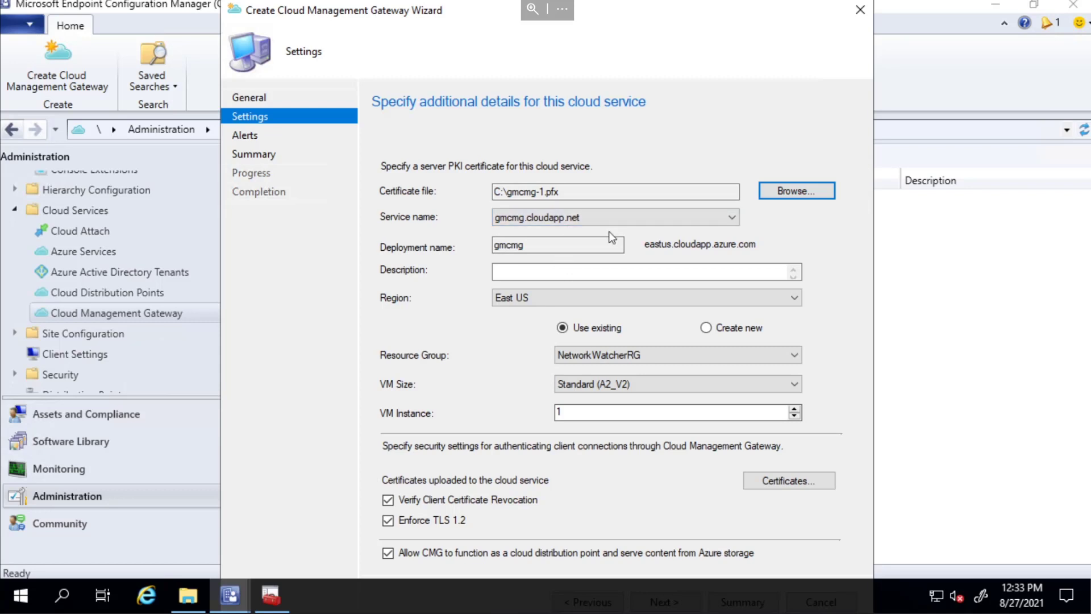
{"action": "left_click", "coordinate": [585, 217]}
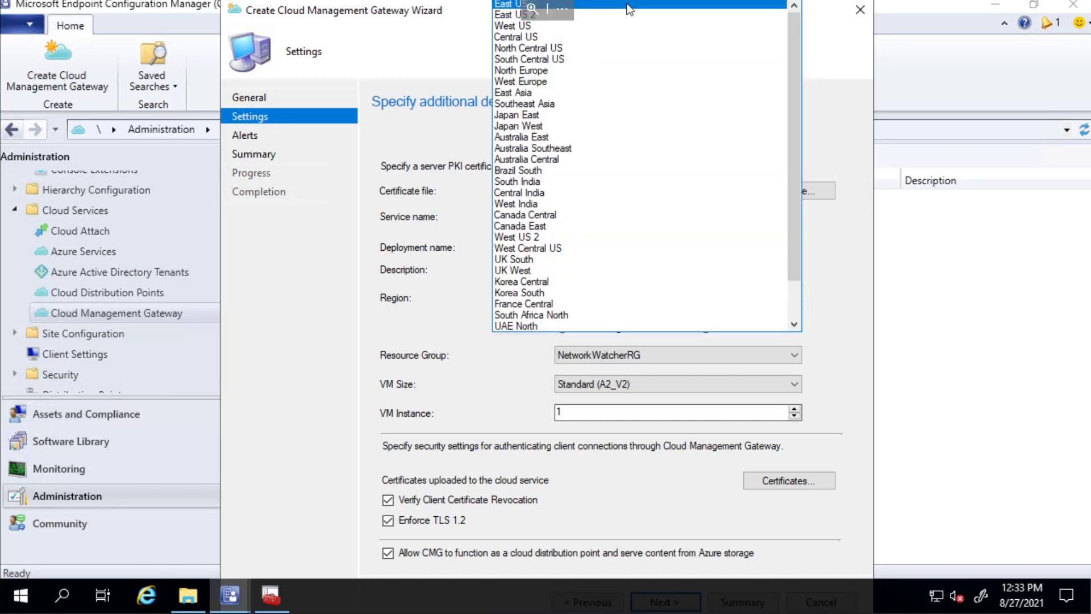
{"action": "mouse_move", "coordinate": [668, 259]}
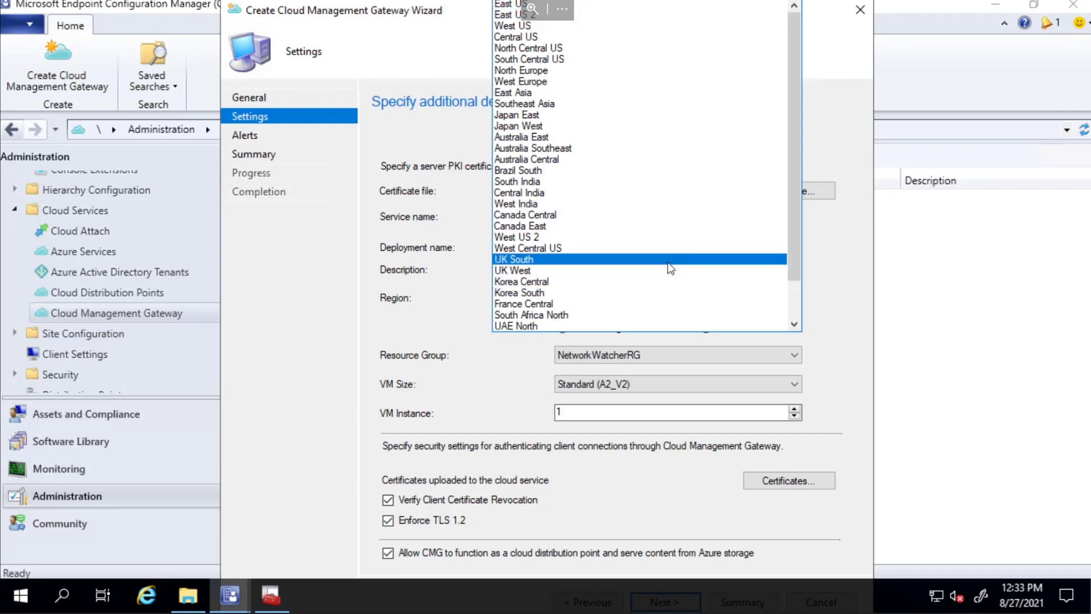
{"action": "left_click", "coordinate": [514, 259]}
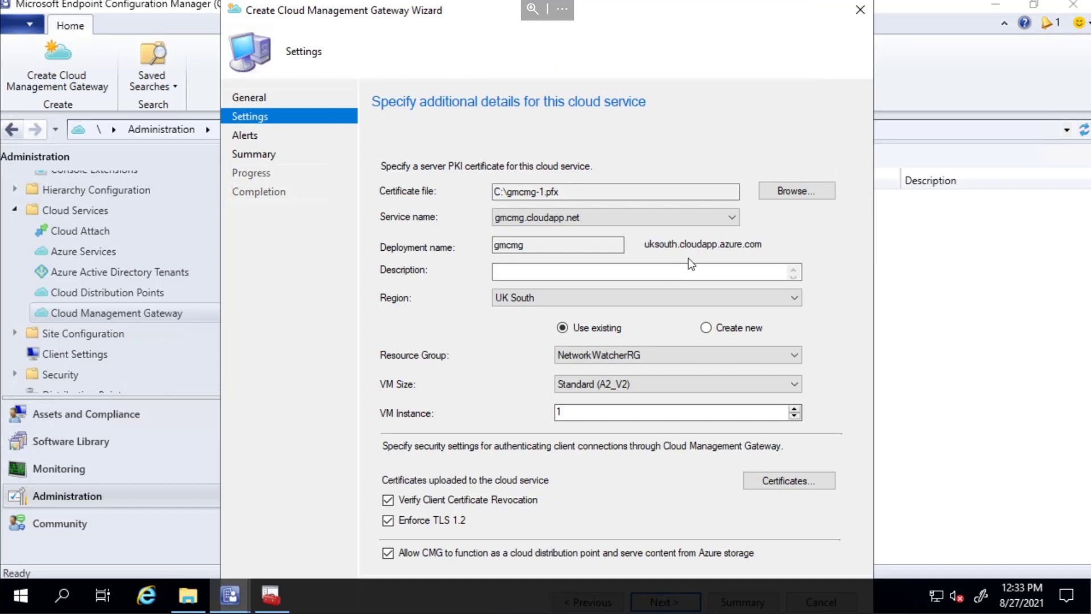
{"action": "mouse_move", "coordinate": [665, 258]}
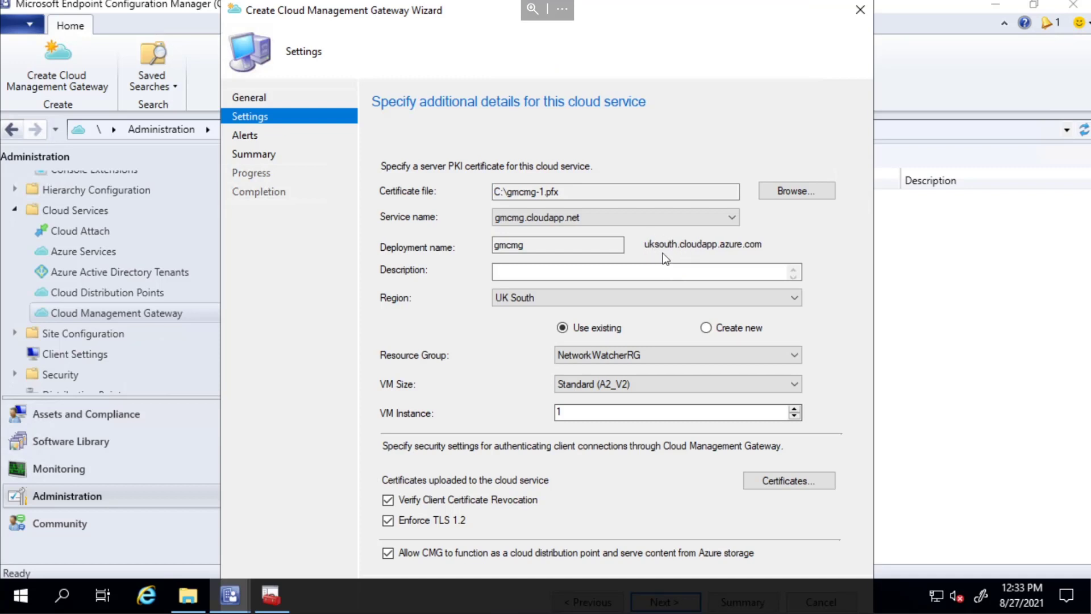
{"action": "mouse_move", "coordinate": [658, 240]}
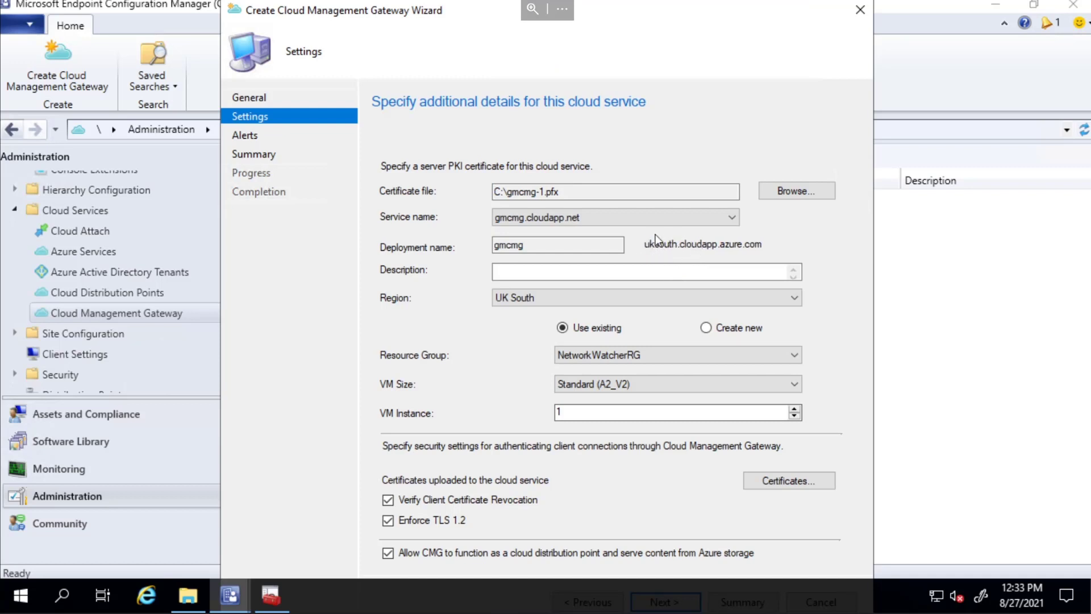
{"action": "left_click", "coordinate": [646, 270]}
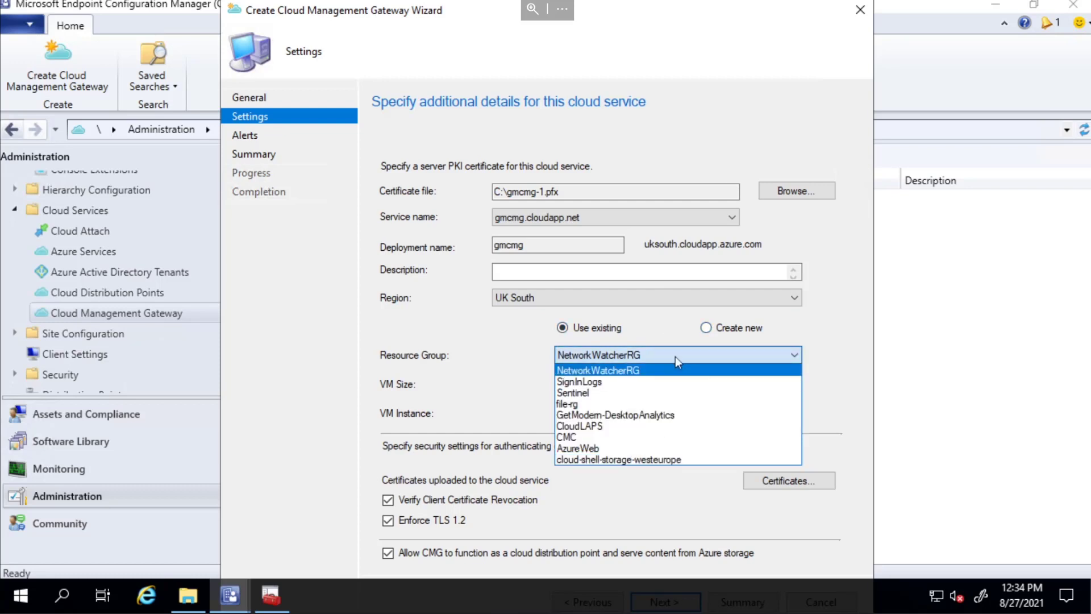
- Create a new resource group CMG and choose the Lab (B2S) VM size
{"action": "left_click", "coordinate": [706, 327]}
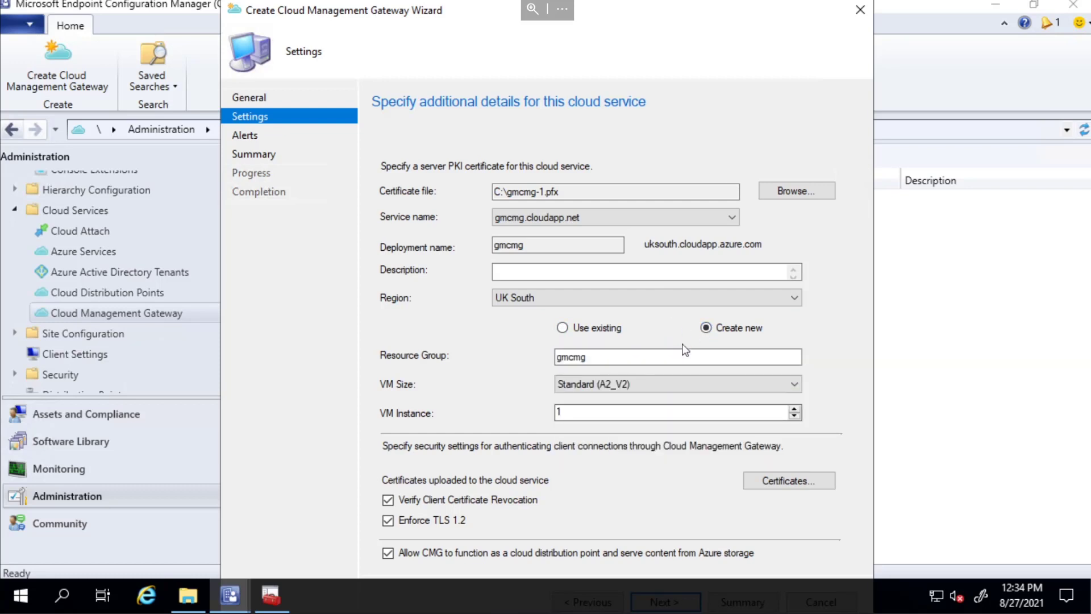
{"action": "type", "text": "CMG"}
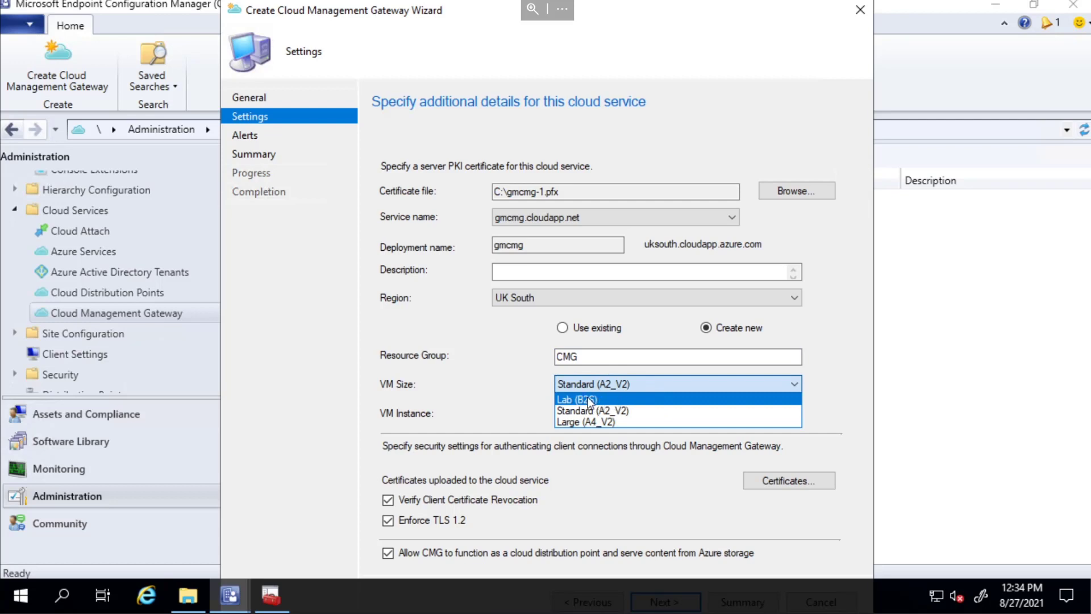
{"action": "mouse_move", "coordinate": [599, 403]}
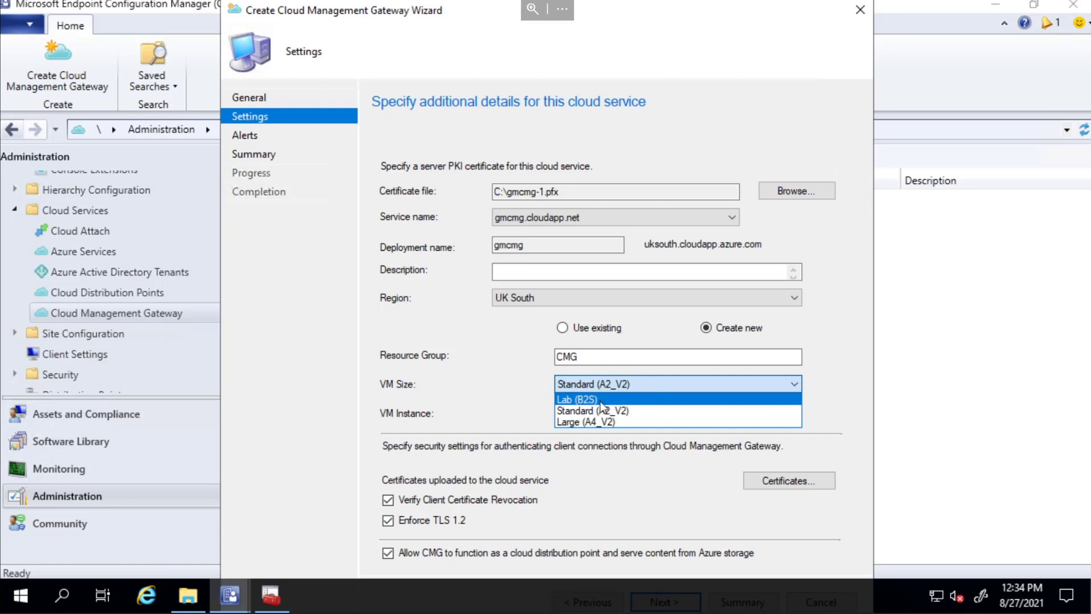
{"action": "mouse_move", "coordinate": [594, 405]}
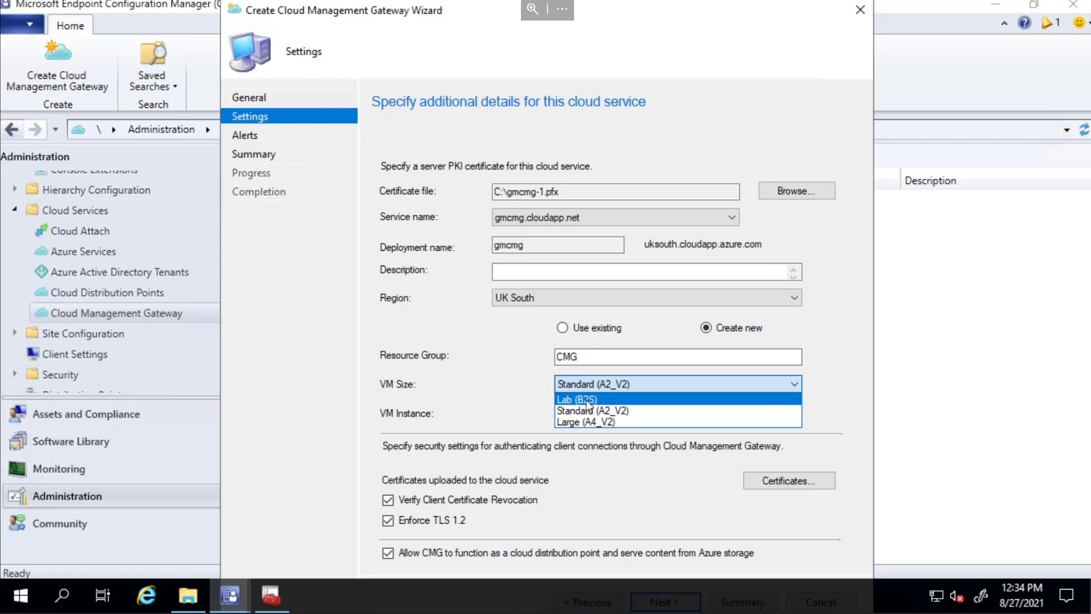
{"action": "left_click", "coordinate": [576, 400]}
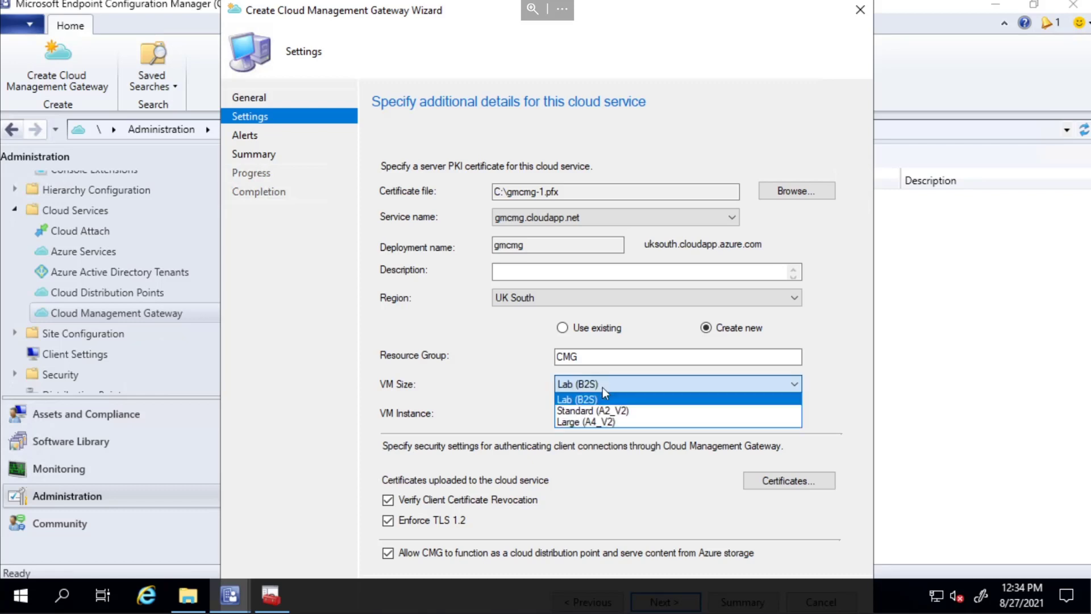
{"action": "mouse_move", "coordinate": [616, 398]}
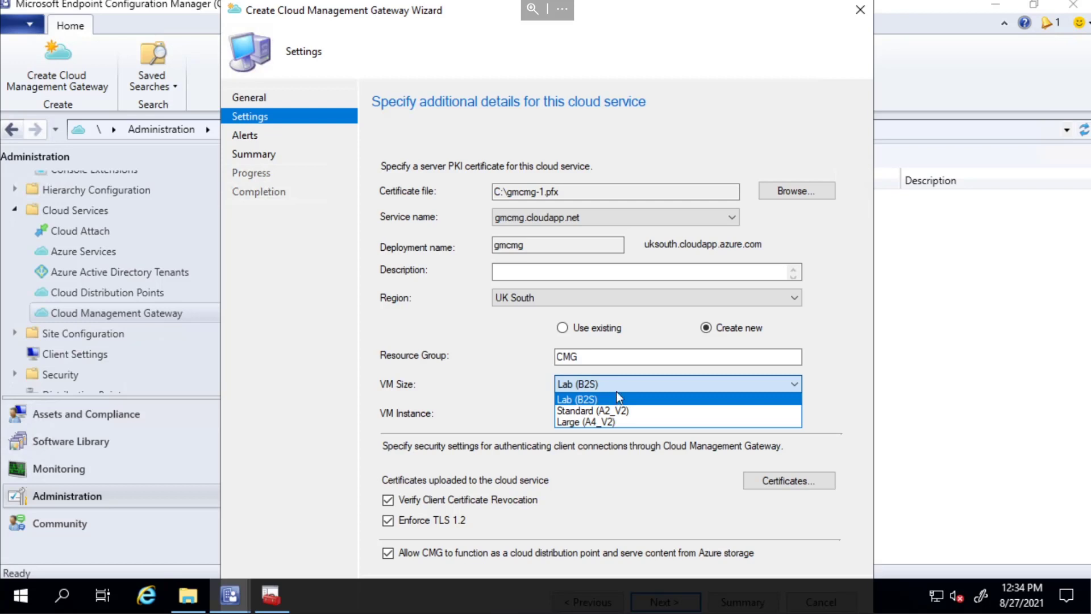
{"action": "mouse_move", "coordinate": [623, 411]}
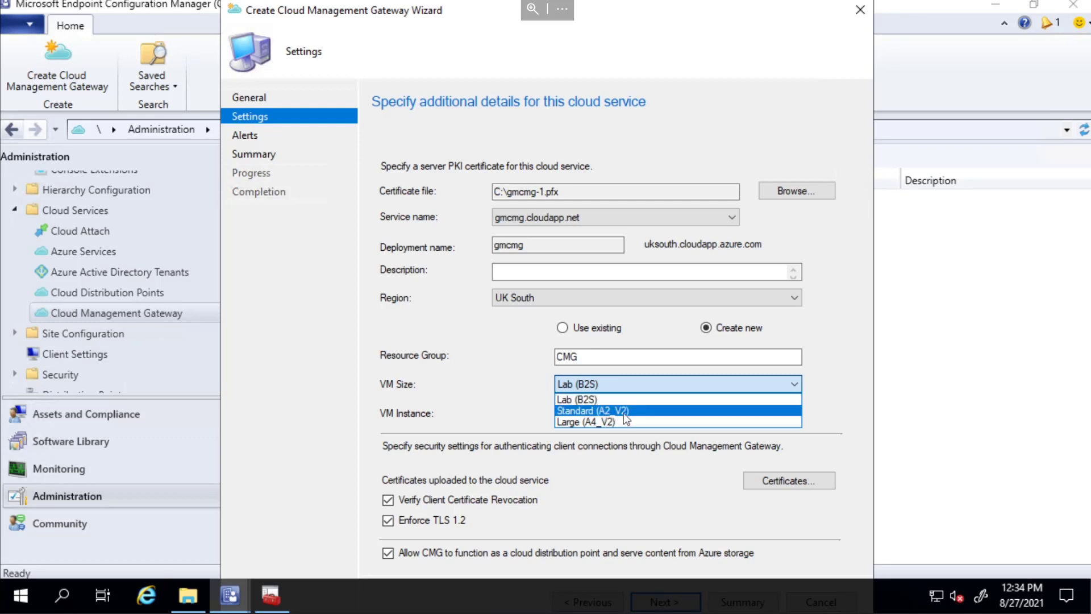
{"action": "mouse_move", "coordinate": [619, 422]}
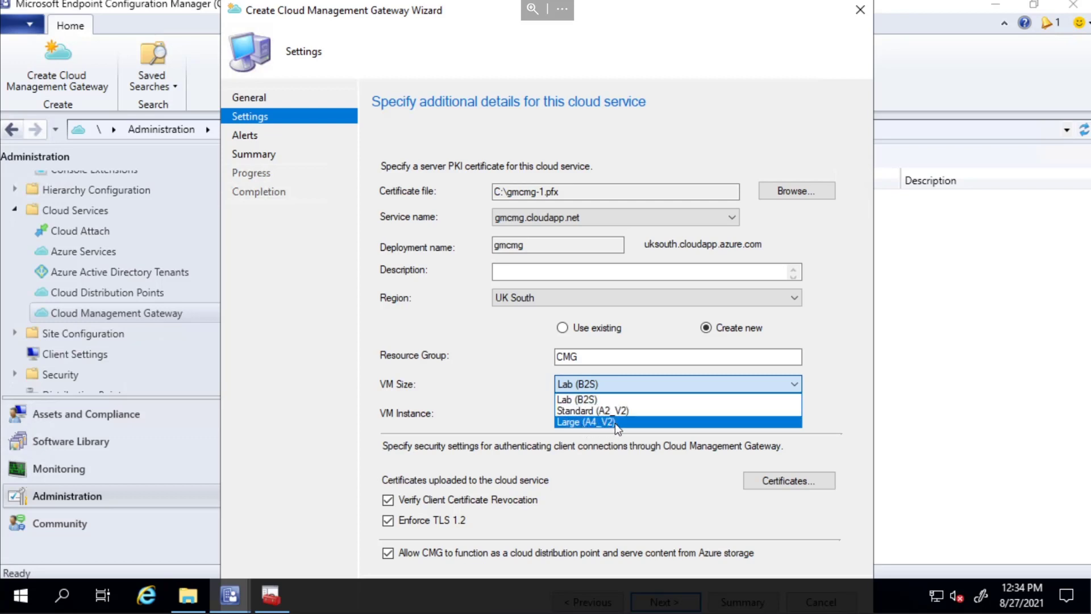
{"action": "left_click", "coordinate": [575, 399]}
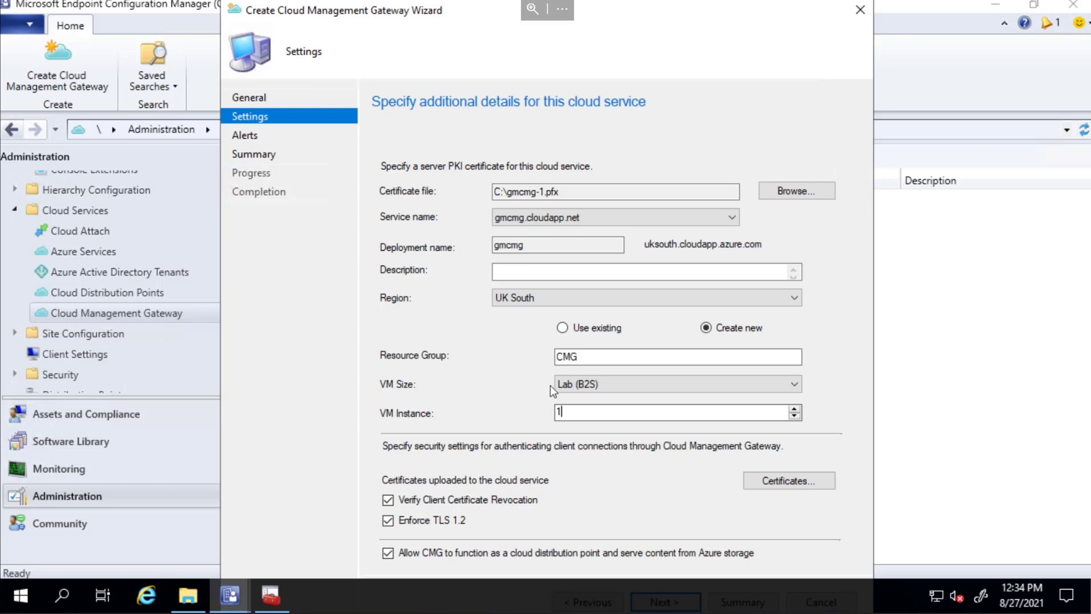
{"action": "mouse_move", "coordinate": [547, 387]}
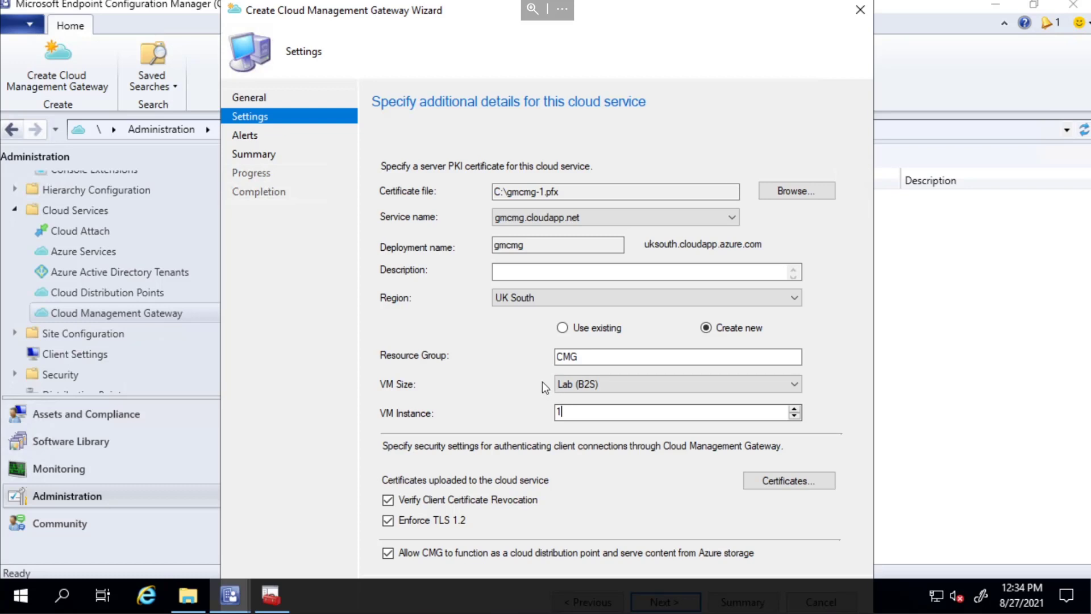
{"action": "mouse_move", "coordinate": [518, 397]}
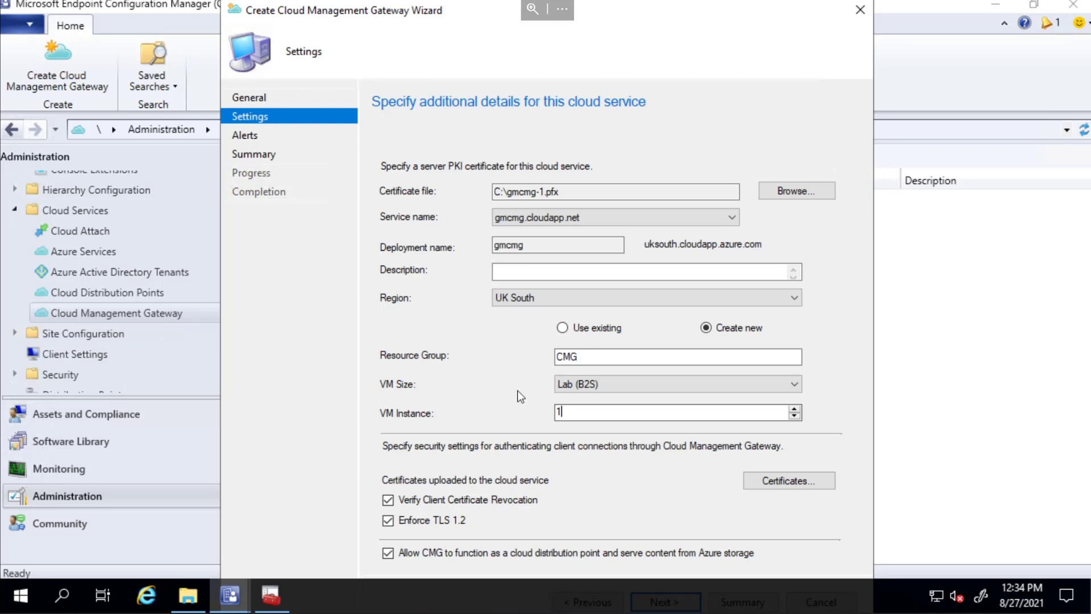
{"action": "mouse_move", "coordinate": [412, 455]}
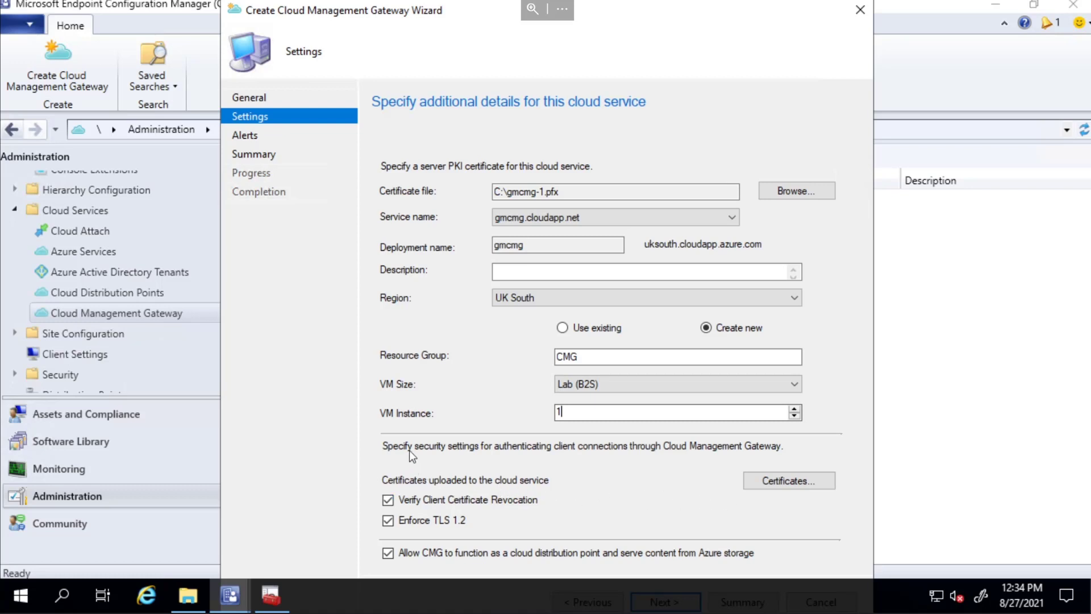
{"action": "mouse_move", "coordinate": [551, 460]}
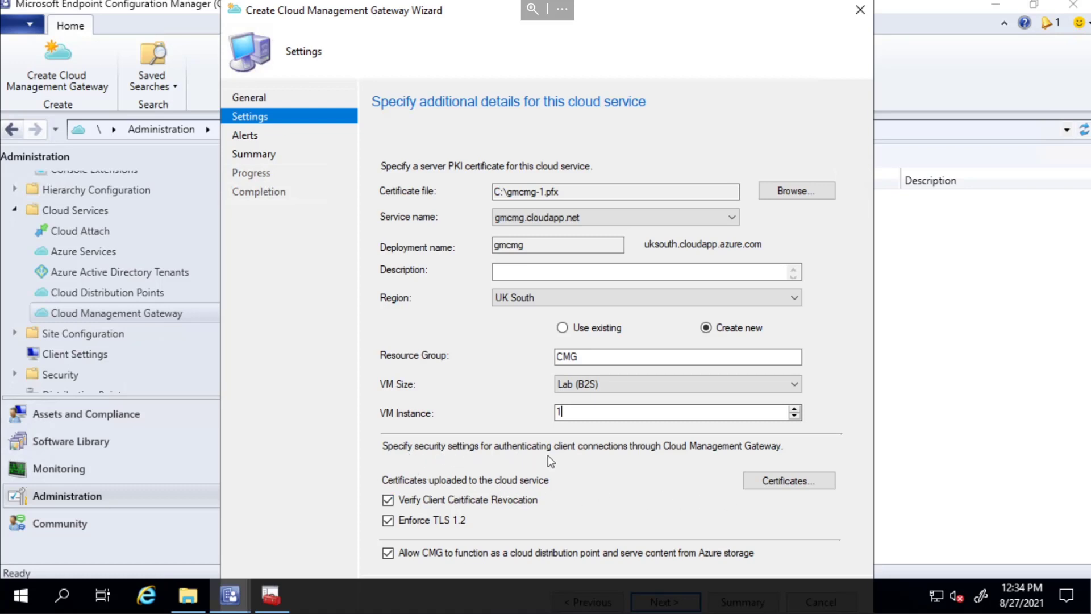
{"action": "mouse_move", "coordinate": [693, 453]}
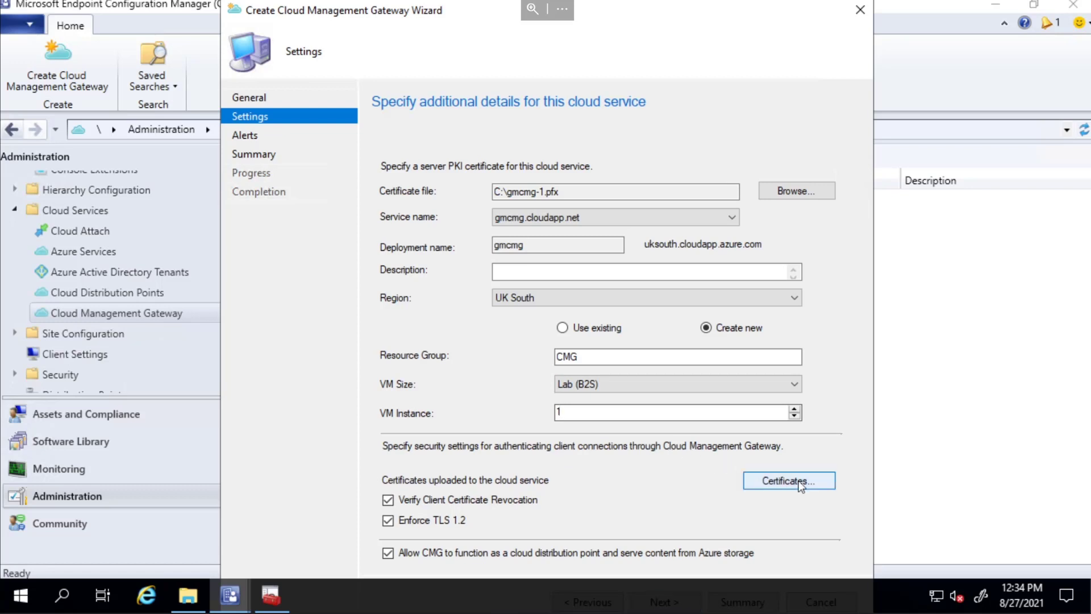
- From Trusted Root Certification Authorities start exporting the corp-DC1-CA certificate
{"action": "left_click", "coordinate": [787, 480]}
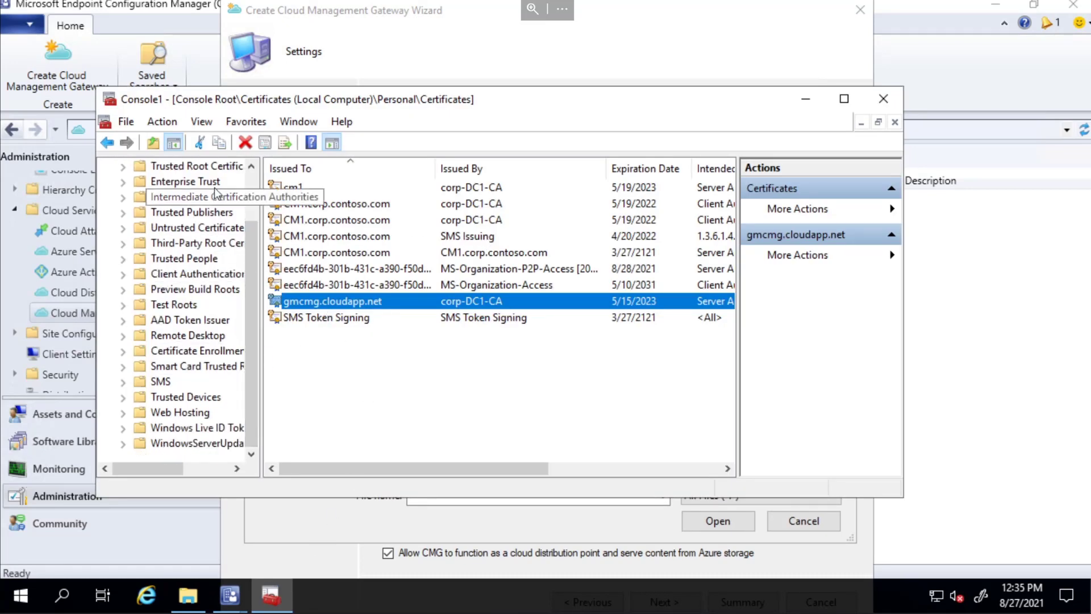
{"action": "left_click", "coordinate": [197, 181]}
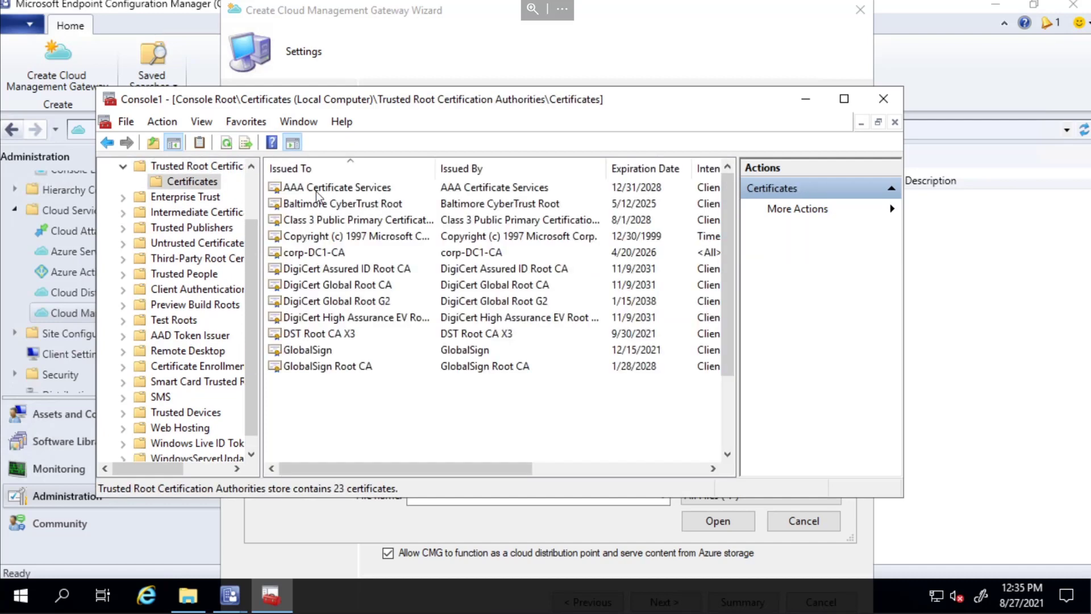
{"action": "left_click", "coordinate": [314, 252]}
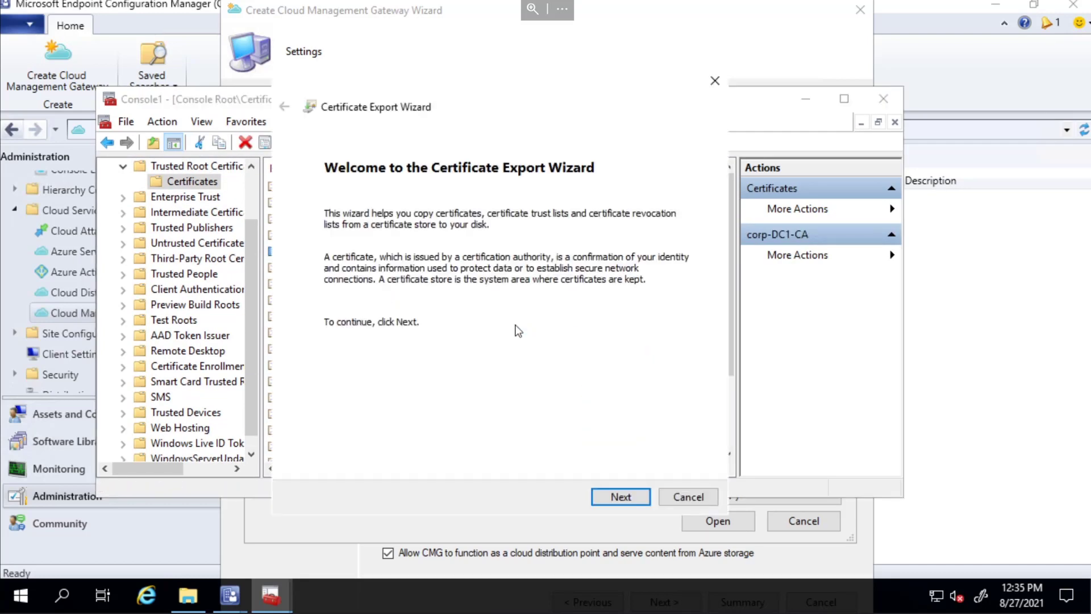
{"action": "left_click", "coordinate": [620, 497]}
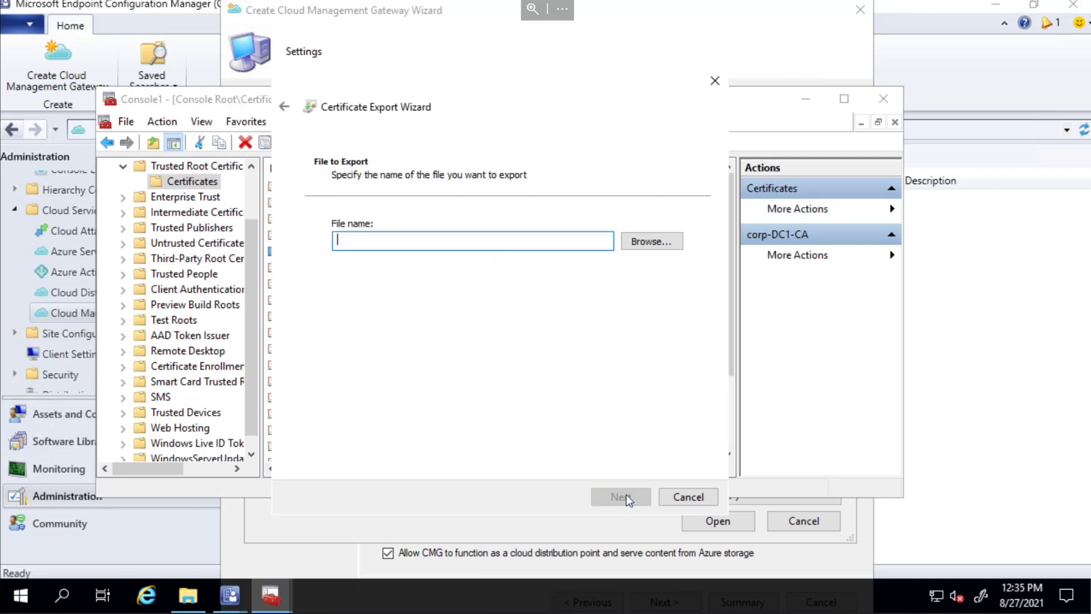
{"action": "left_click", "coordinate": [650, 241]}
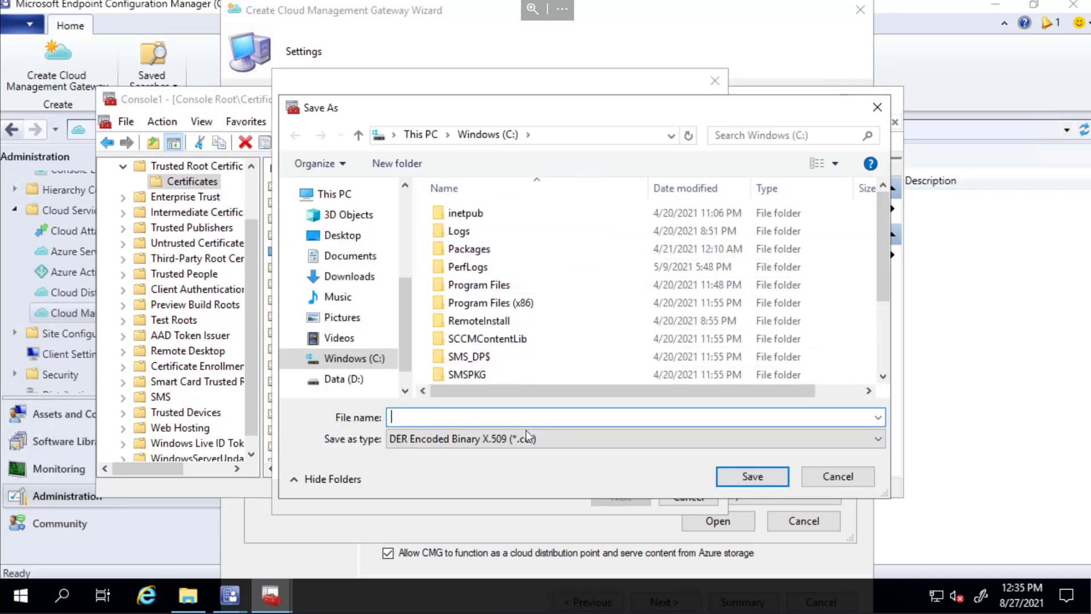
- Save the root certificate as C:\RootCA.cer, finish the export and view Intermediate Certification Authorities
{"action": "type", "text": "Root"}
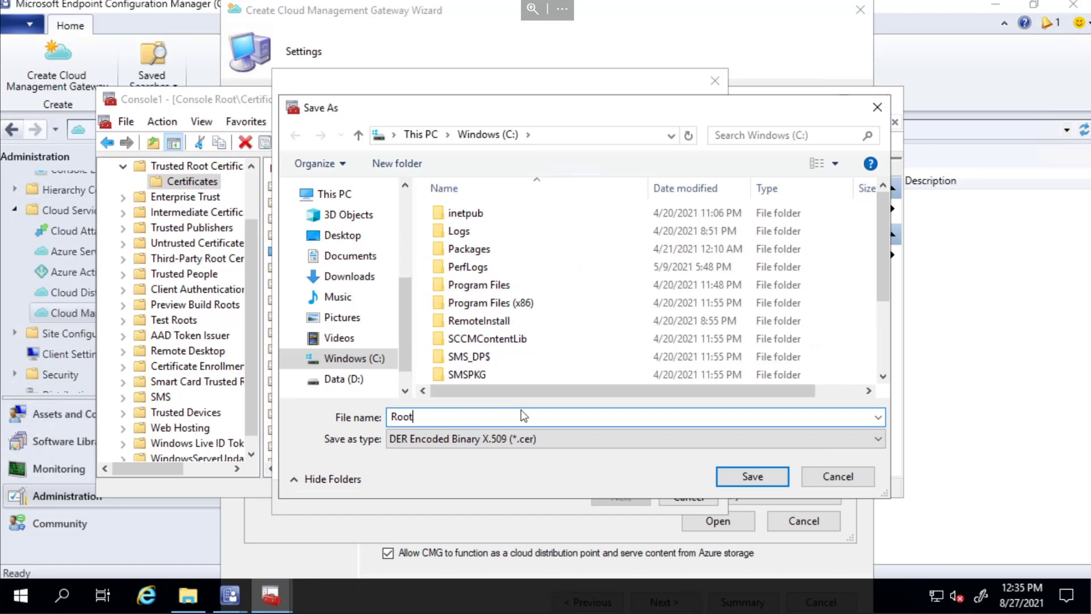
{"action": "left_click", "coordinate": [751, 476]}
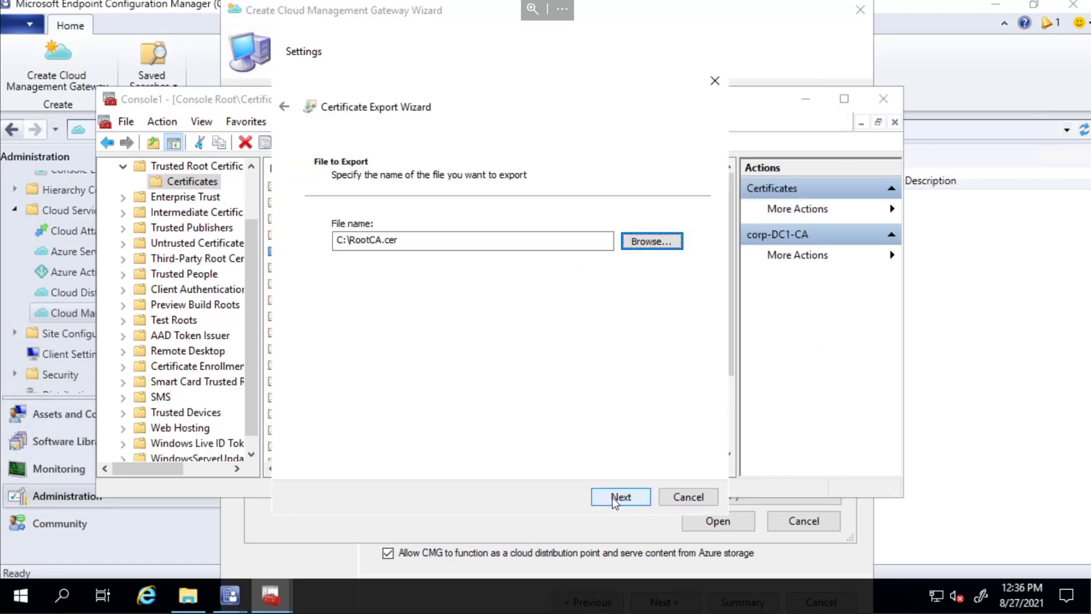
{"action": "left_click", "coordinate": [618, 497]}
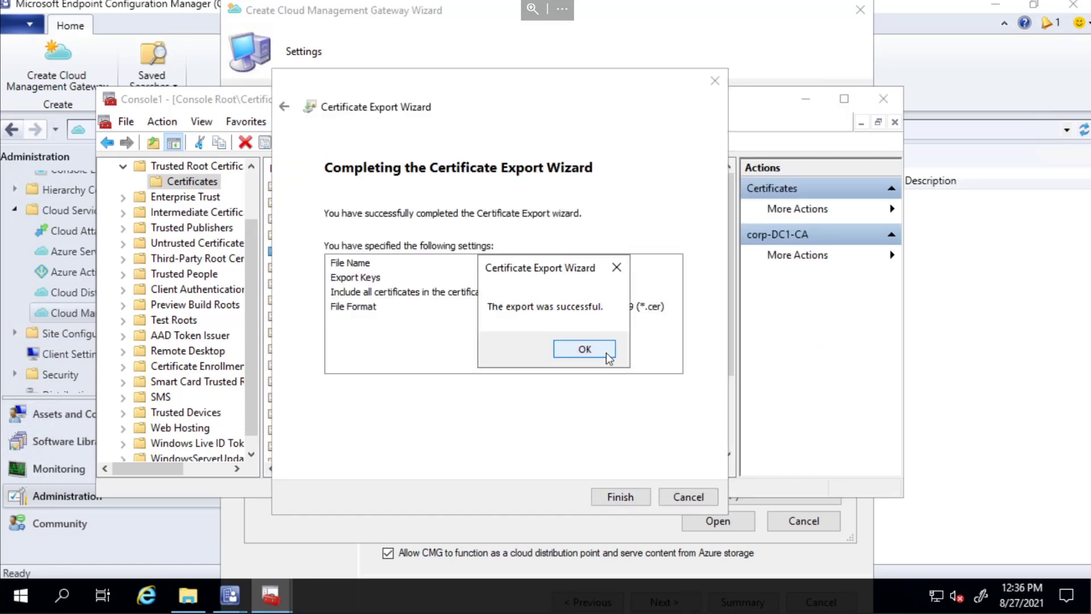
{"action": "left_click", "coordinate": [584, 349]}
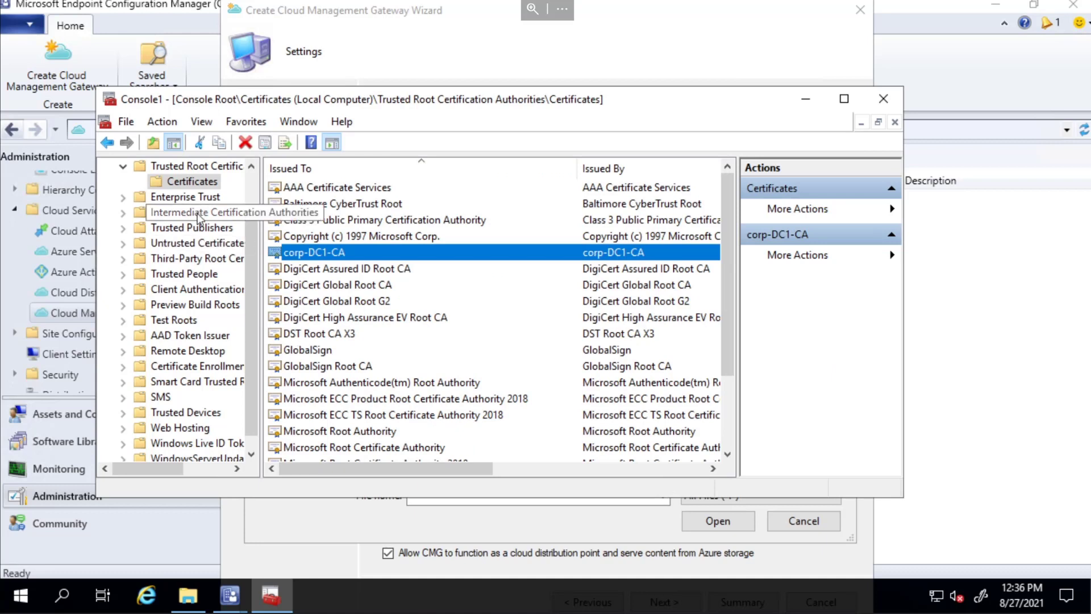
{"action": "left_click", "coordinate": [196, 212]}
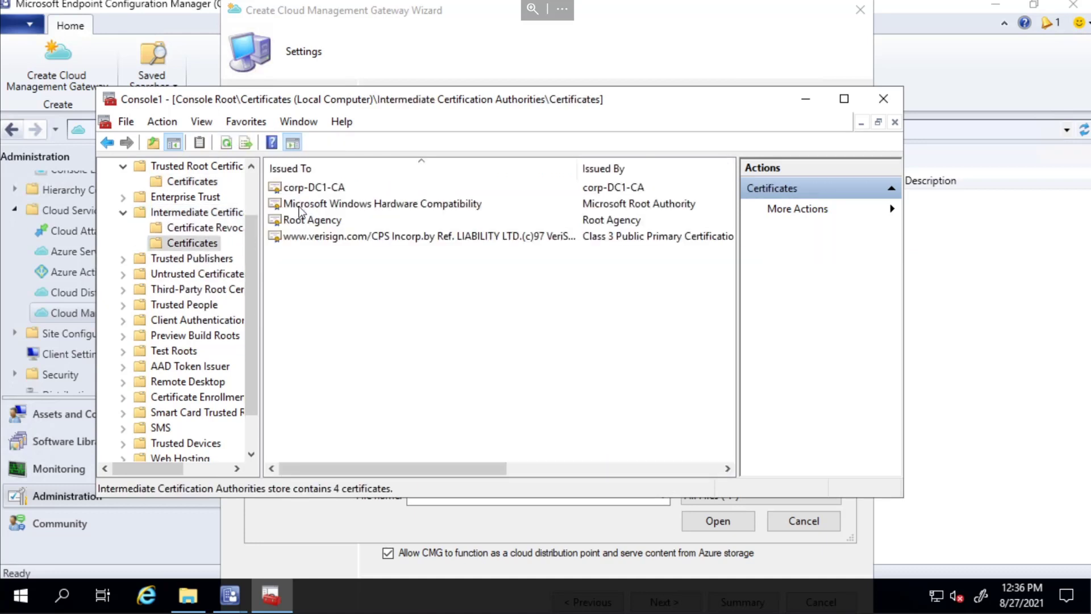
- Upload RootCA.cer to the gateway's Trusted Root Certification Authorities list
{"action": "left_click", "coordinate": [314, 186]}
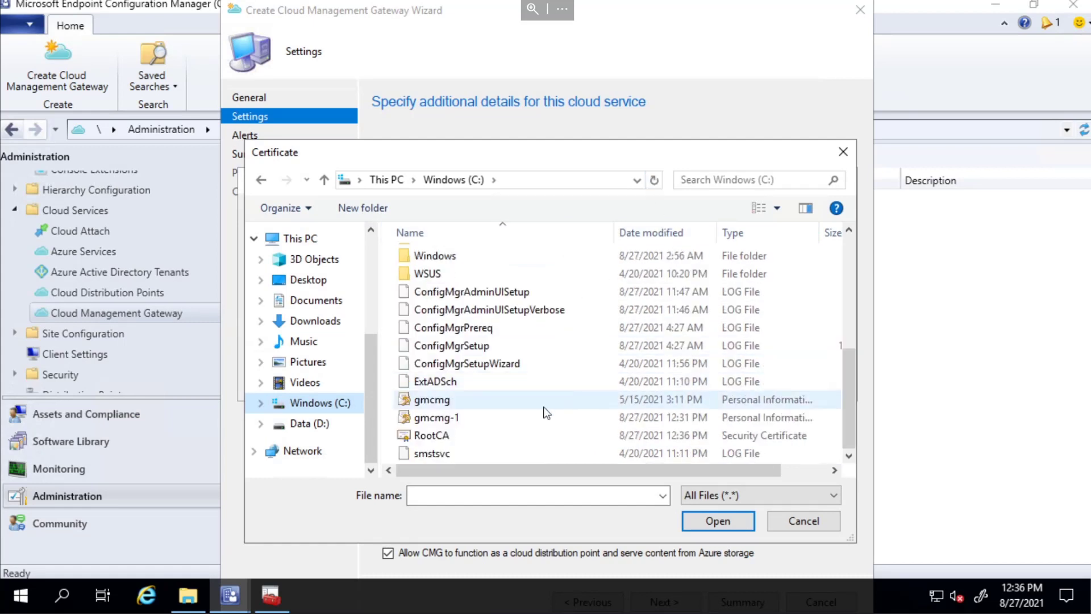
{"action": "left_click", "coordinate": [718, 521]}
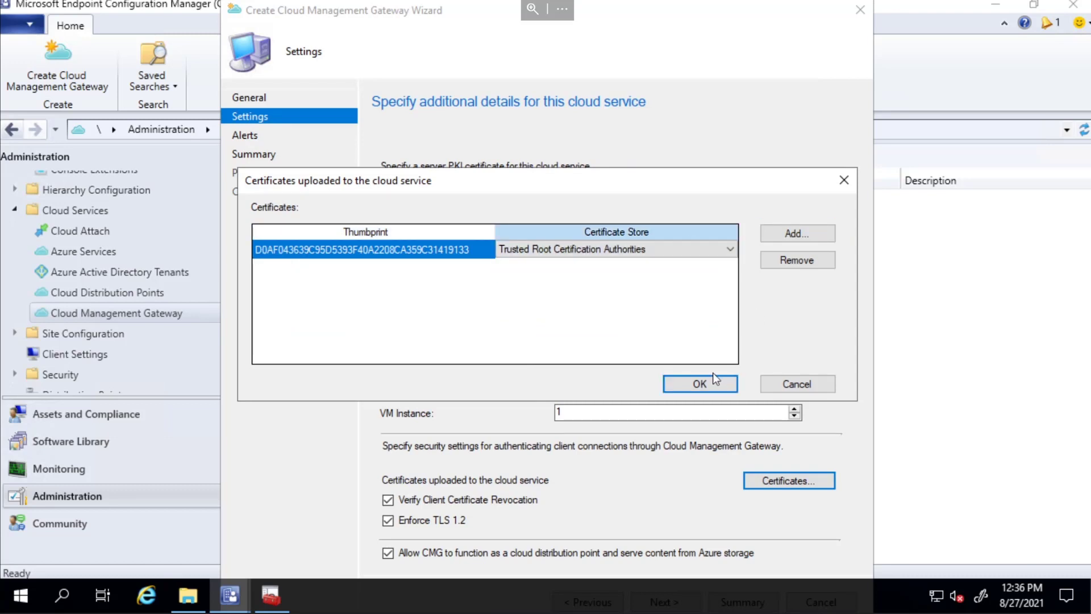
{"action": "left_click", "coordinate": [700, 383]}
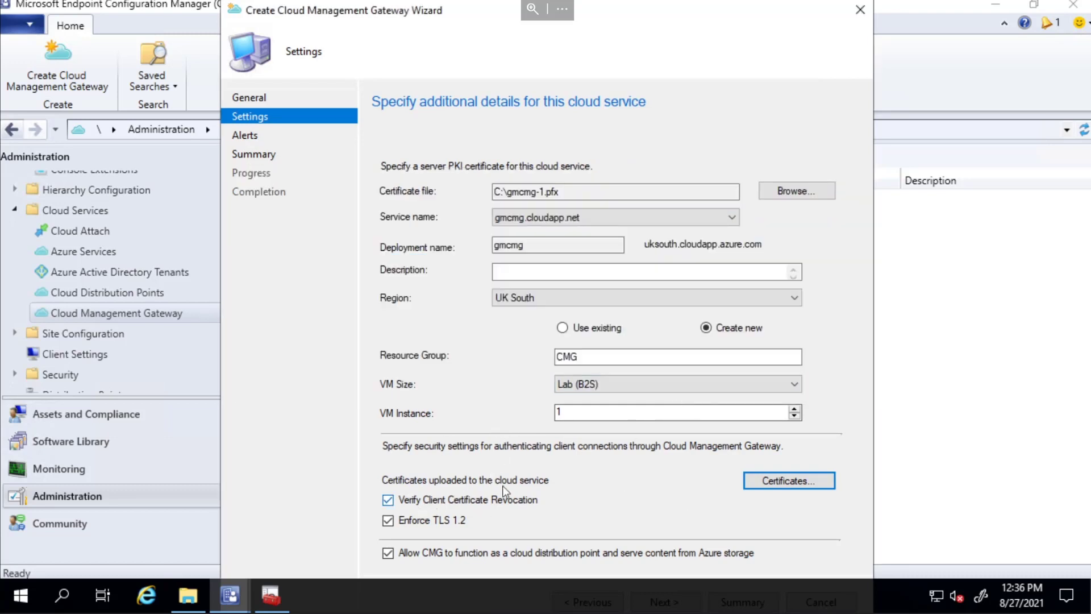
- Uncheck Verify Client Certificate Revocation and continue to the Alerts page with default thresholds
{"action": "left_click", "coordinate": [388, 501]}
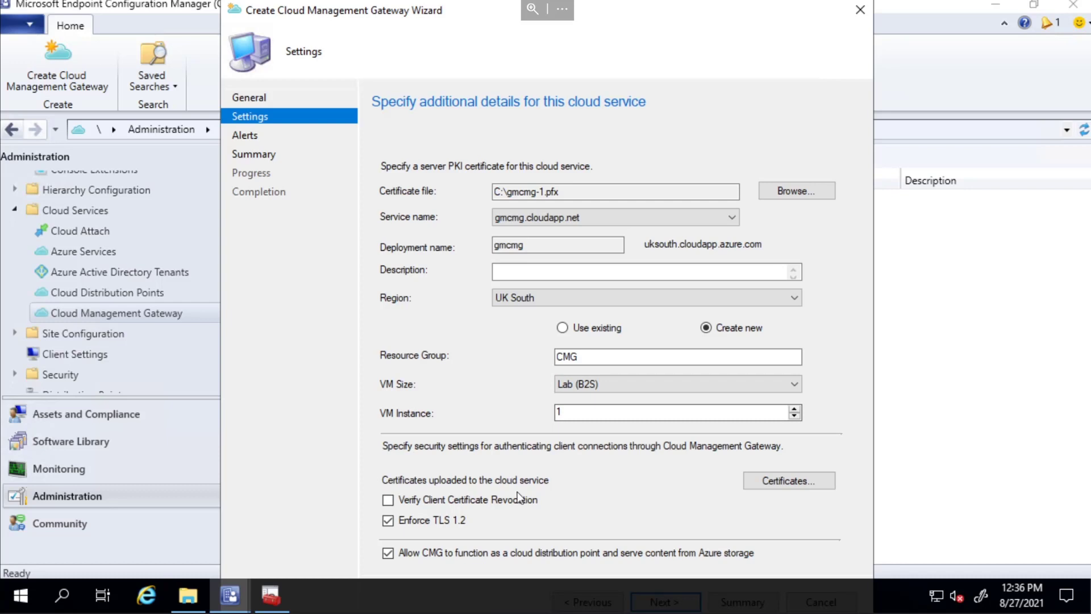
{"action": "left_click", "coordinate": [388, 519]}
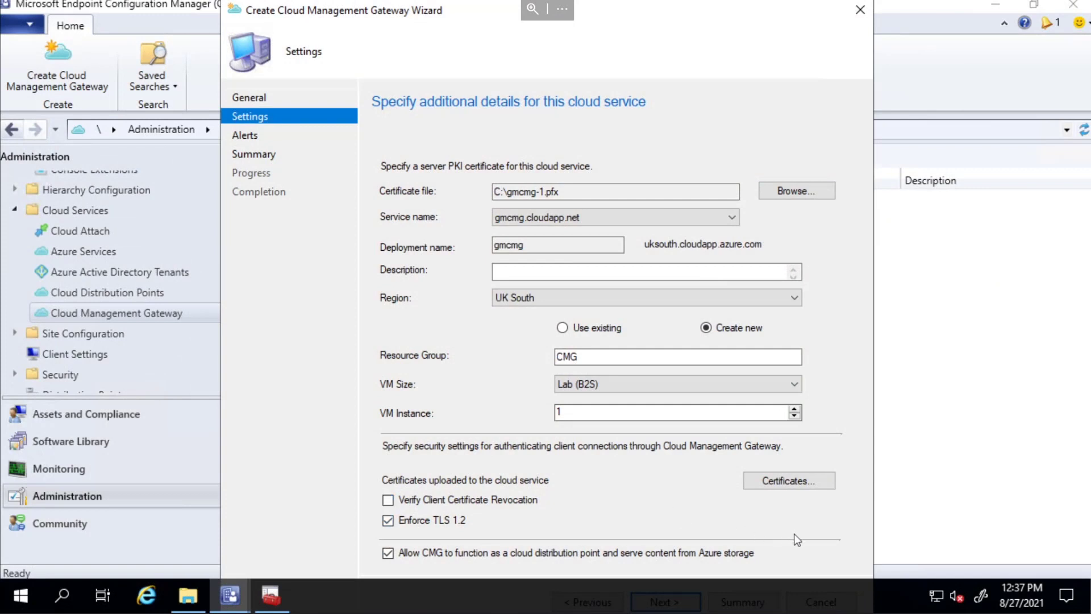
{"action": "left_click", "coordinate": [245, 136]}
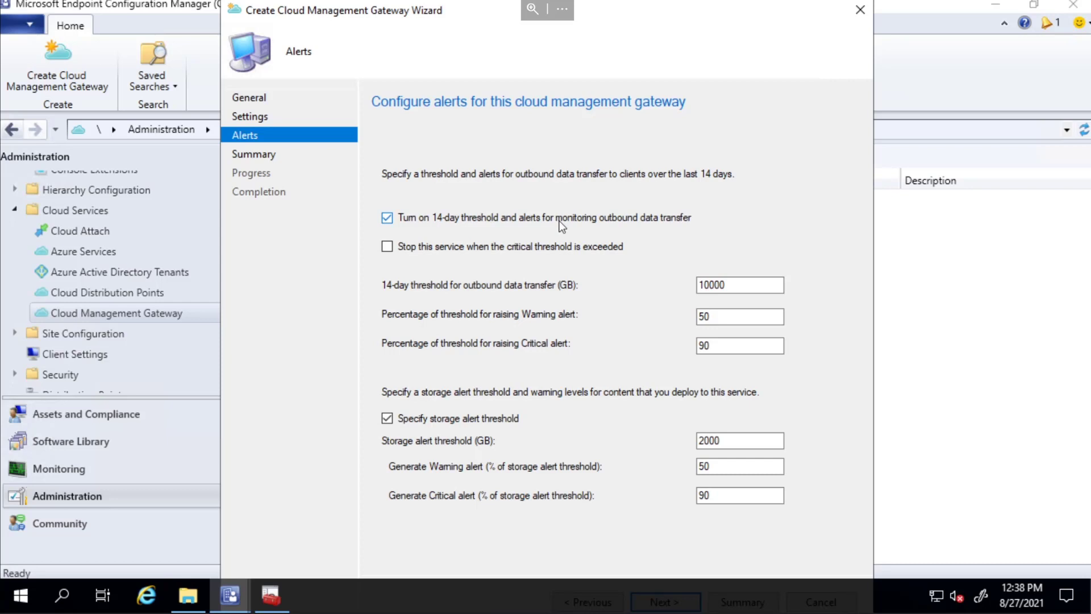
- Accept the default data transfer and storage alert thresholds and reach the Summary for gmcmg, UK South
{"action": "left_click", "coordinate": [739, 284]}
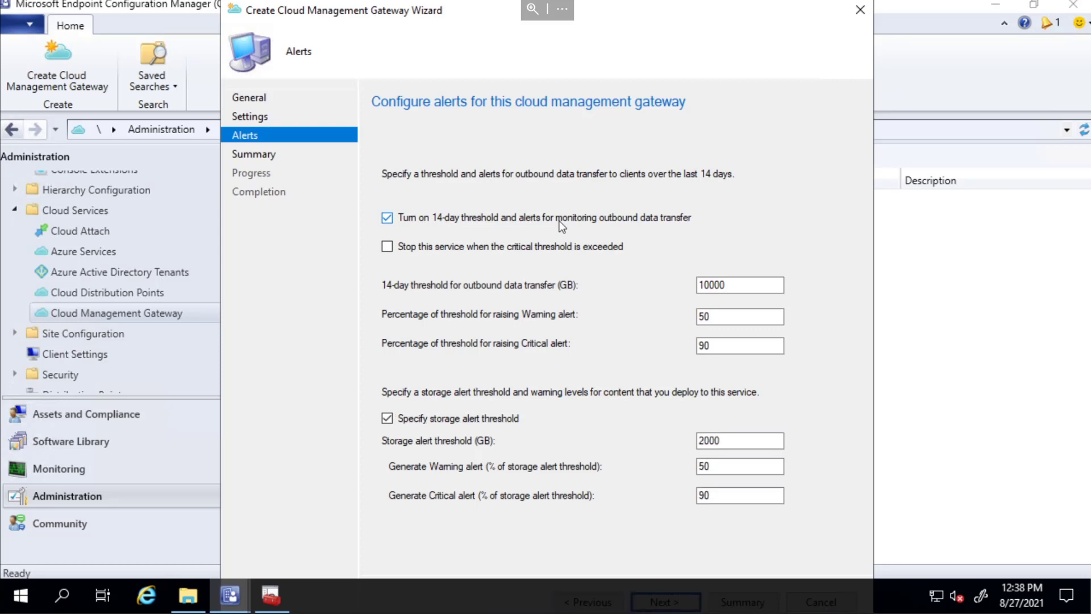
{"action": "left_click", "coordinate": [663, 601]}
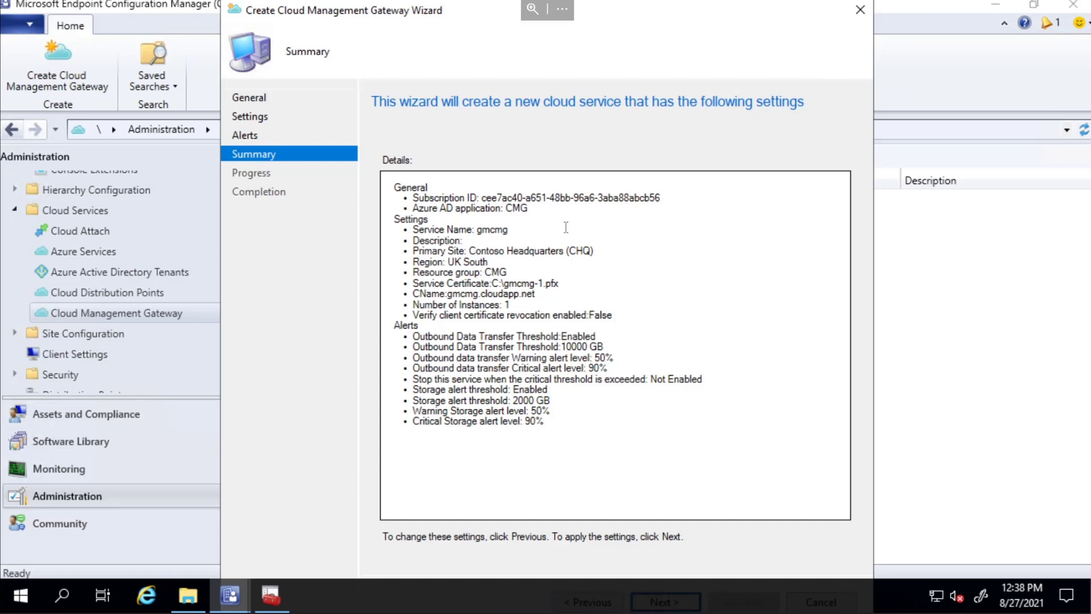
- Apply the summarized settings so the wizard creates the gmcmg gateway in UK South
{"action": "left_click", "coordinate": [664, 602]}
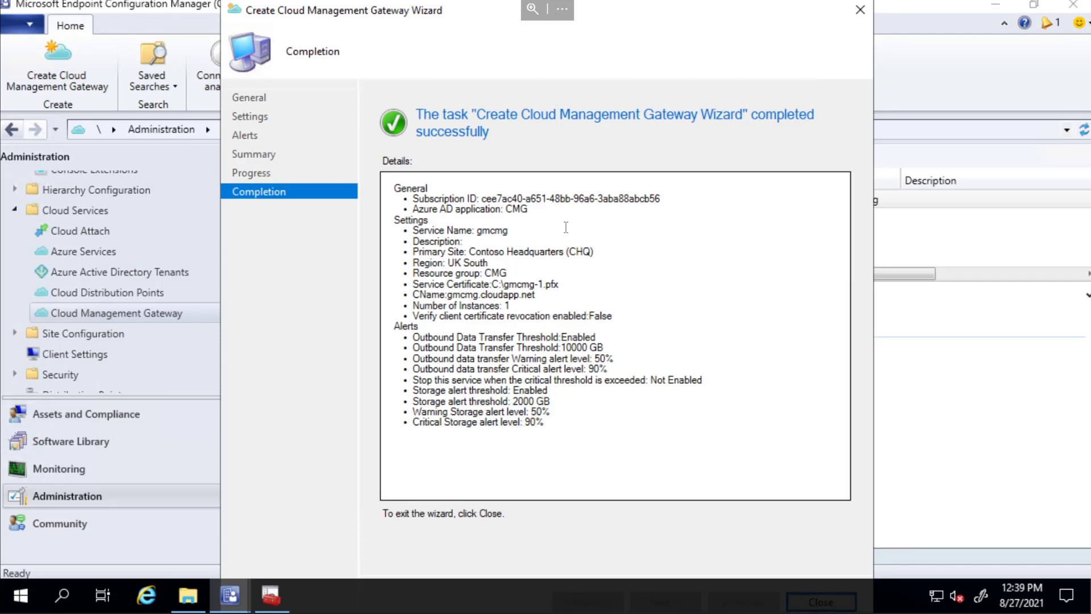
- Close the wizard so gmcmg.cloudapp.net appears in the gateway list as Provisioning
{"action": "left_click", "coordinate": [821, 601]}
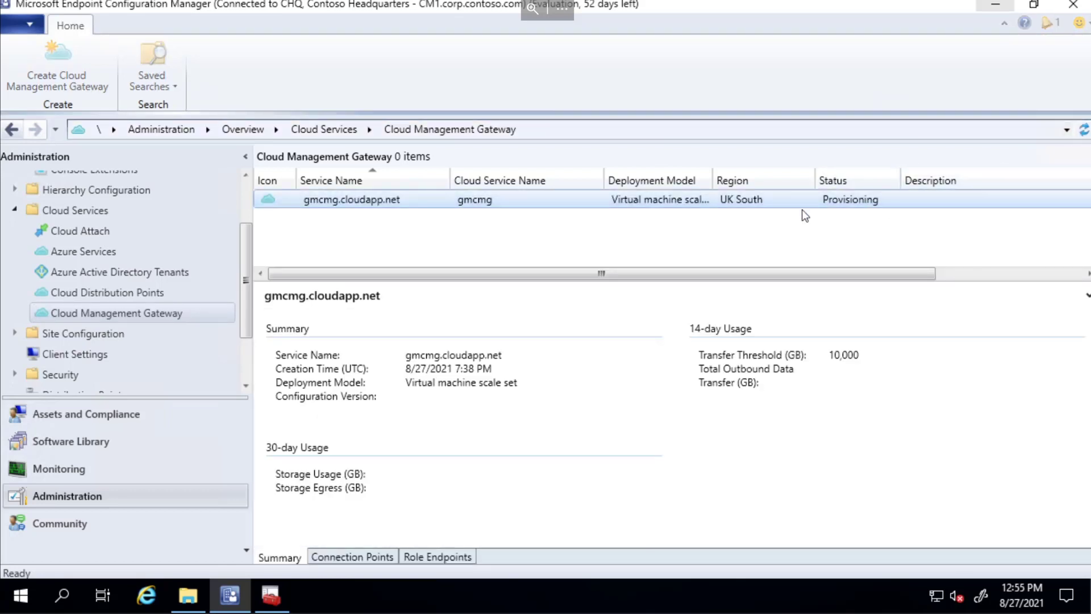
- Launch CMTrace from the Start menu and start opening a log file
{"action": "left_click", "coordinate": [351, 199]}
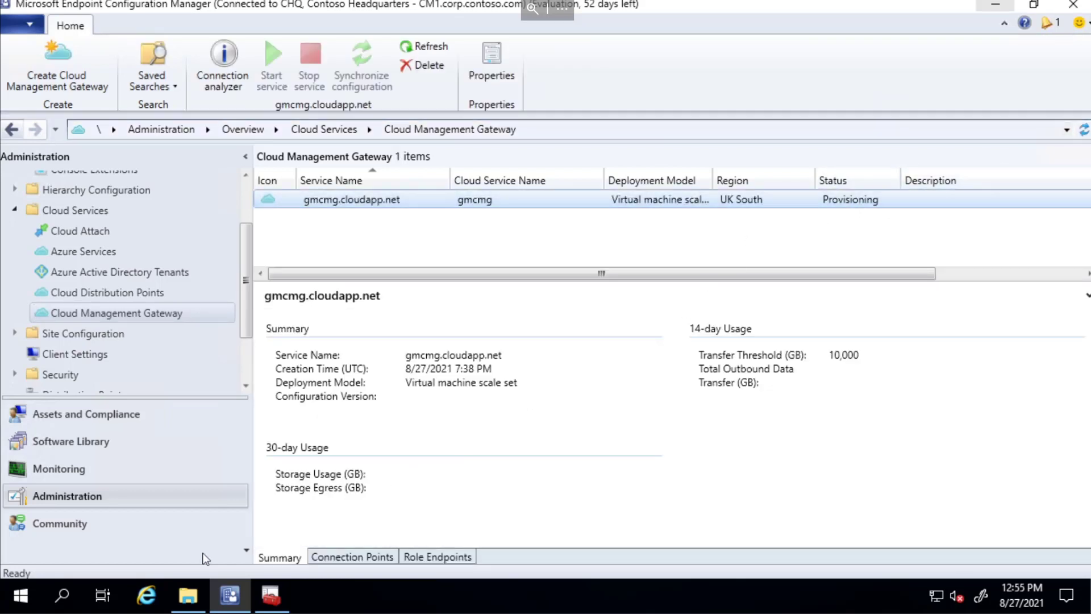
{"action": "left_click", "coordinate": [19, 596]}
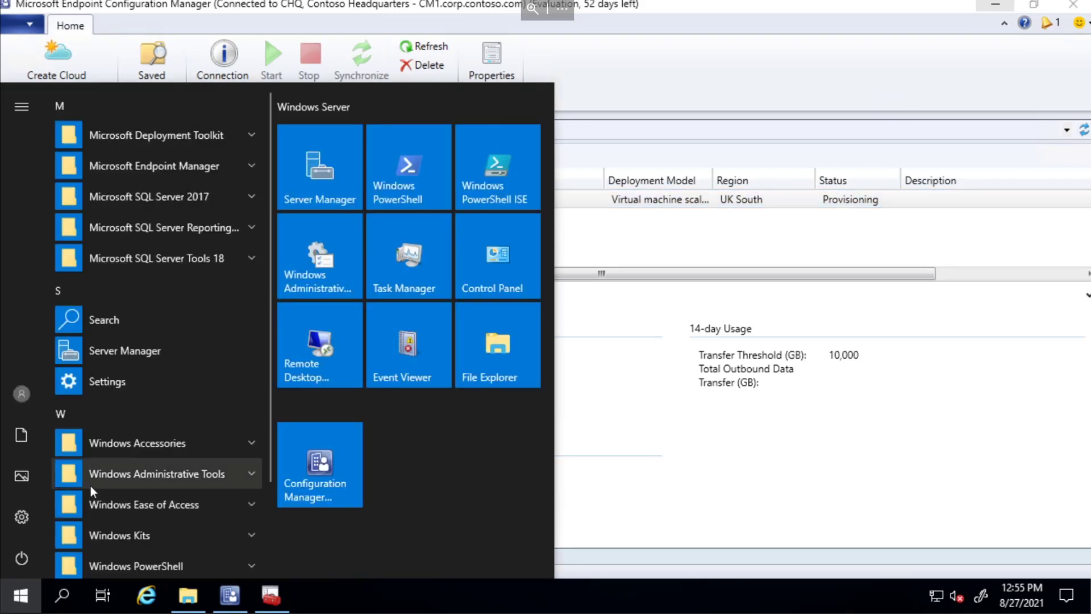
{"action": "type", "text": "cmtr"}
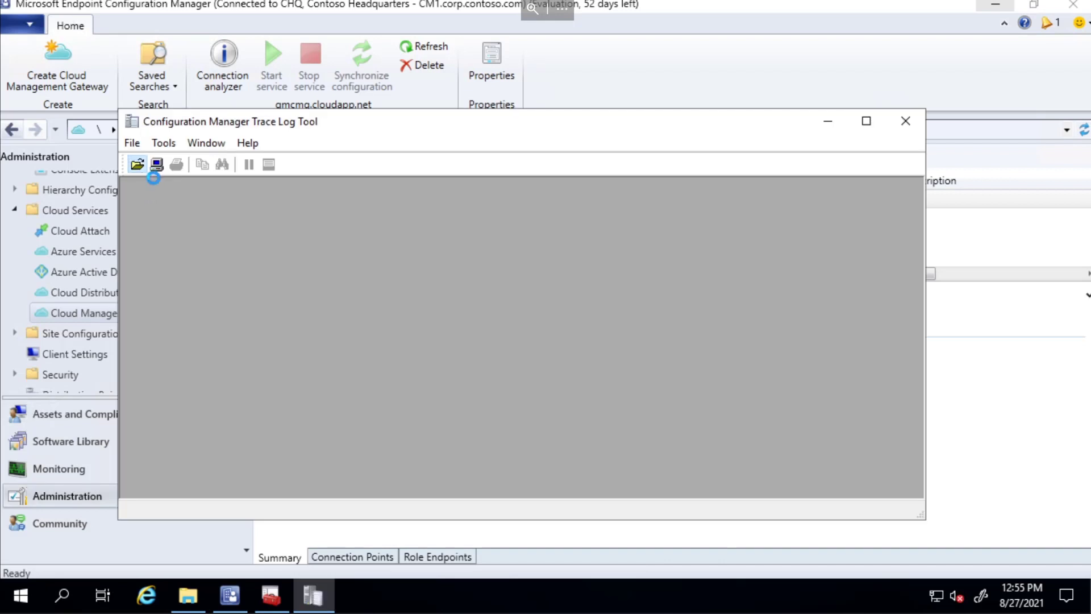
{"action": "left_click", "coordinate": [136, 164]}
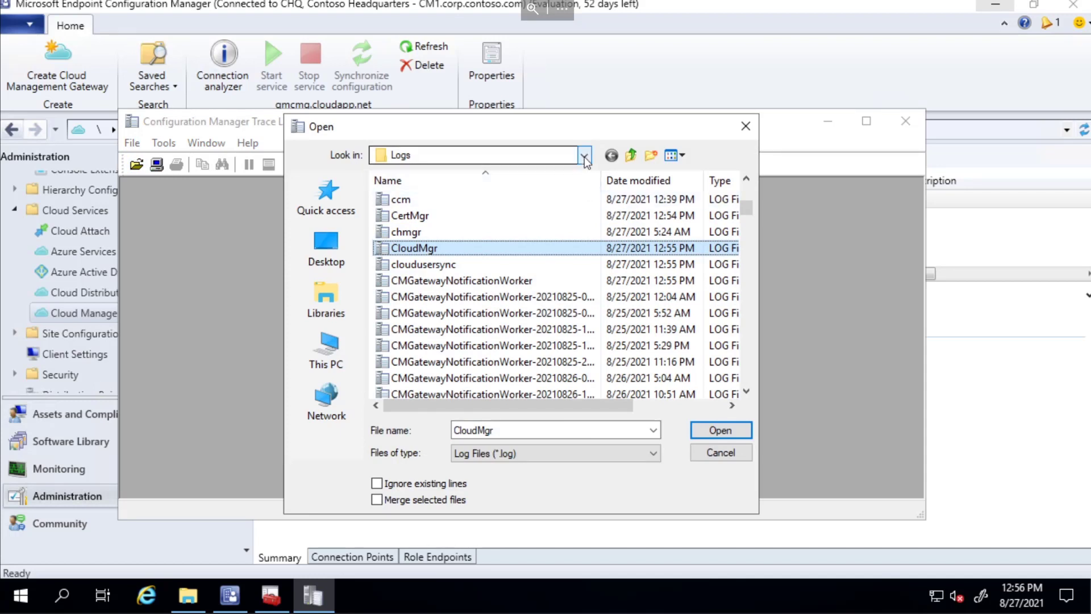
- Load CloudMgr.log from C:\Program Files\Microsoft Configuration Manager\Logs
{"action": "left_click", "coordinate": [583, 156]}
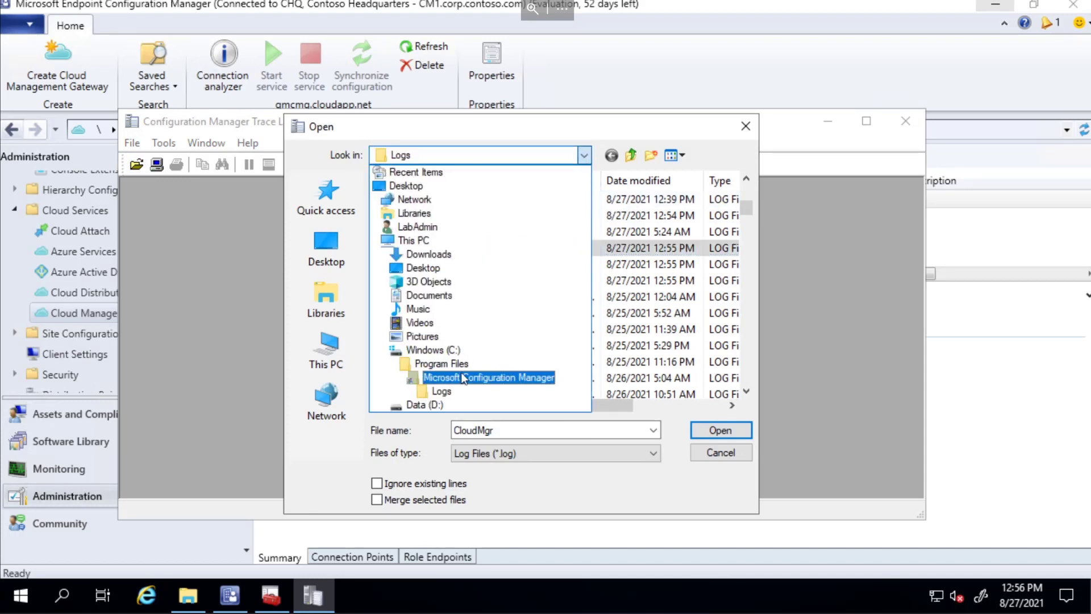
{"action": "left_click", "coordinate": [441, 364]}
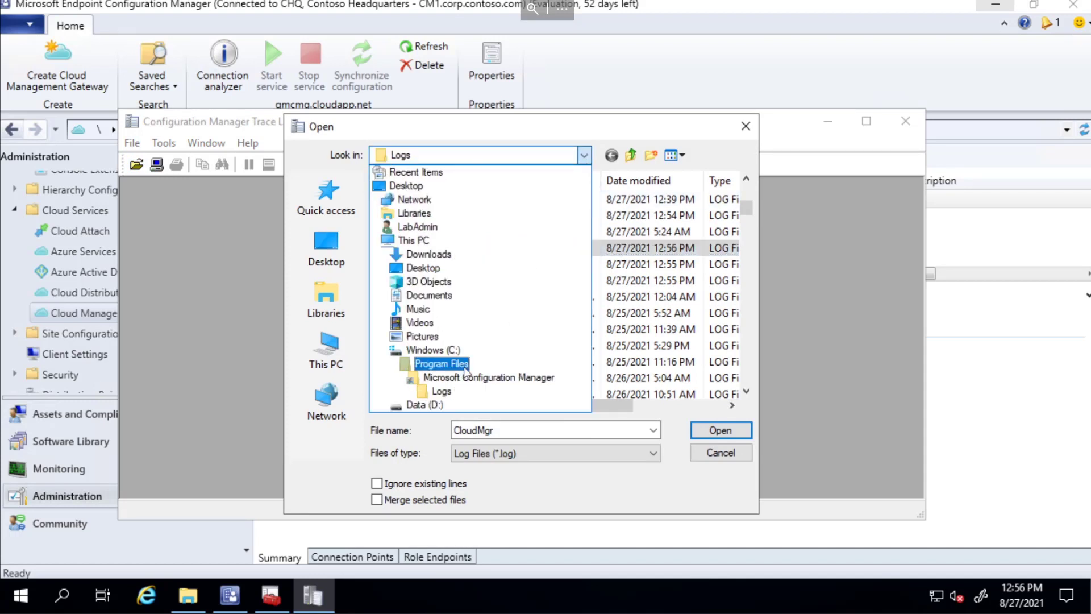
{"action": "left_click", "coordinate": [441, 390]}
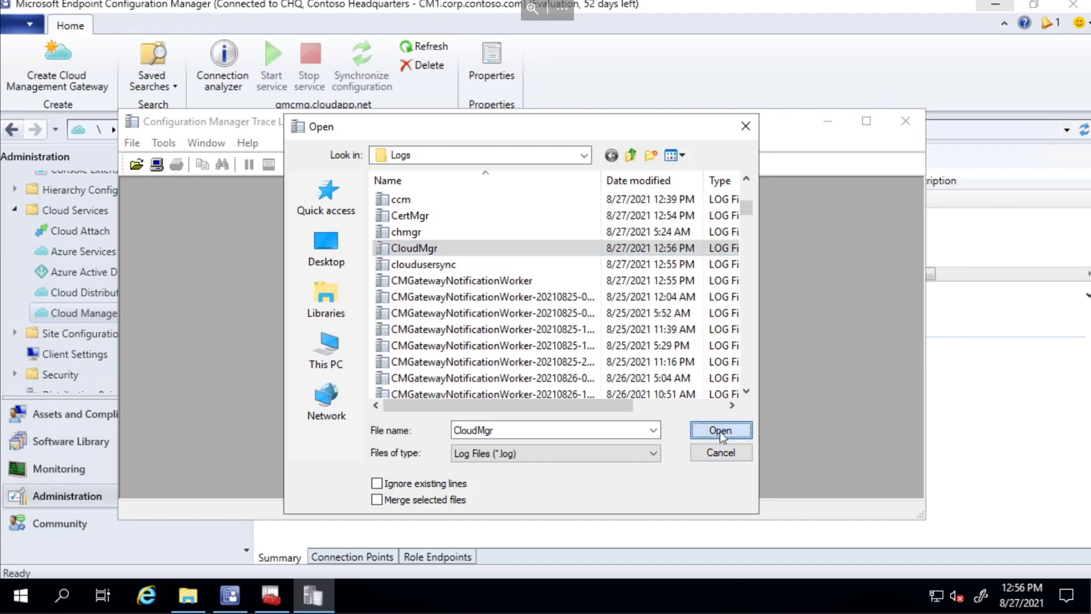
{"action": "left_click", "coordinate": [721, 430]}
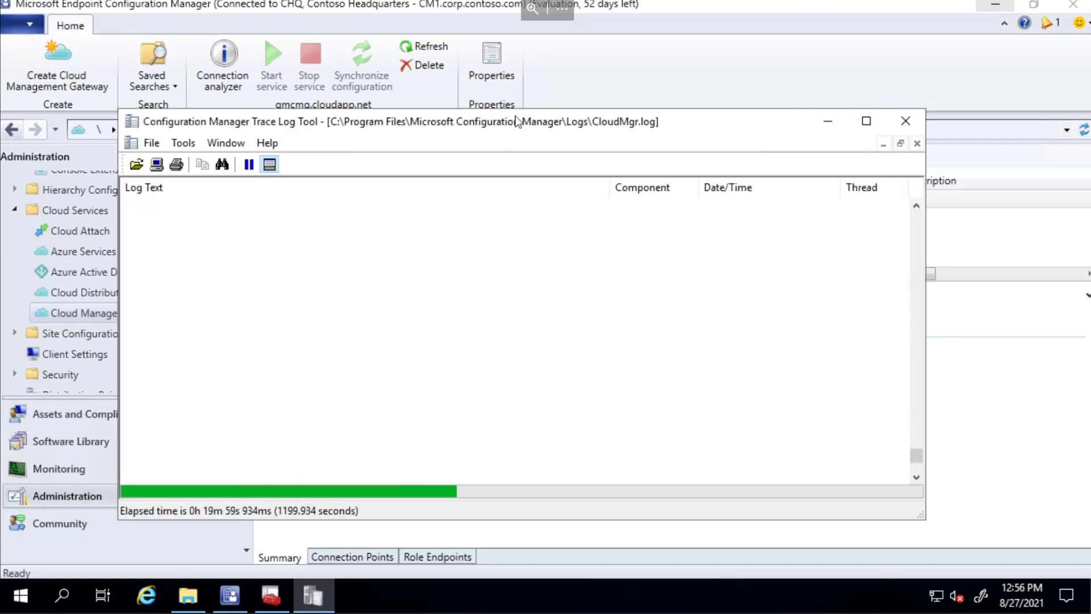
{"action": "left_click", "coordinate": [866, 122]}
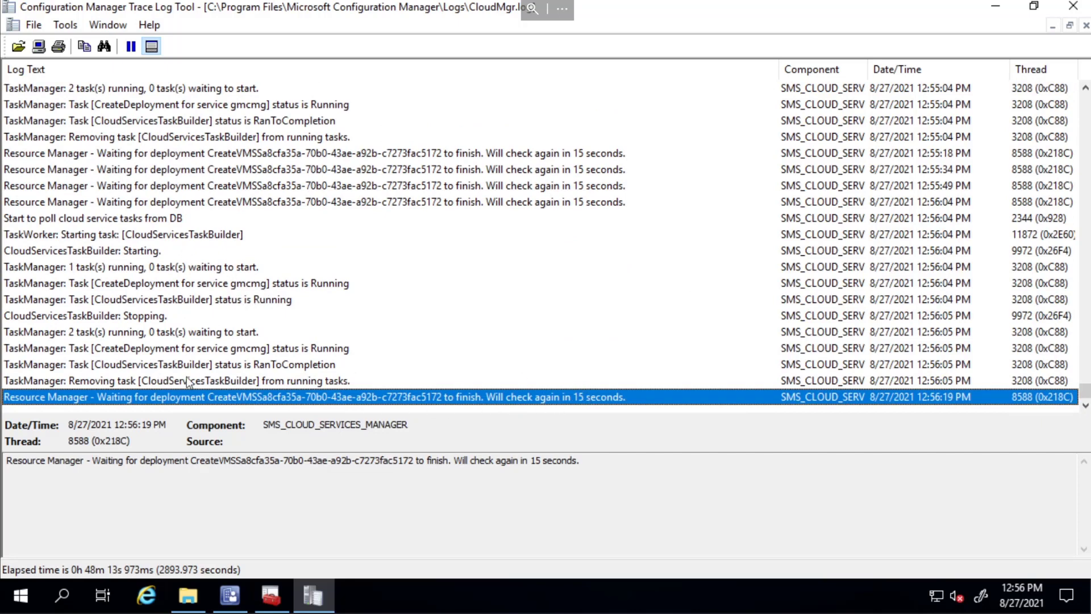
{"action": "mouse_move", "coordinate": [449, 423]}
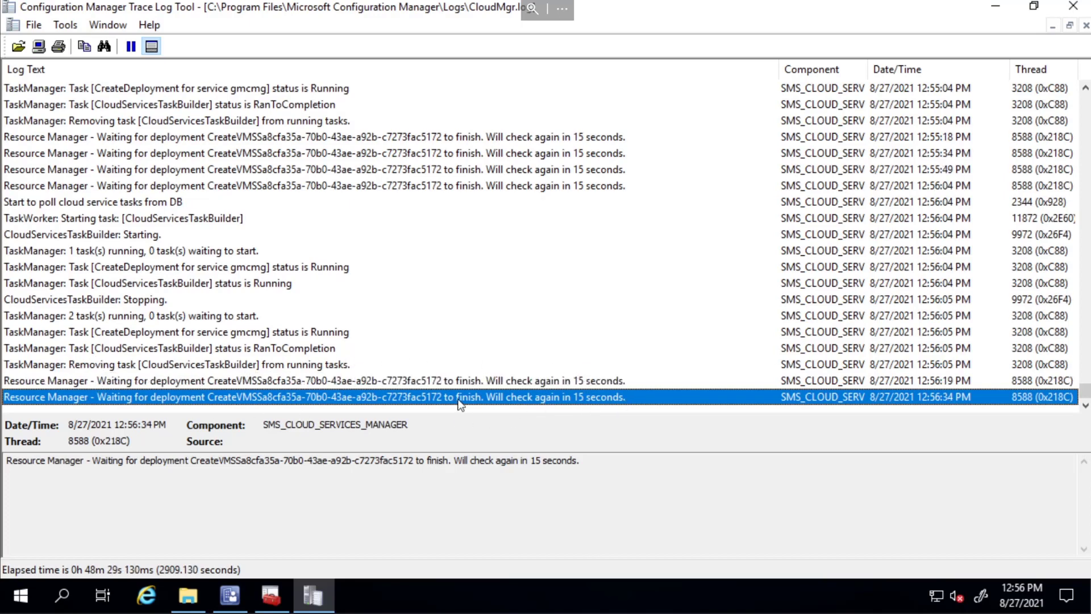
{"action": "mouse_move", "coordinate": [480, 382]}
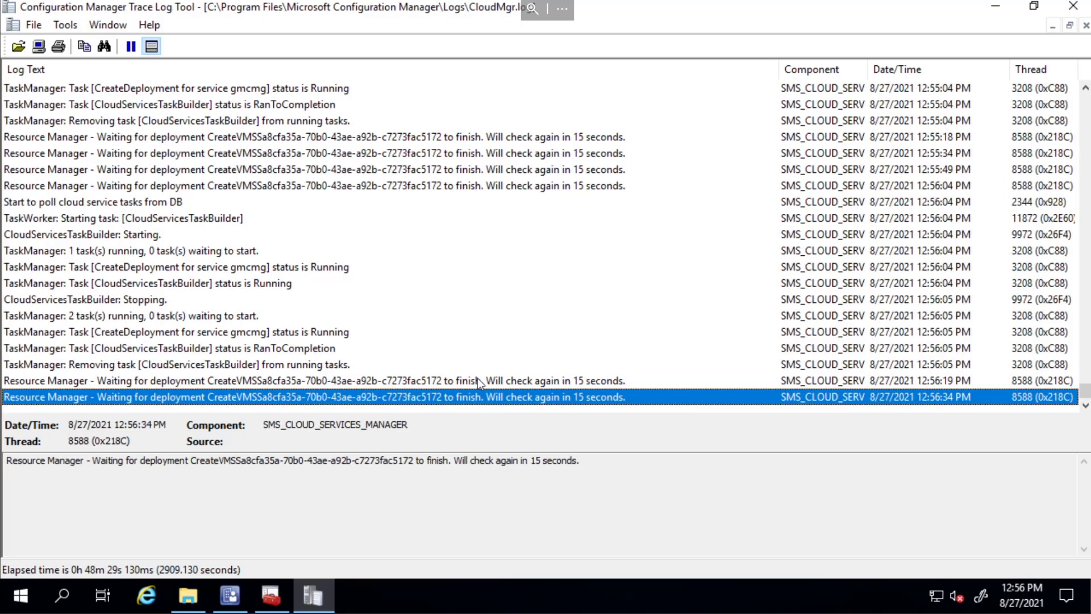
{"action": "mouse_move", "coordinate": [467, 367]}
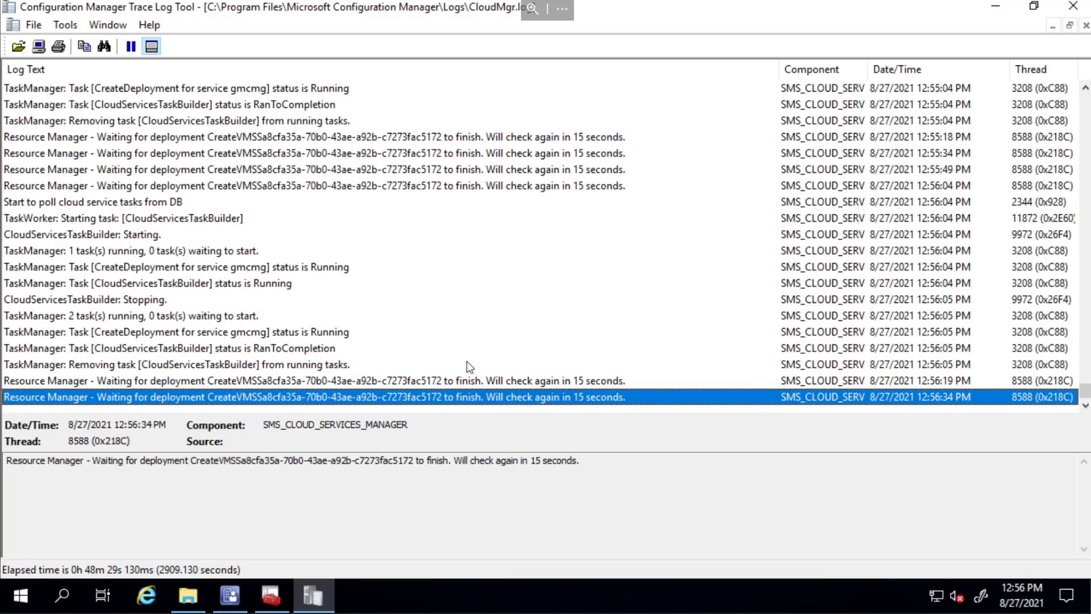
{"action": "mouse_move", "coordinate": [455, 368]}
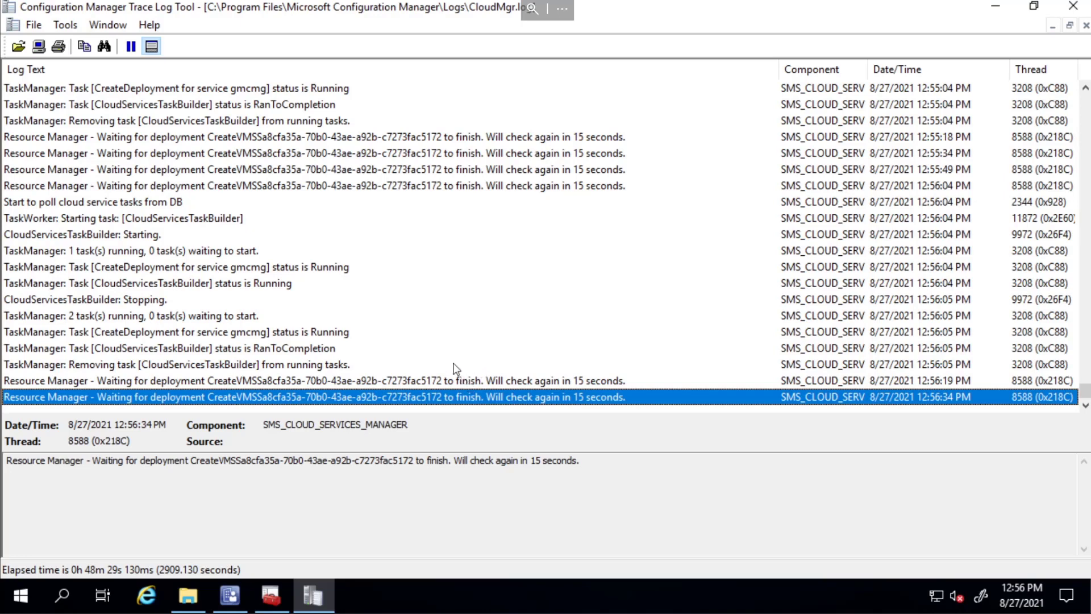
{"action": "mouse_move", "coordinate": [447, 380]}
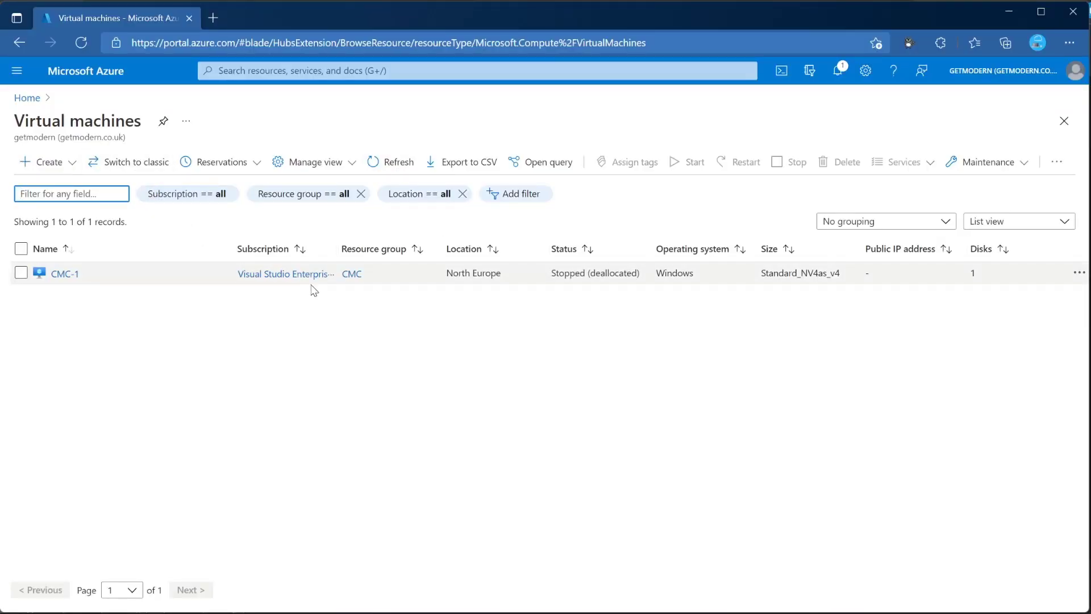
- From the portal home, open Resource groups and then the CMG resource group listing gmcmg resources
{"action": "left_click", "coordinate": [398, 161]}
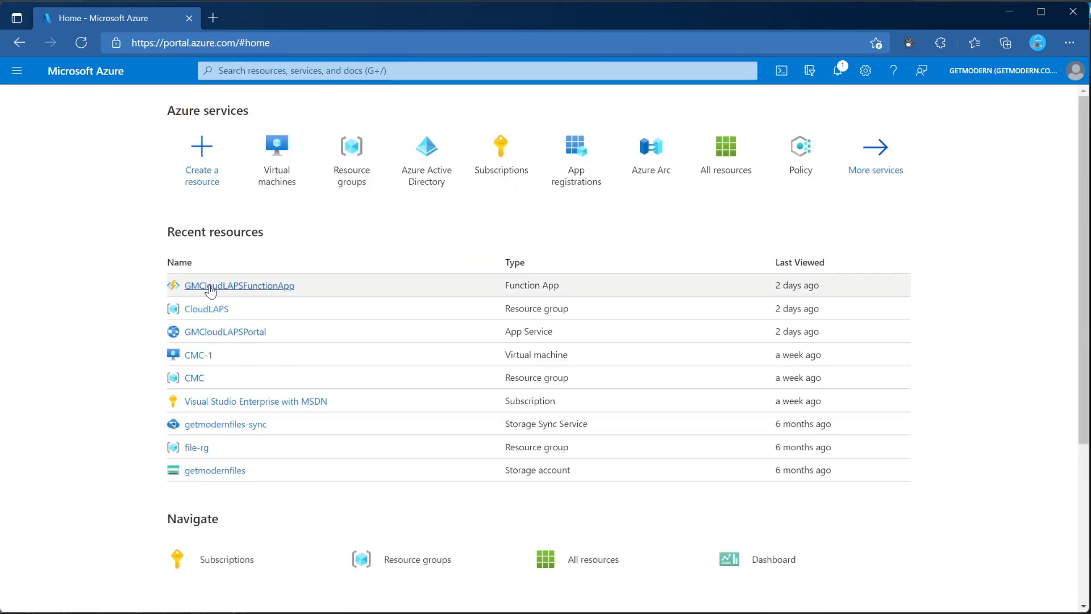
{"action": "left_click", "coordinate": [351, 146]}
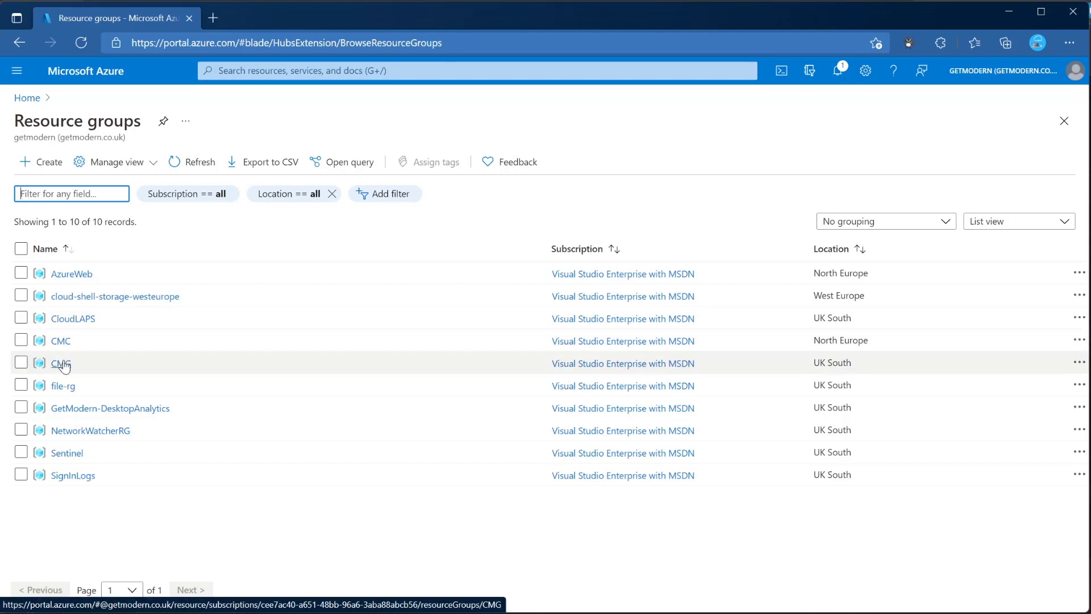
{"action": "left_click", "coordinate": [60, 363]}
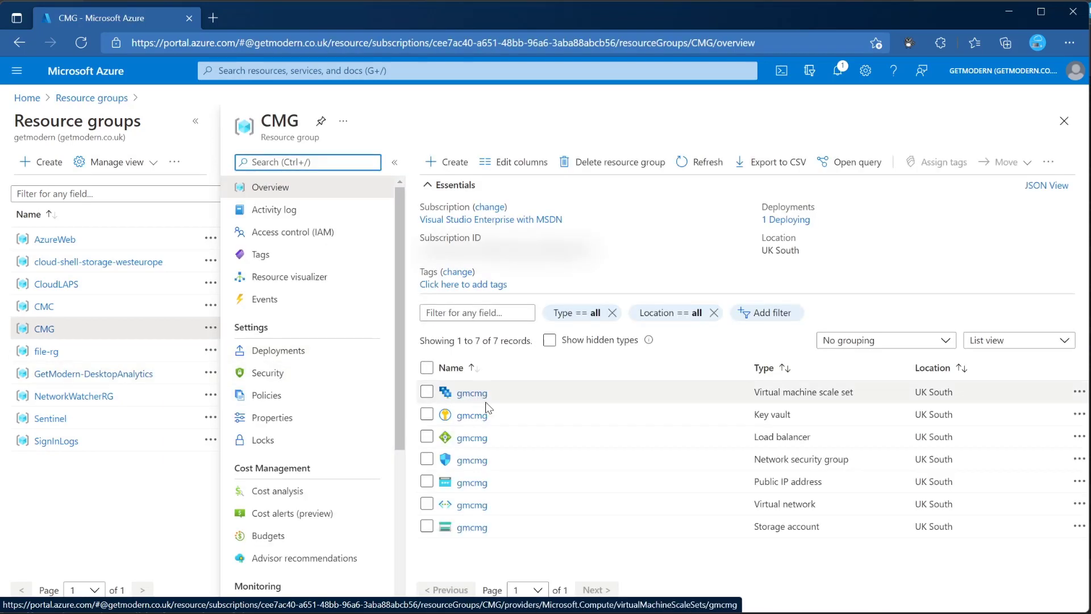
{"action": "mouse_move", "coordinate": [472, 392]}
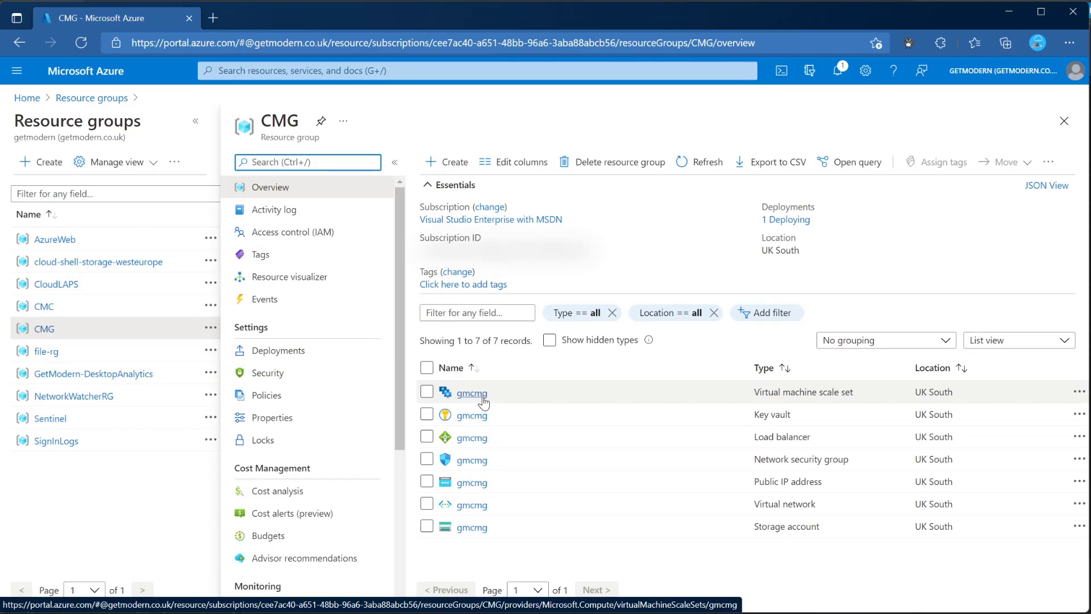
- Review the gmcmg scale set's overview properties and check its creation progress, 1 of 1 Standard_B2S instance
{"action": "left_click", "coordinate": [471, 393]}
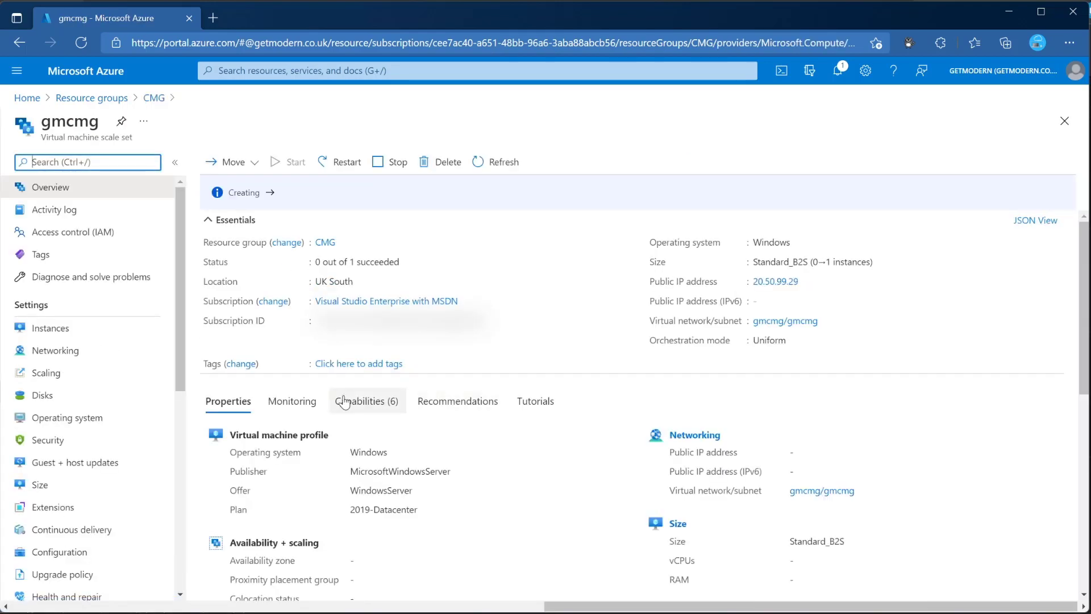
{"action": "scroll", "scroll_direction": "down", "scroll_amount": 3}
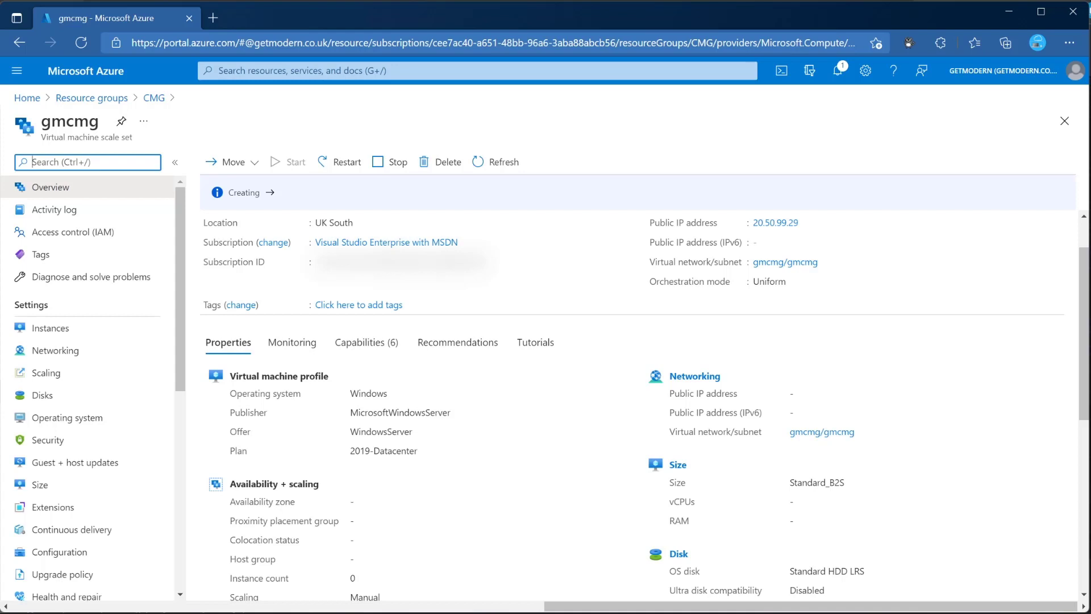
{"action": "scroll", "scroll_direction": "down", "scroll_amount": 3}
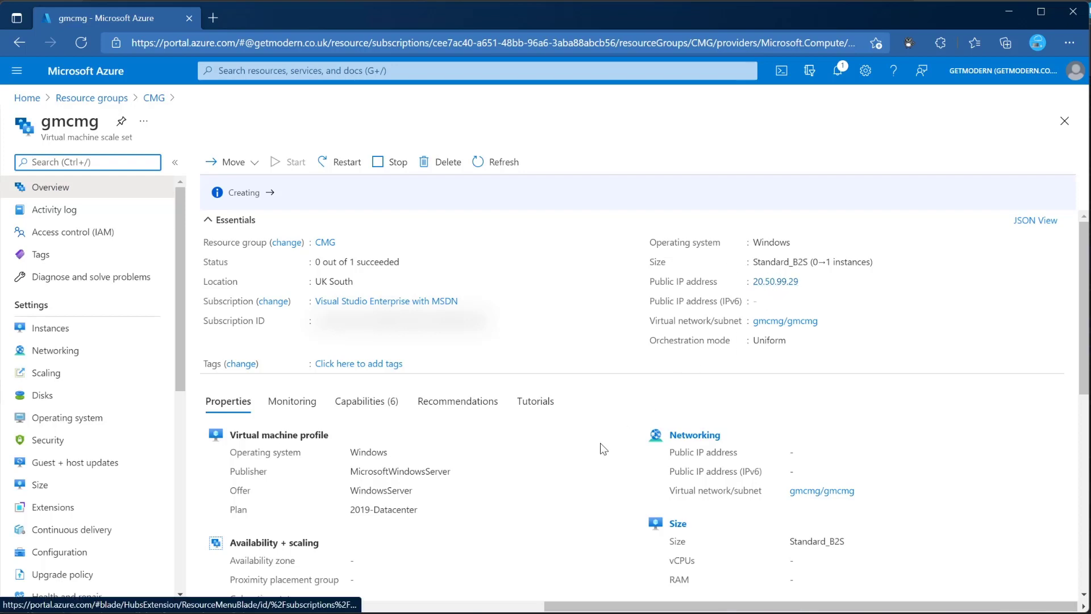
{"action": "scroll", "scroll_direction": "down", "scroll_amount": 3}
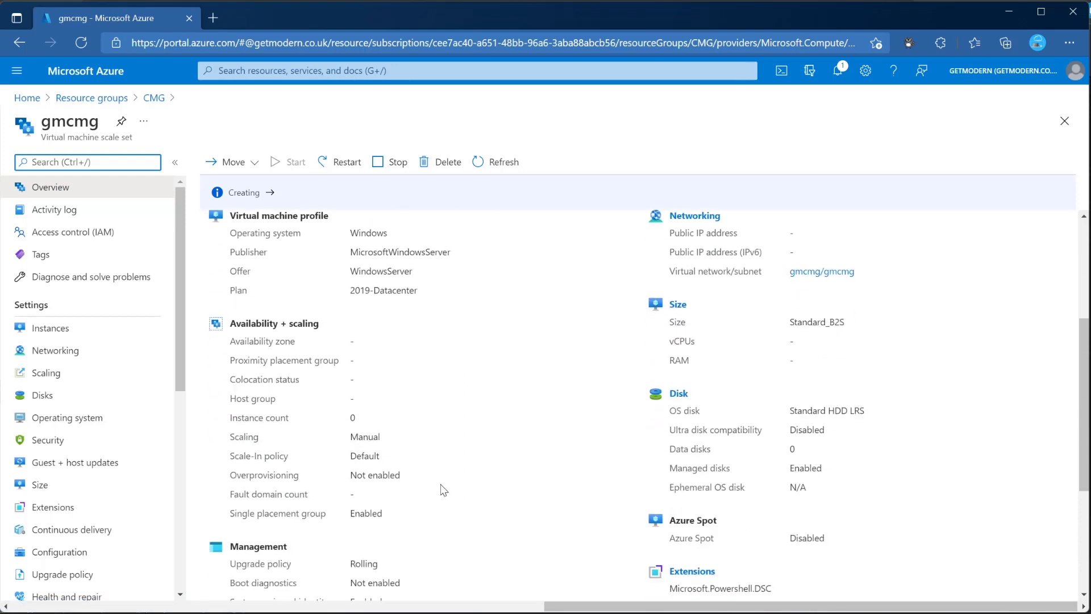
{"action": "scroll", "scroll_direction": "down", "scroll_amount": 3}
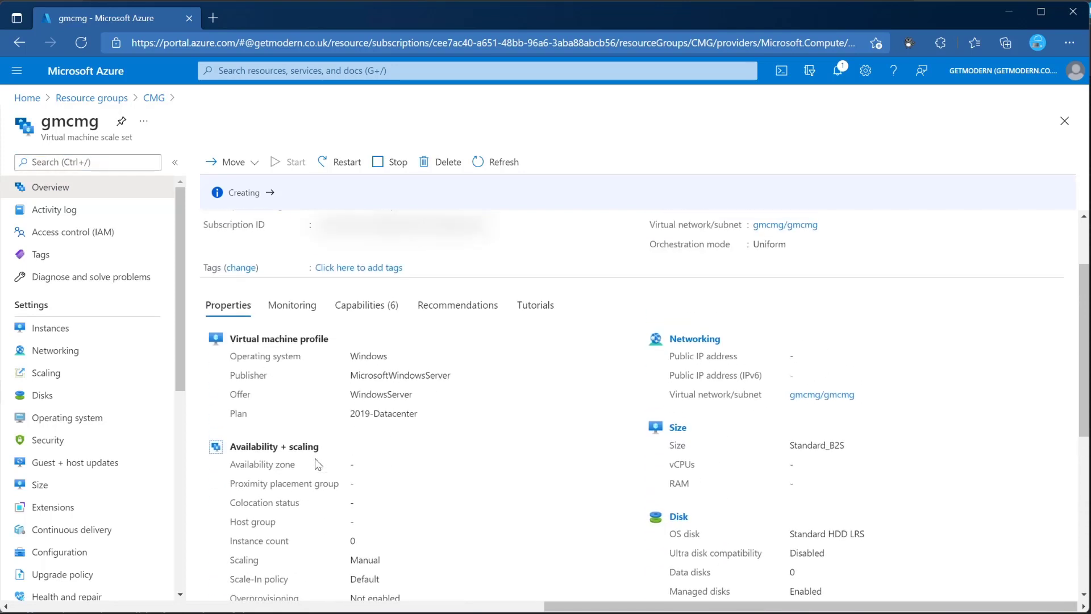
{"action": "left_click", "coordinate": [271, 193]}
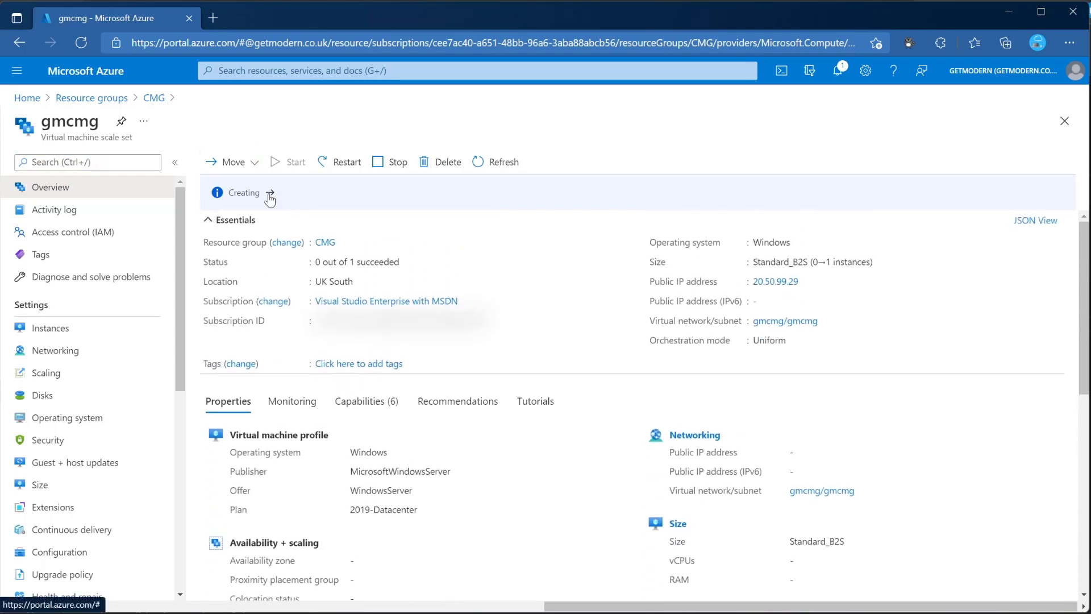
{"action": "left_click", "coordinate": [244, 193]}
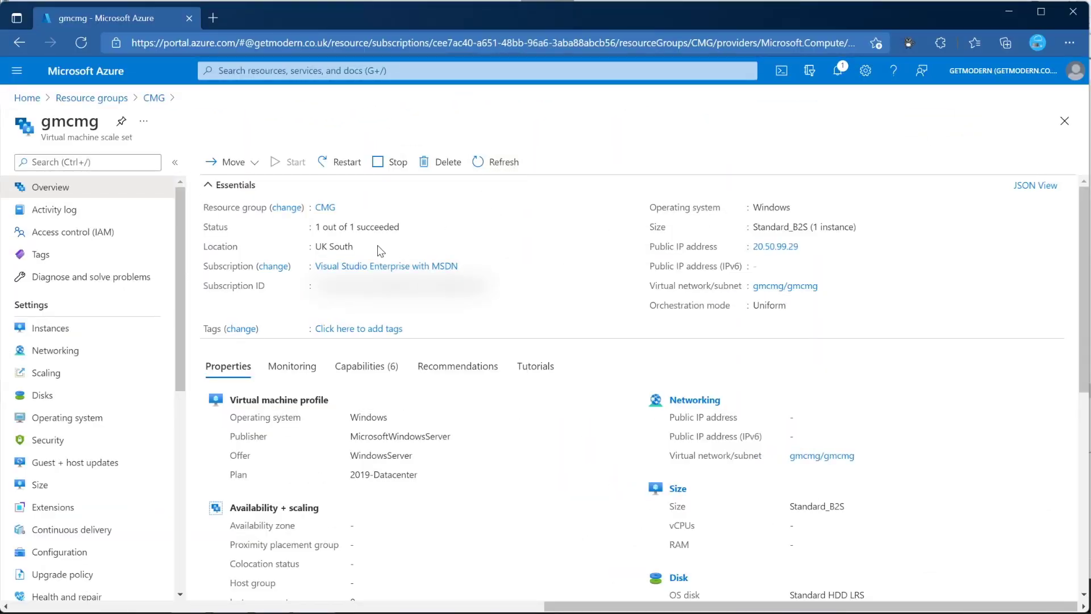
{"action": "mouse_move", "coordinate": [254, 178]}
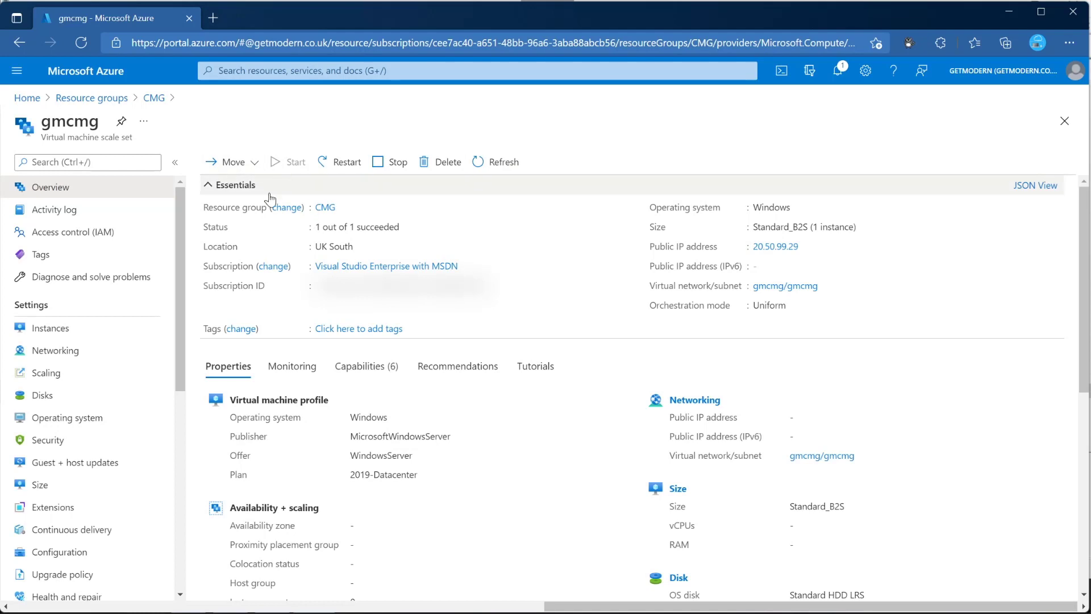
{"action": "mouse_move", "coordinate": [418, 248]}
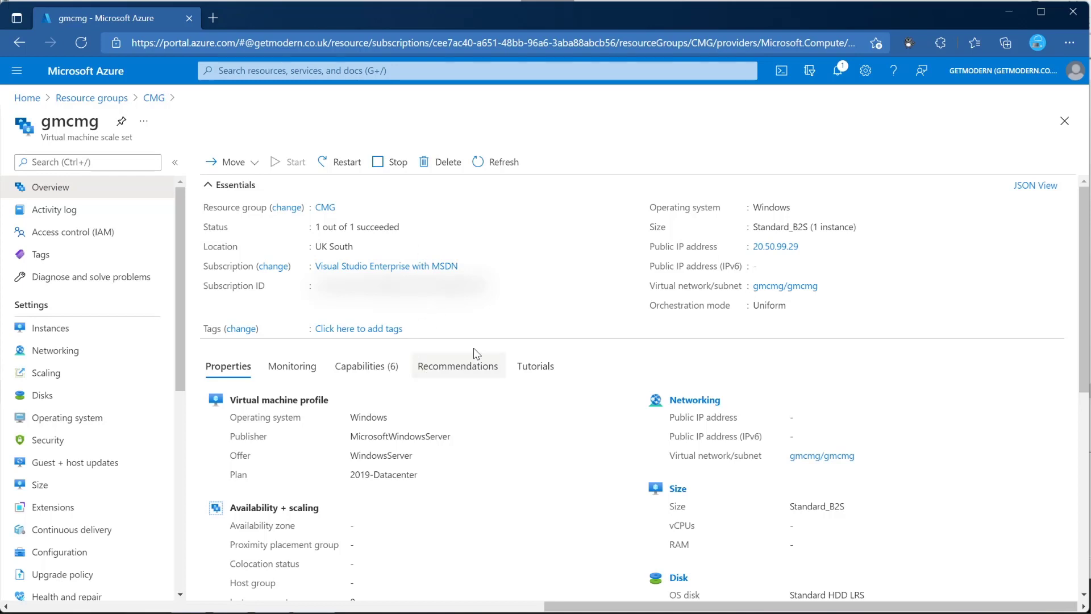
{"action": "mouse_move", "coordinate": [378, 241]}
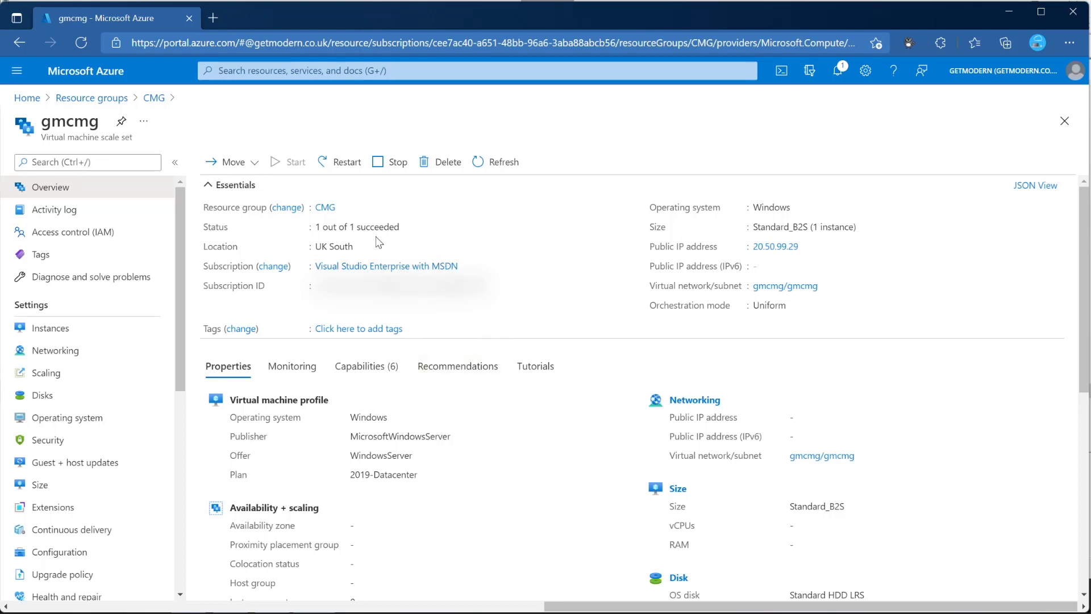
- Scroll through the gmcmg scale set's CPU, Network and Disk monitoring charts
{"action": "scroll", "scroll_direction": "down", "scroll_amount": 3}
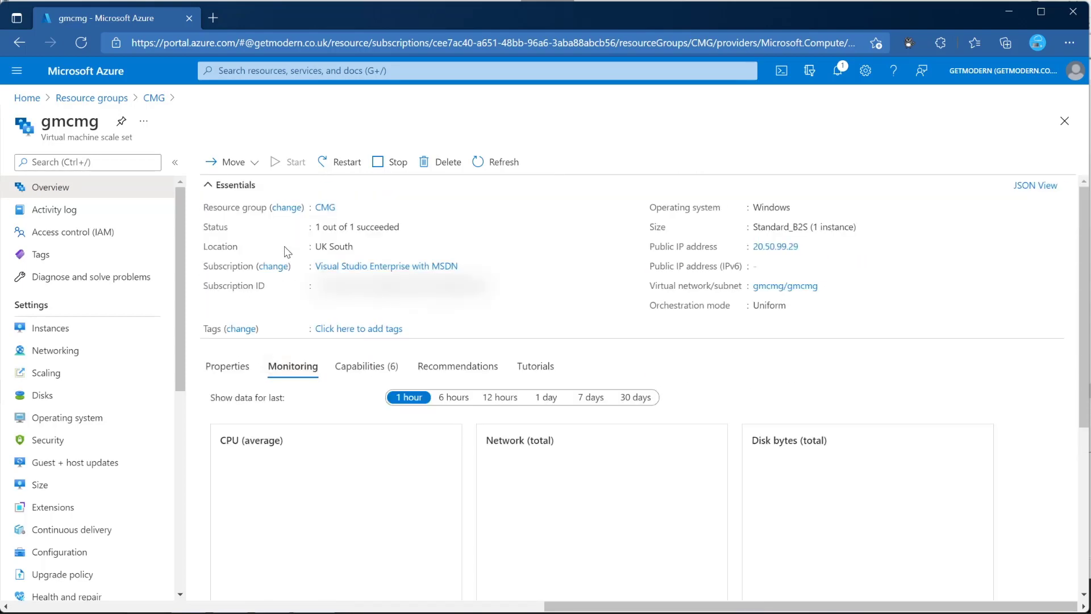
{"action": "scroll", "scroll_direction": "down", "scroll_amount": 3}
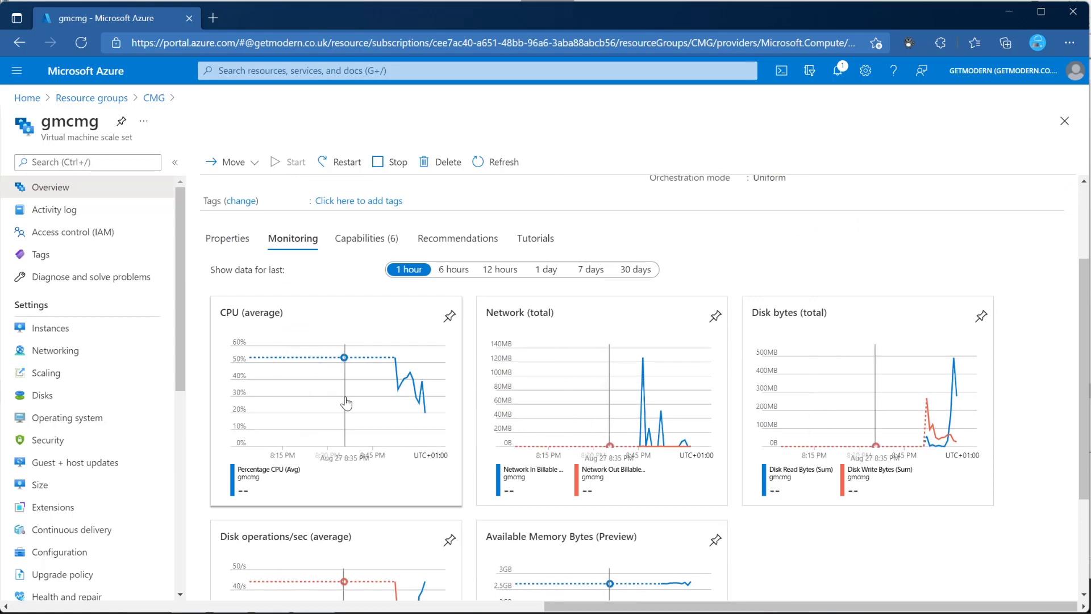
{"action": "mouse_move", "coordinate": [321, 401]}
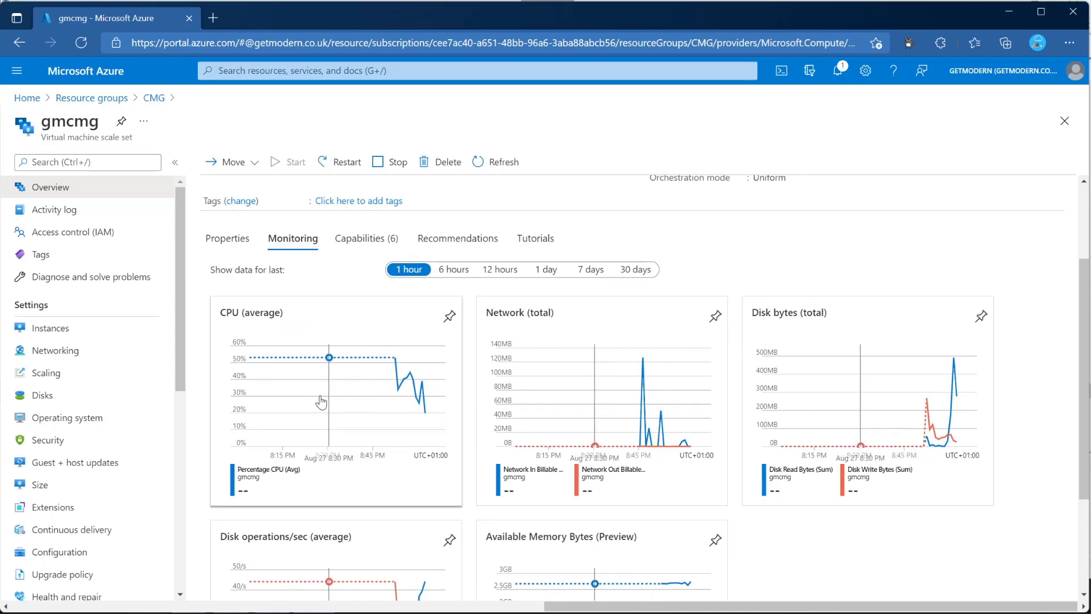
{"action": "scroll", "scroll_direction": "down", "scroll_amount": 3}
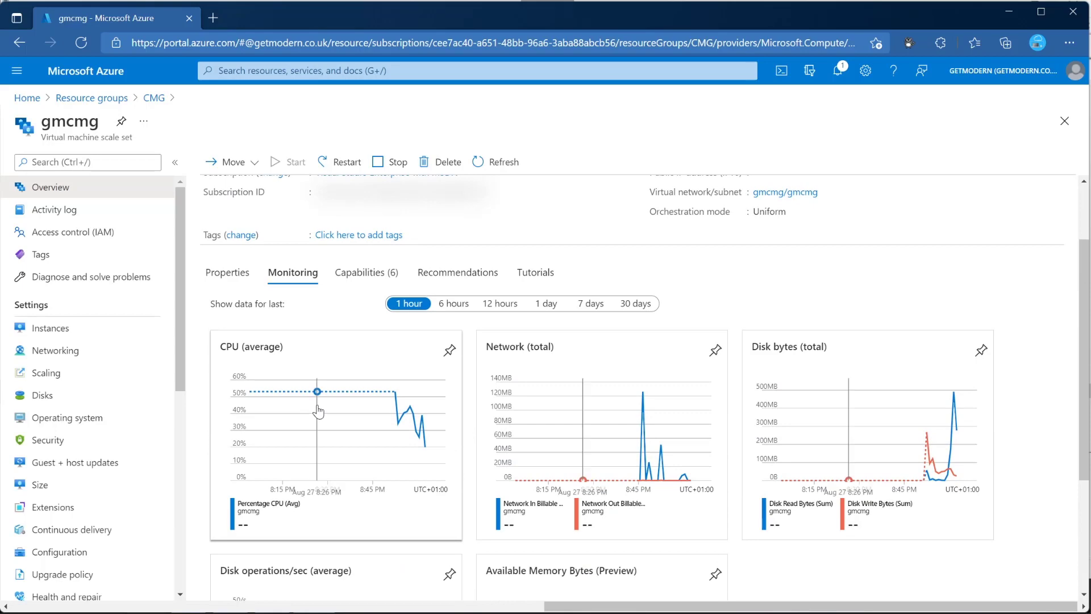
{"action": "scroll", "scroll_direction": "down", "scroll_amount": 3}
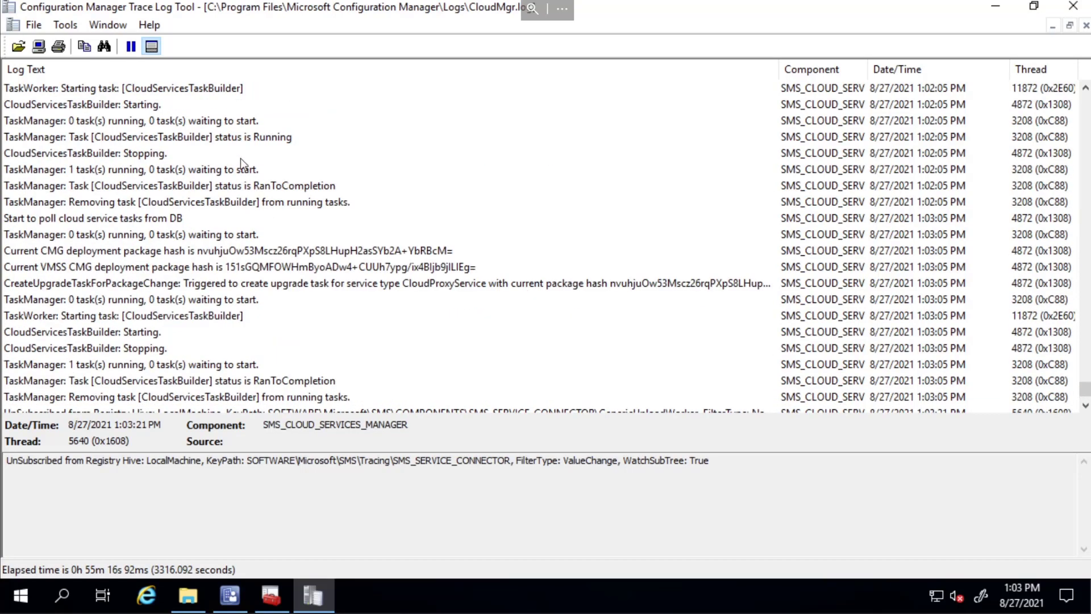
- Inspect the CloudServicesTaskBuilder running and stopping entries in CloudMgr.log at 1:03:21 PM
{"action": "left_click", "coordinate": [146, 136]}
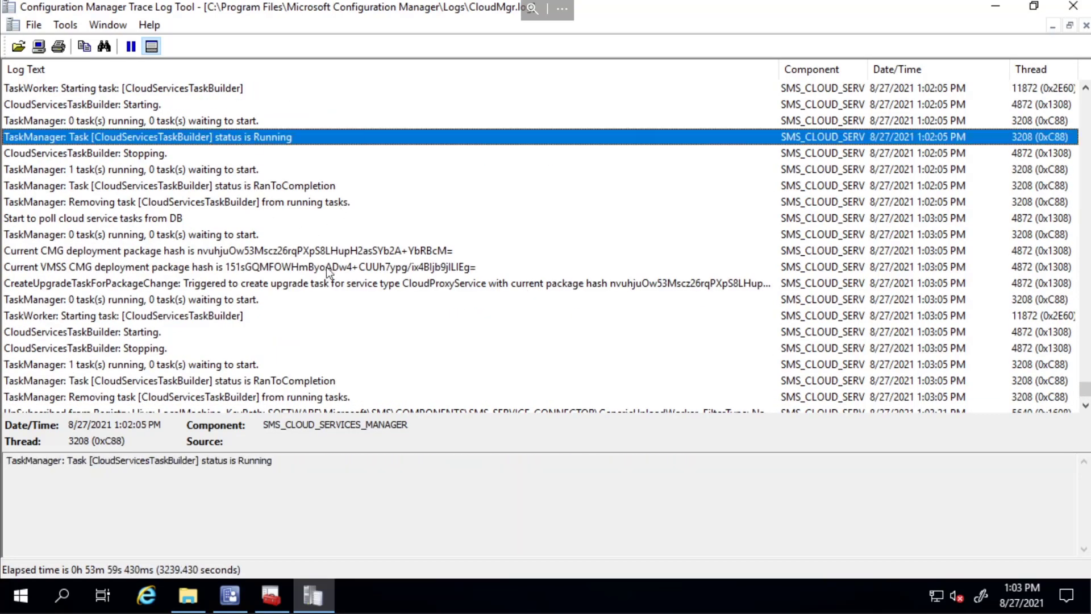
{"action": "scroll", "scroll_direction": "down", "scroll_amount": 3}
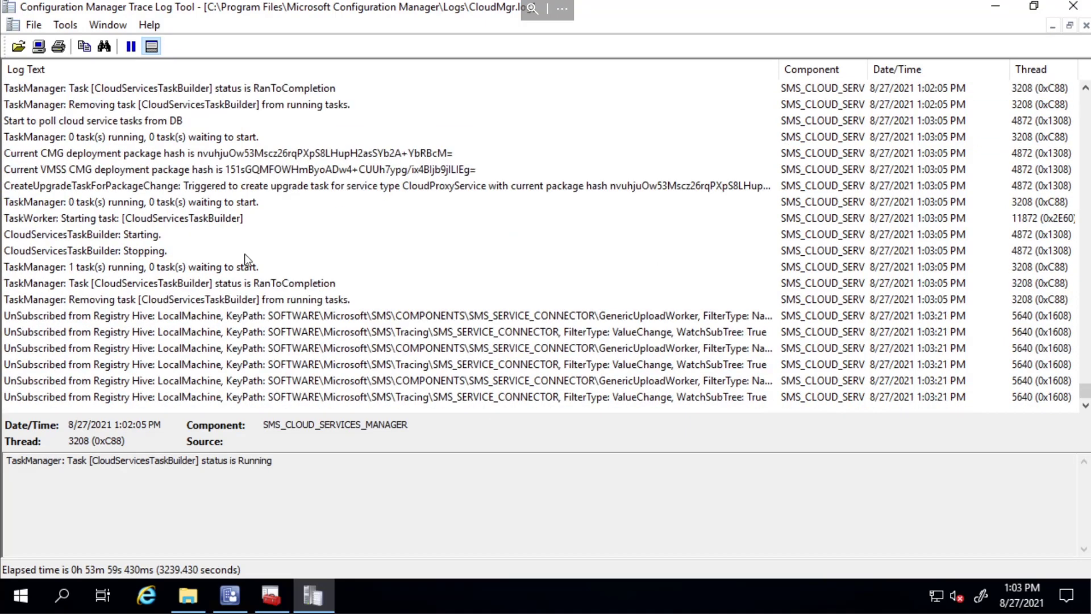
{"action": "left_click", "coordinate": [83, 250]}
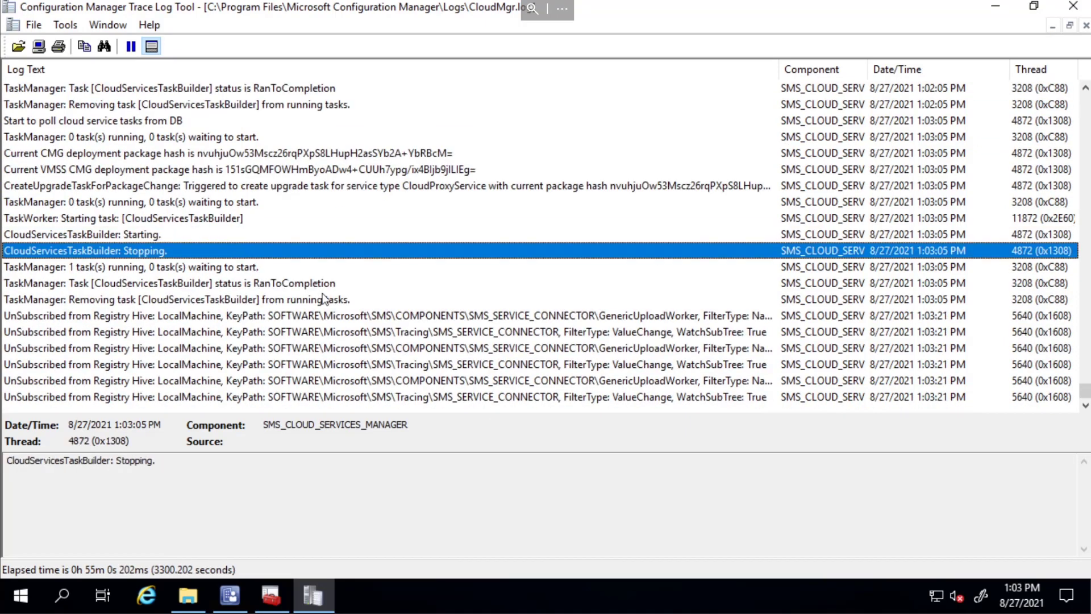
{"action": "mouse_move", "coordinate": [1017, 17]}
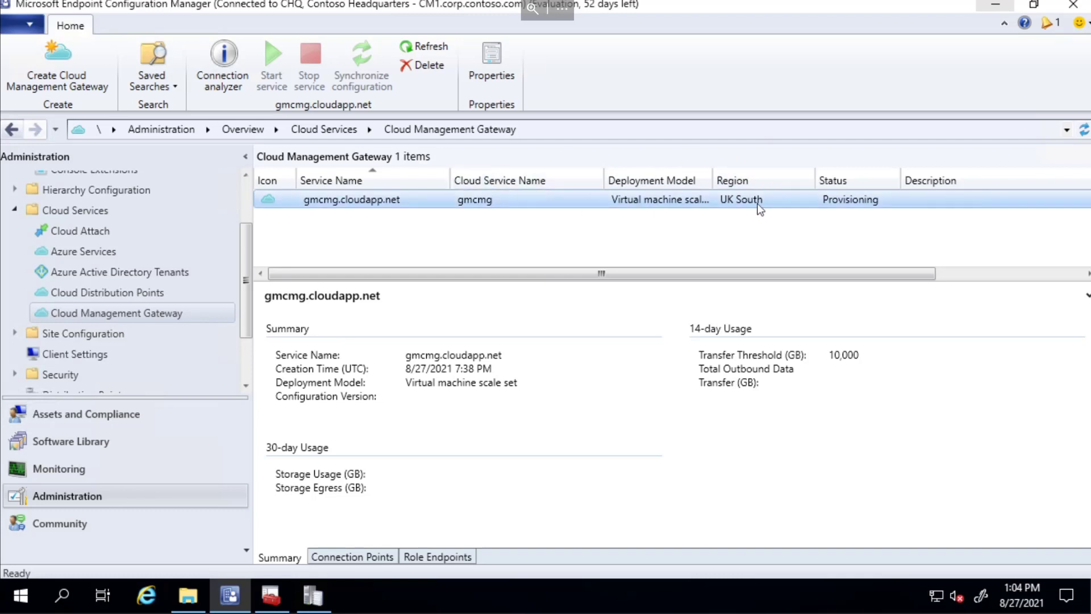
- Refresh the gateway list so gmcmg.cloudapp.net shows status Ready in UK South
{"action": "left_click", "coordinate": [429, 47]}
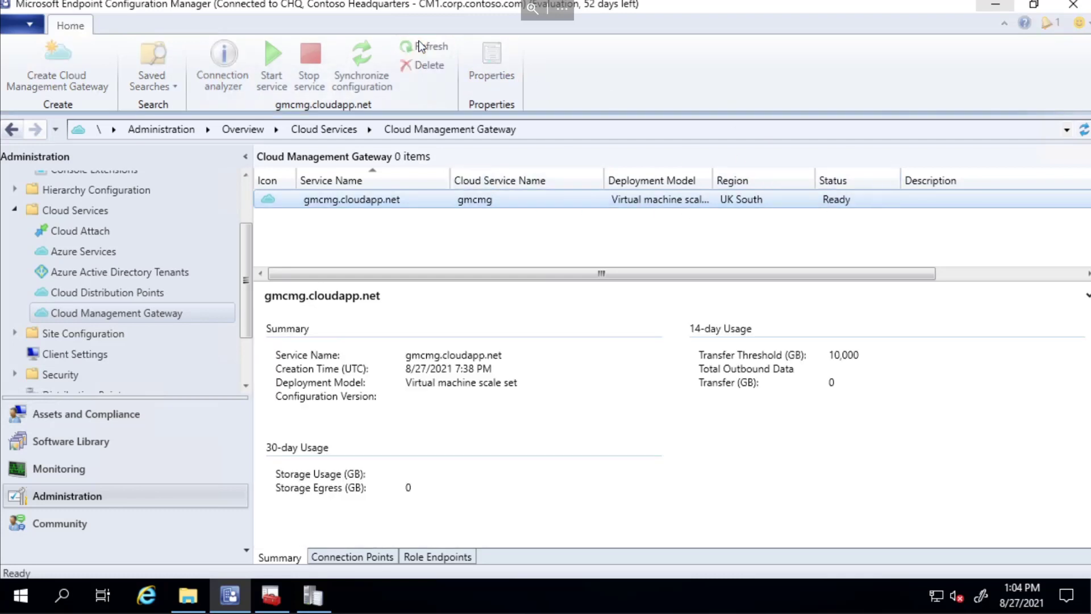
{"action": "left_click", "coordinate": [430, 45]}
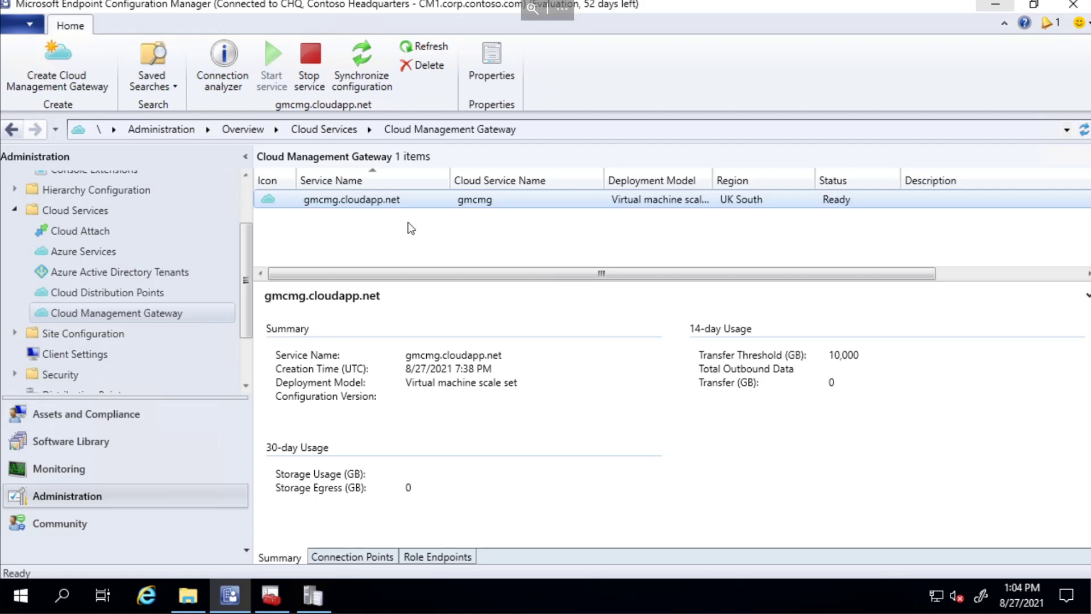
{"action": "mouse_move", "coordinate": [795, 245]}
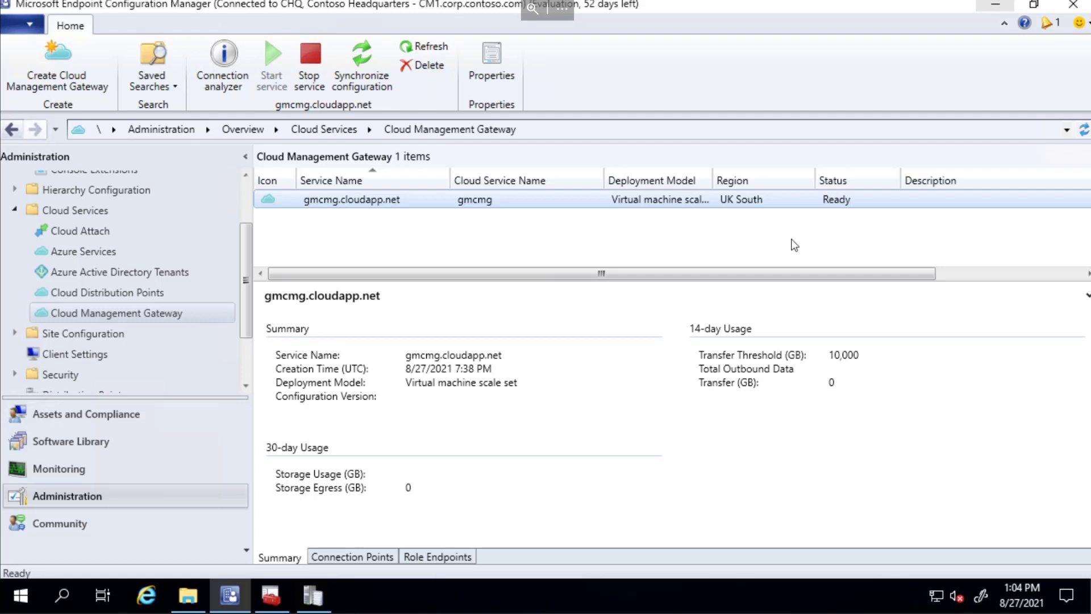